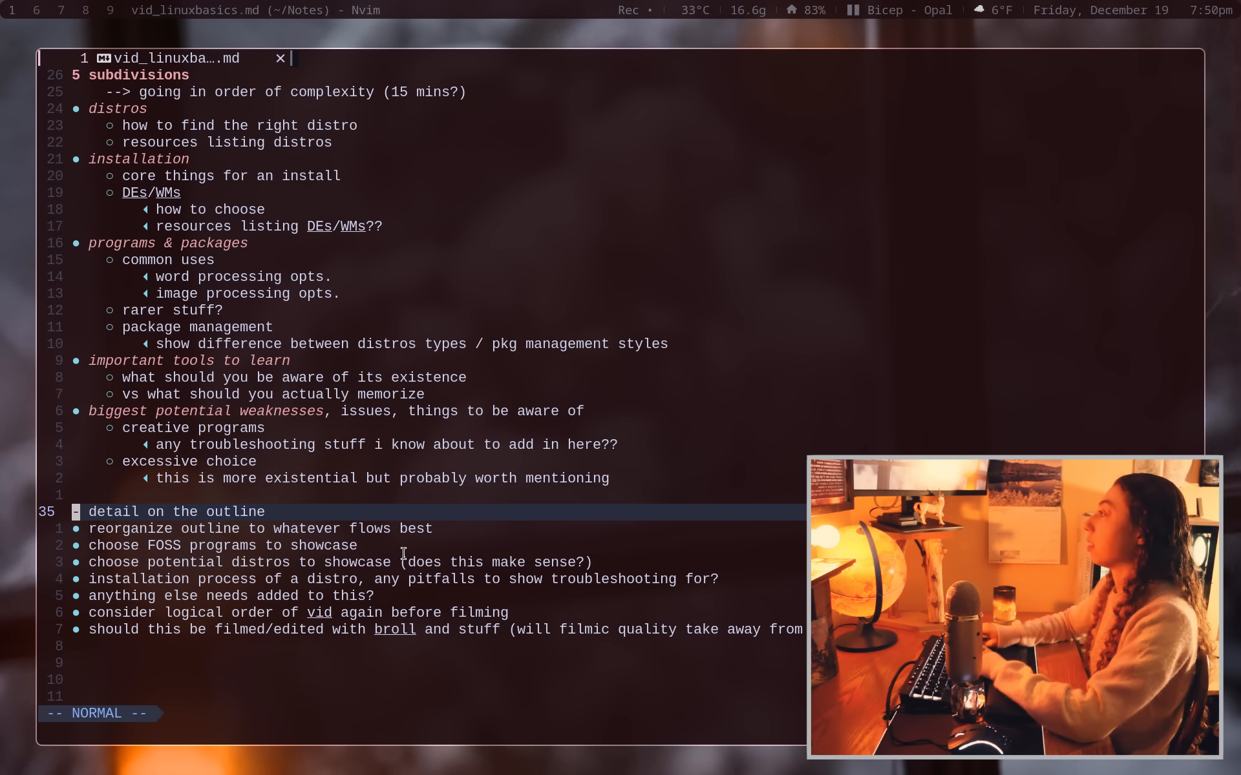
Filter the eight selected to-do lines through nl -w1 -s'. ' to number them 1.–8.
scroll("down", 3)
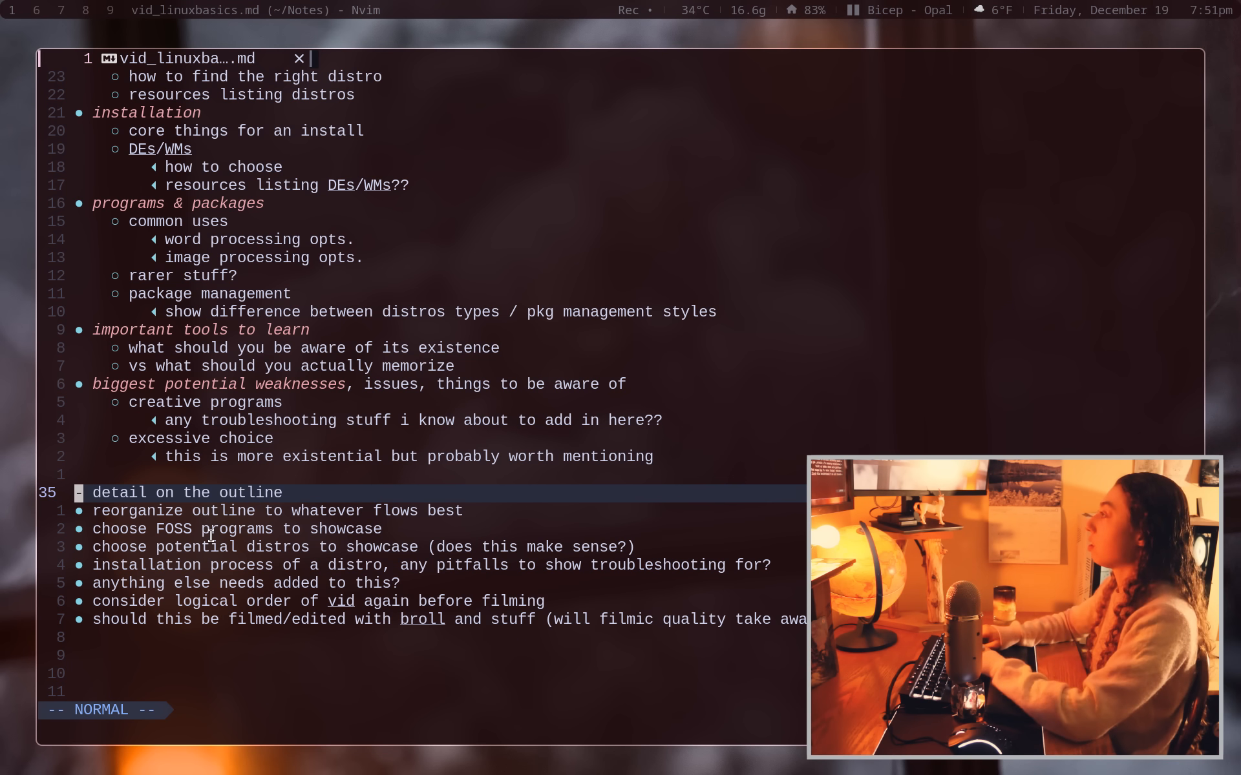
key("ctrl+v")
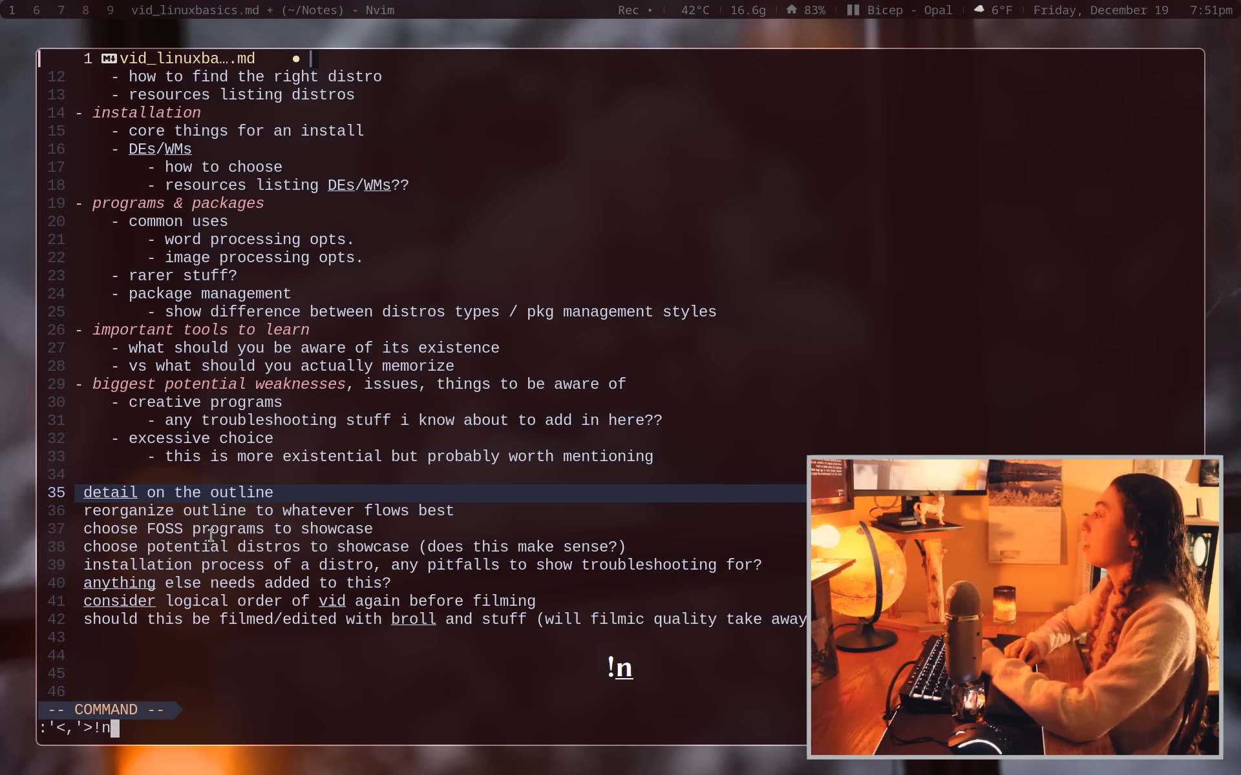
type("l")
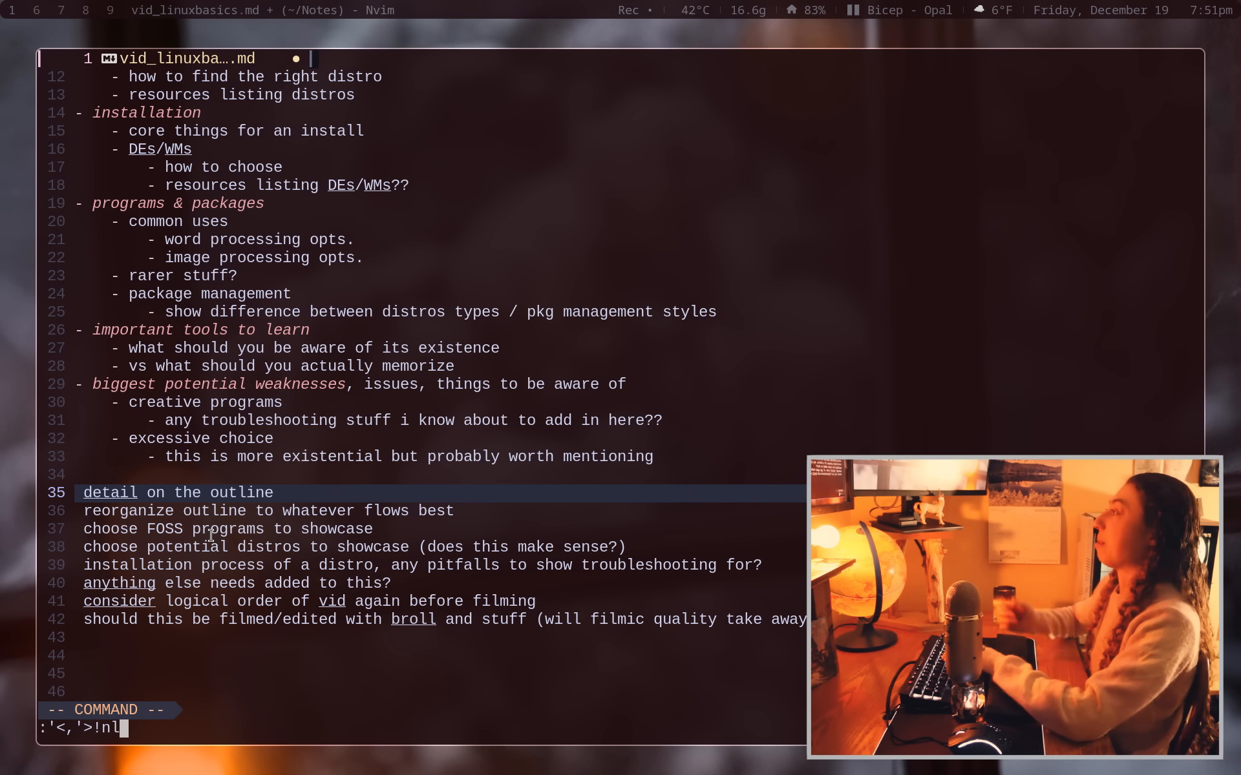
key("Return")
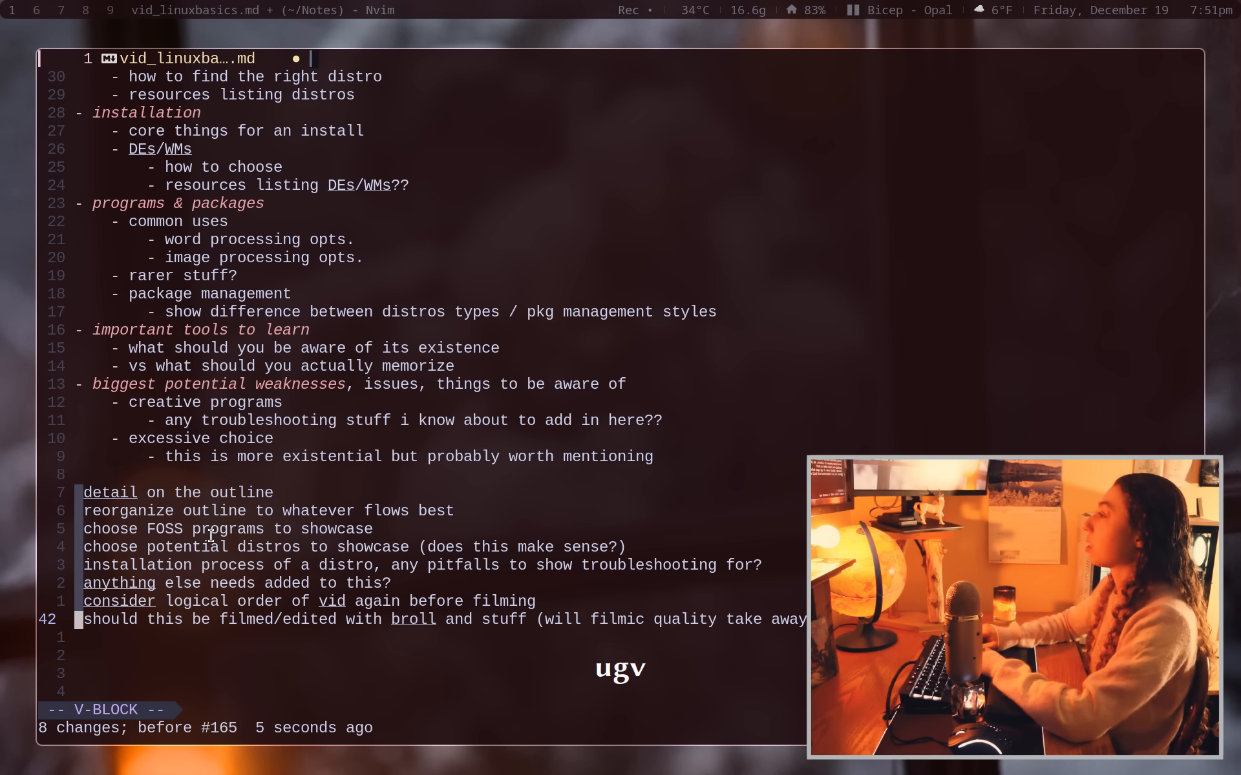
type("!nl -w")
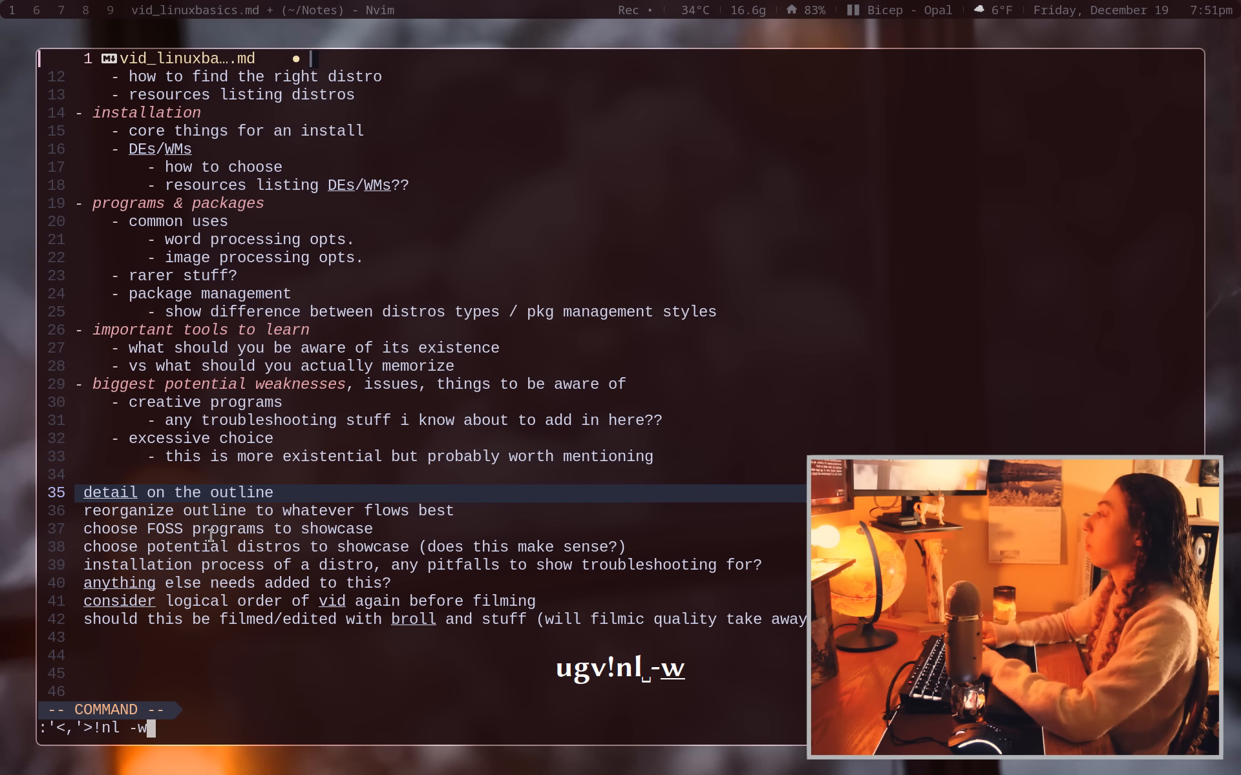
type("1 -s")
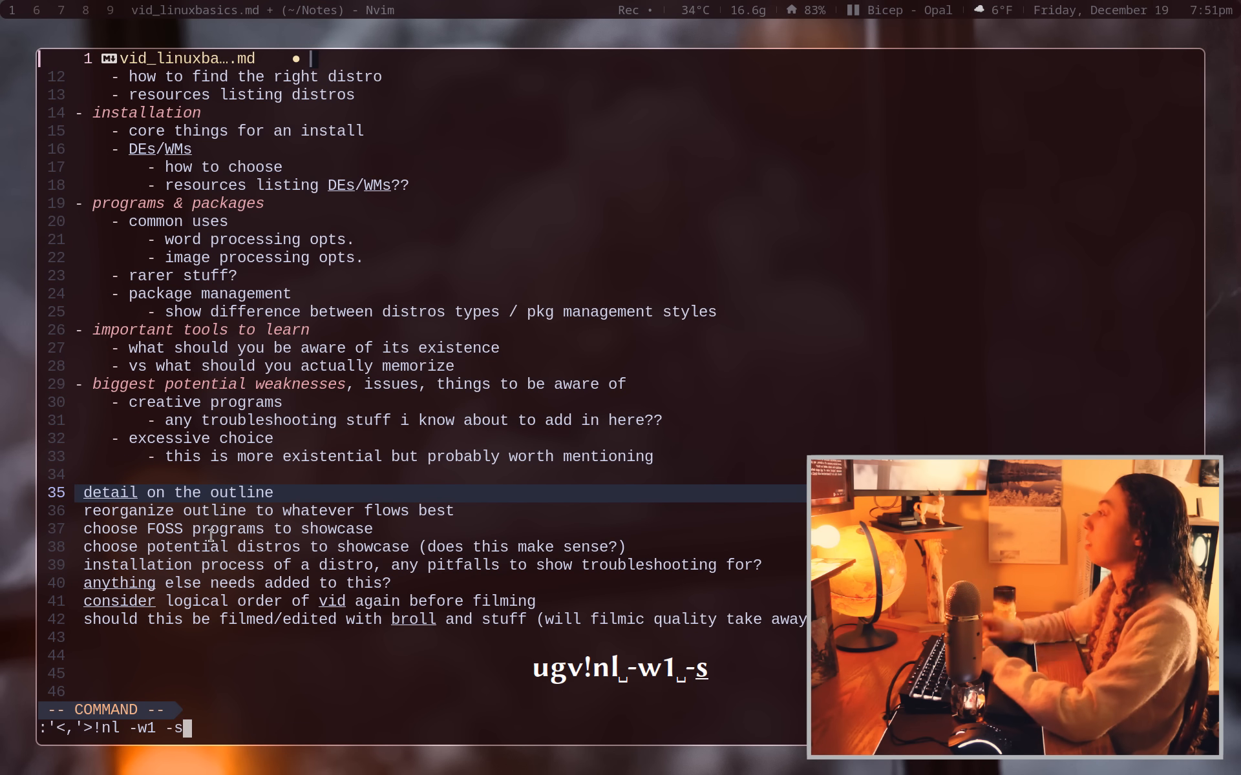
type(".")
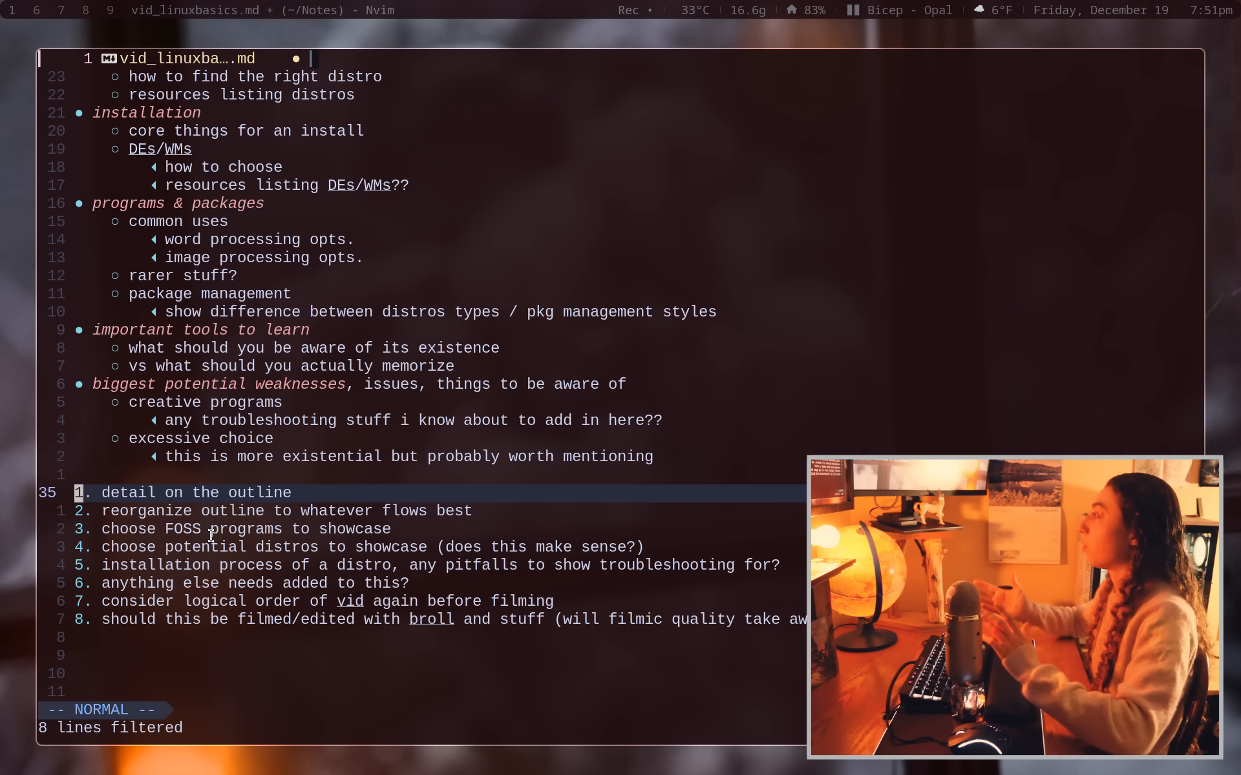
key("super+2")
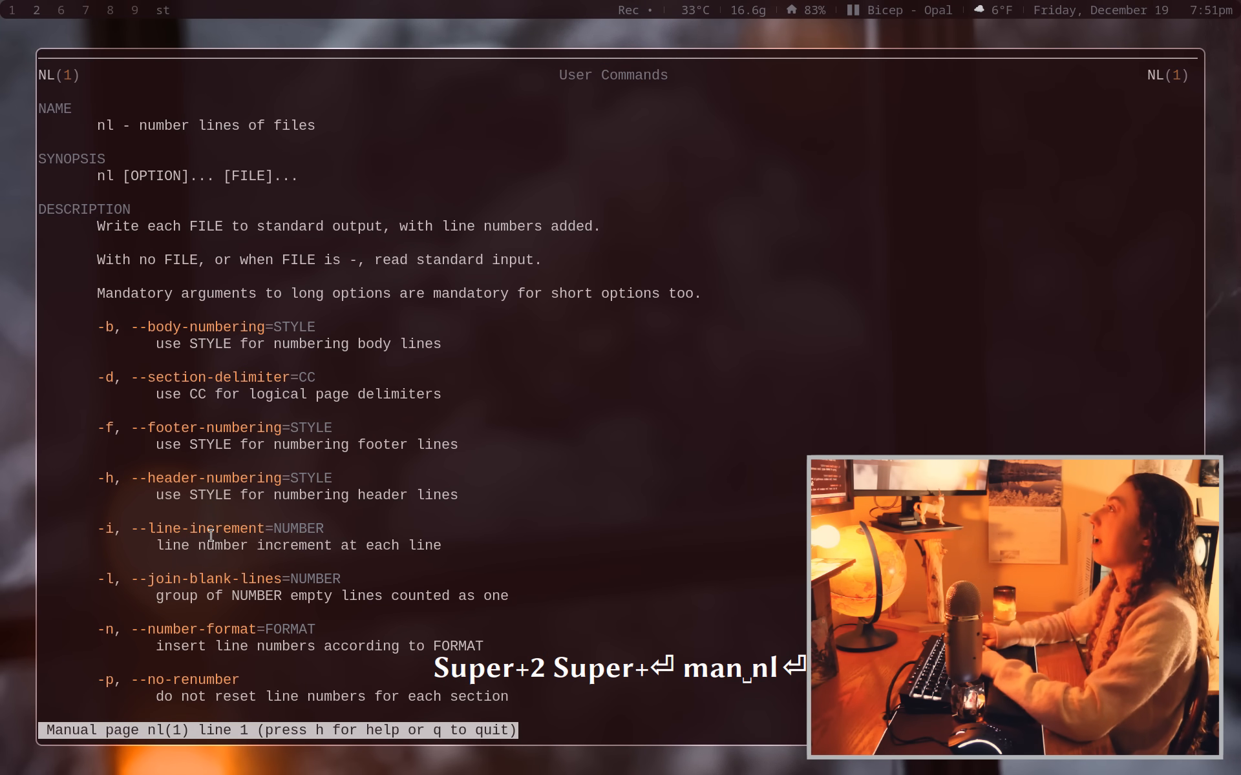
key("j")
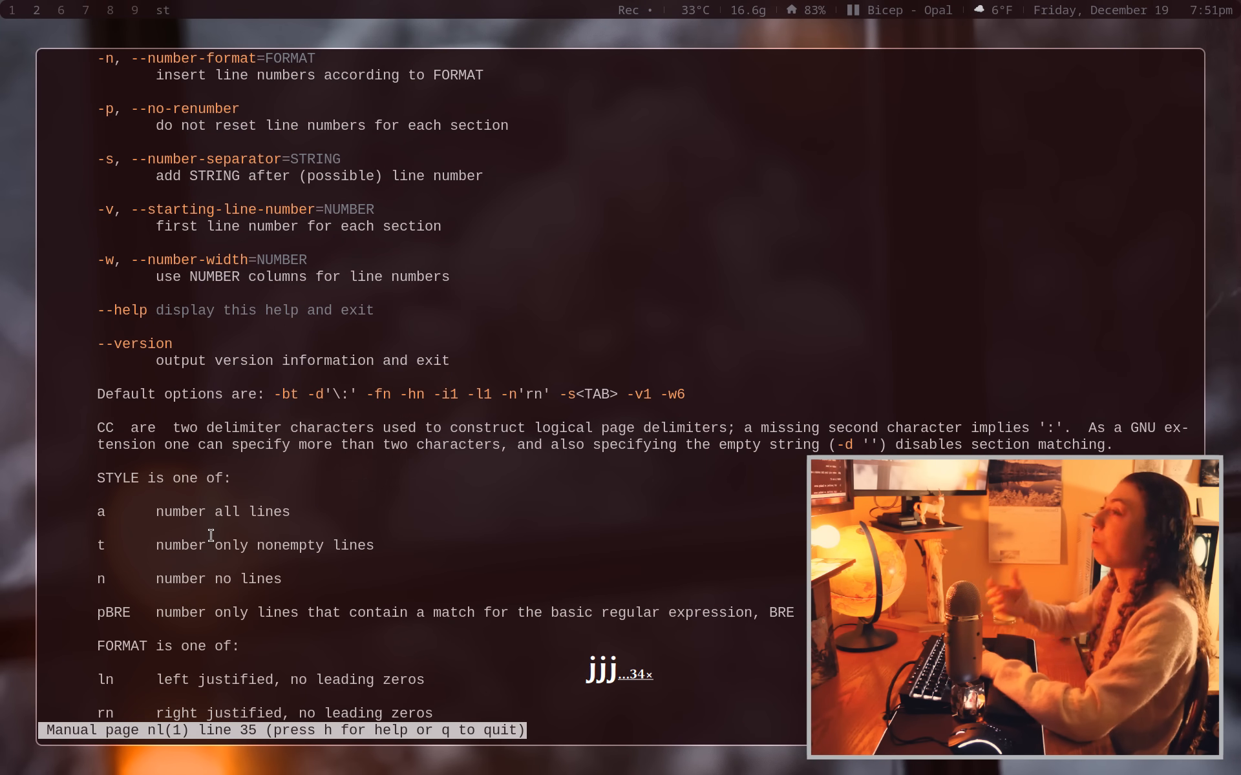
key("G")
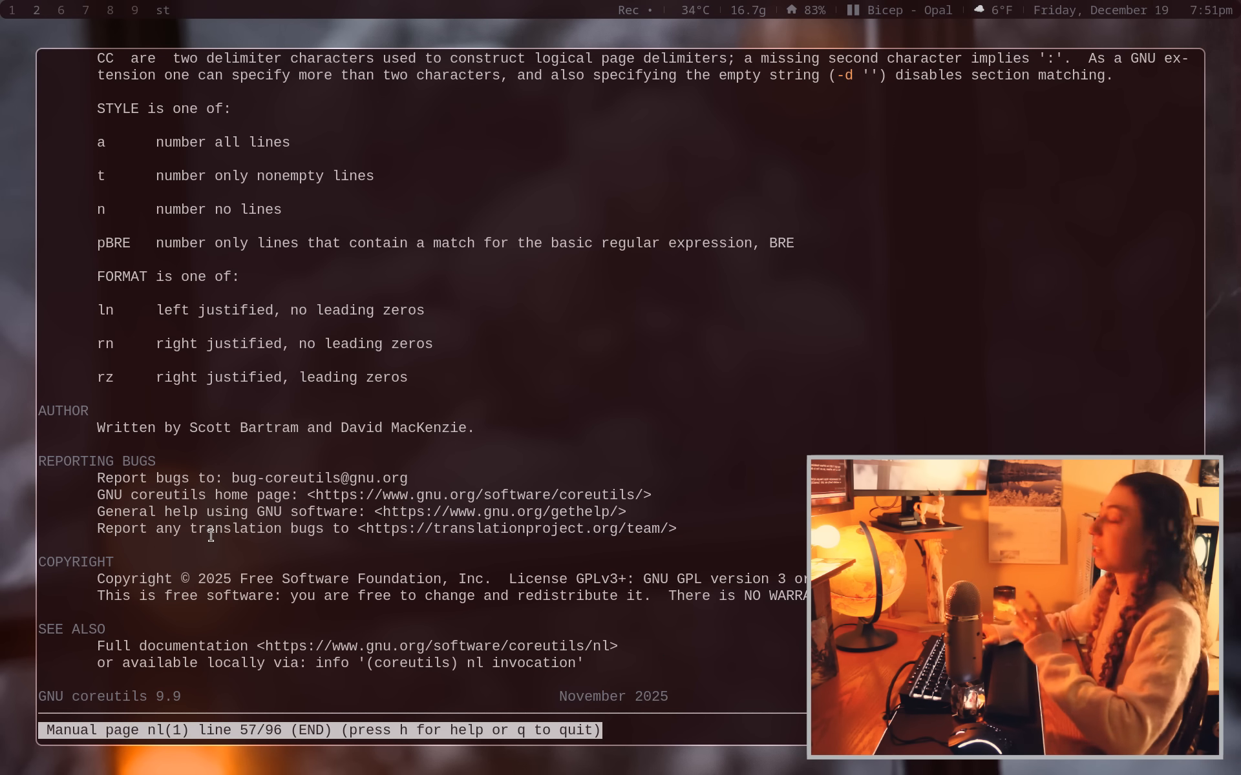
key("q")
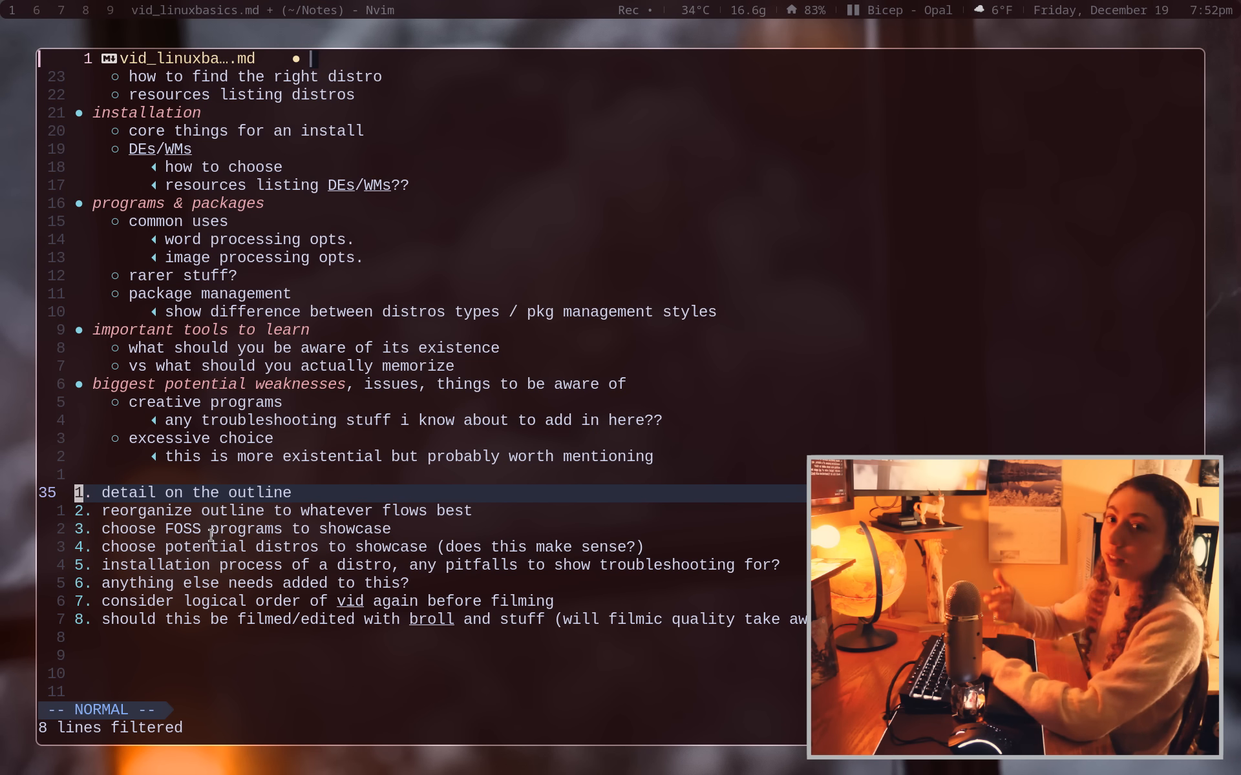
Read the output of date into a blank line below the list with :r !date.
key("j")
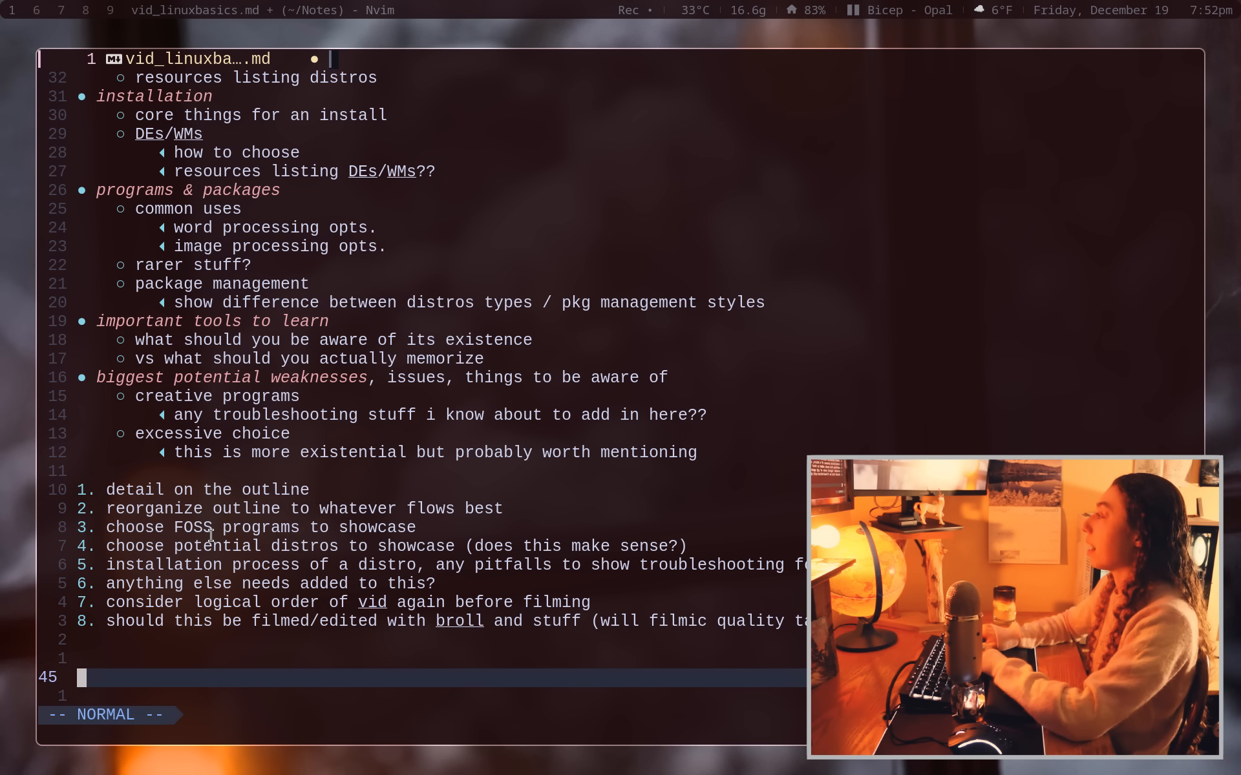
type(":r !date")
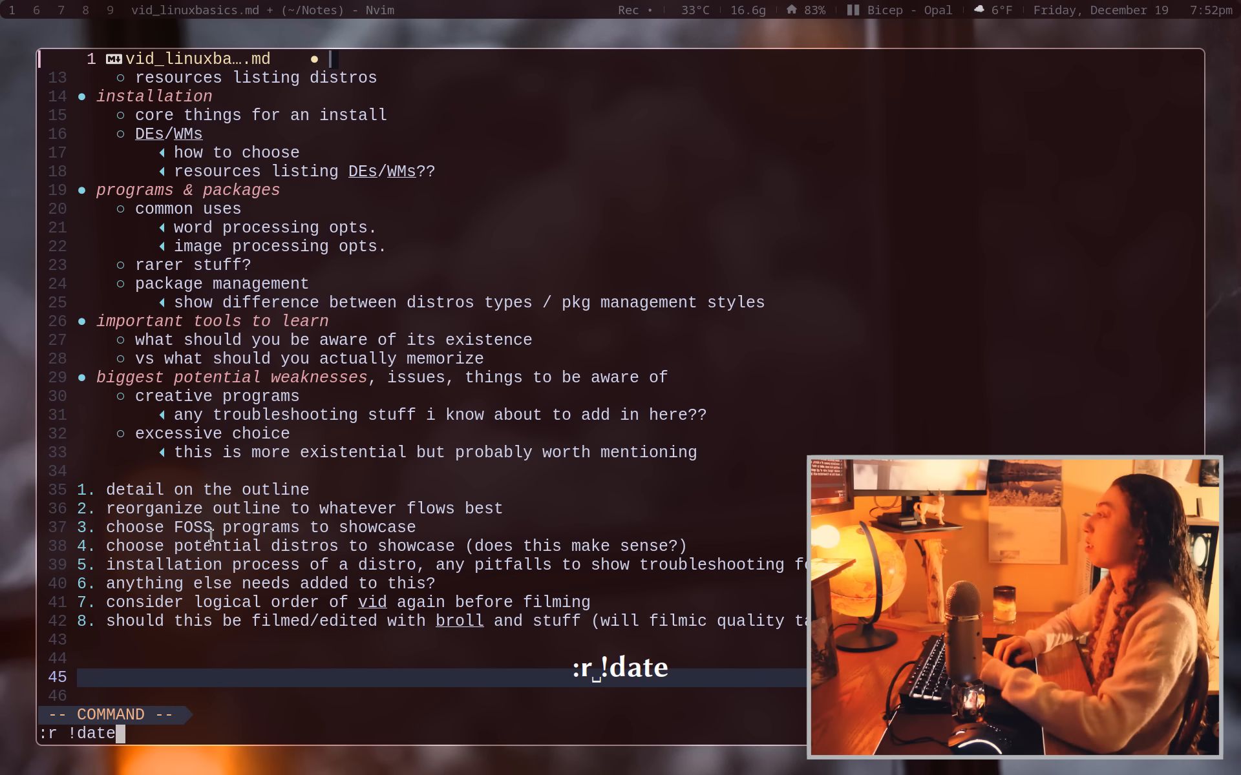
key("Return")
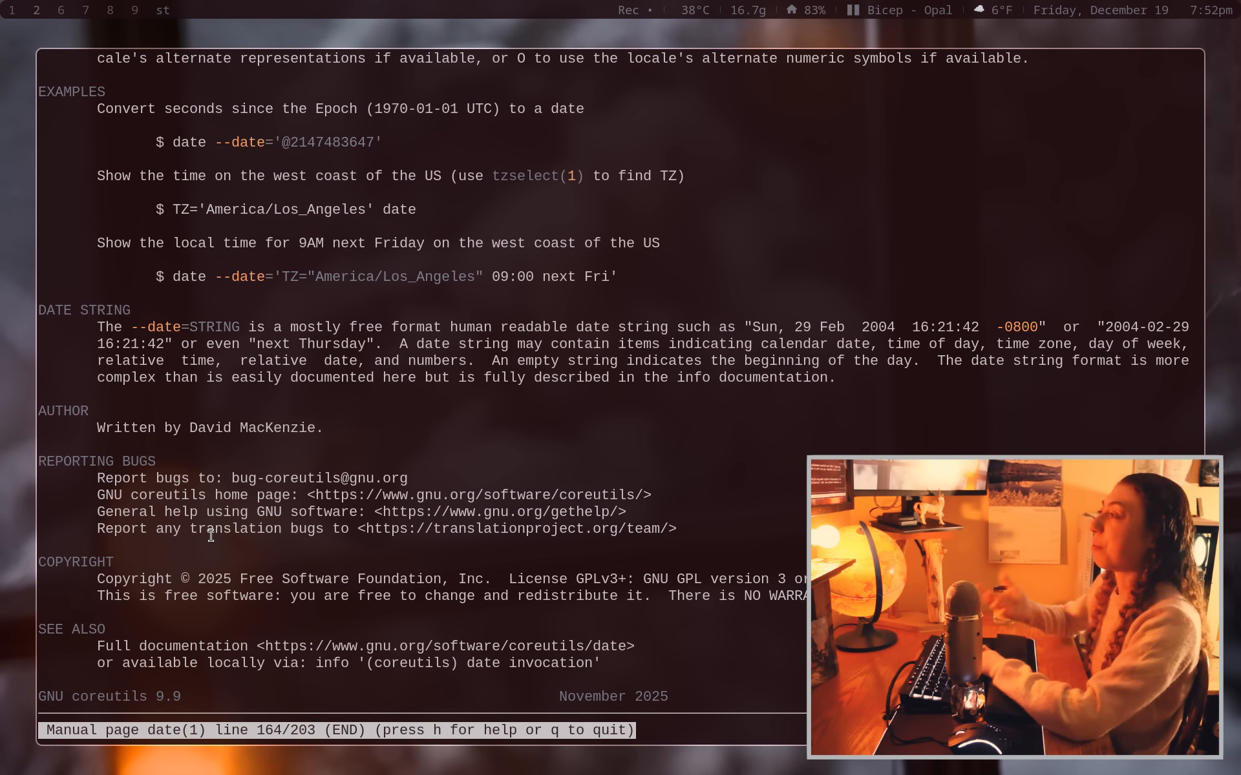
key("g")
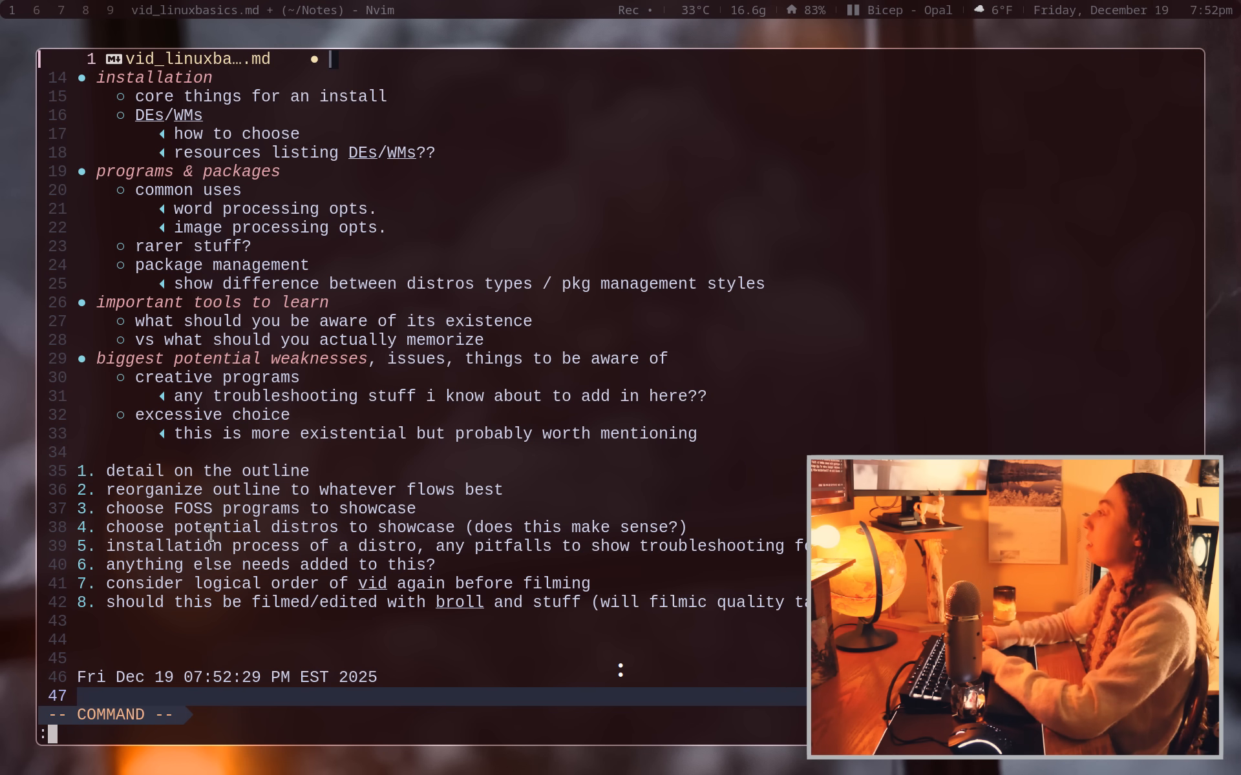
type("r !date")
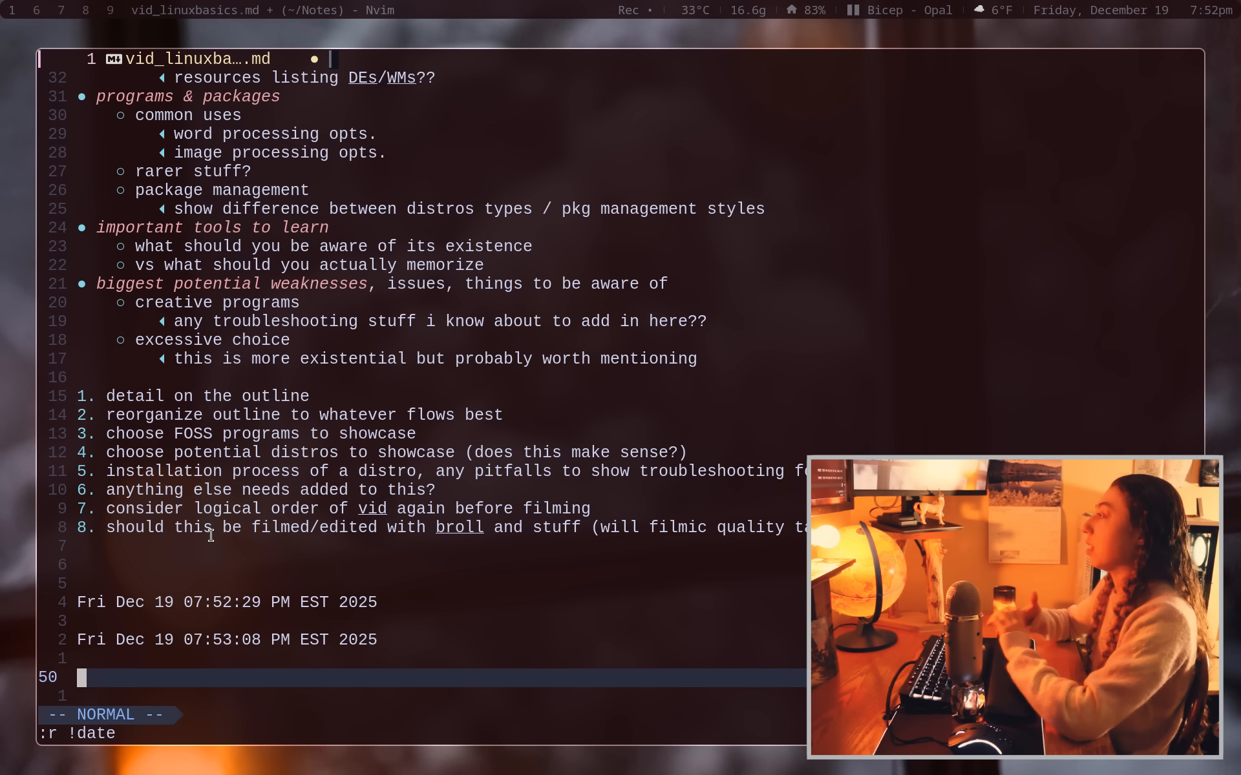
type("read")
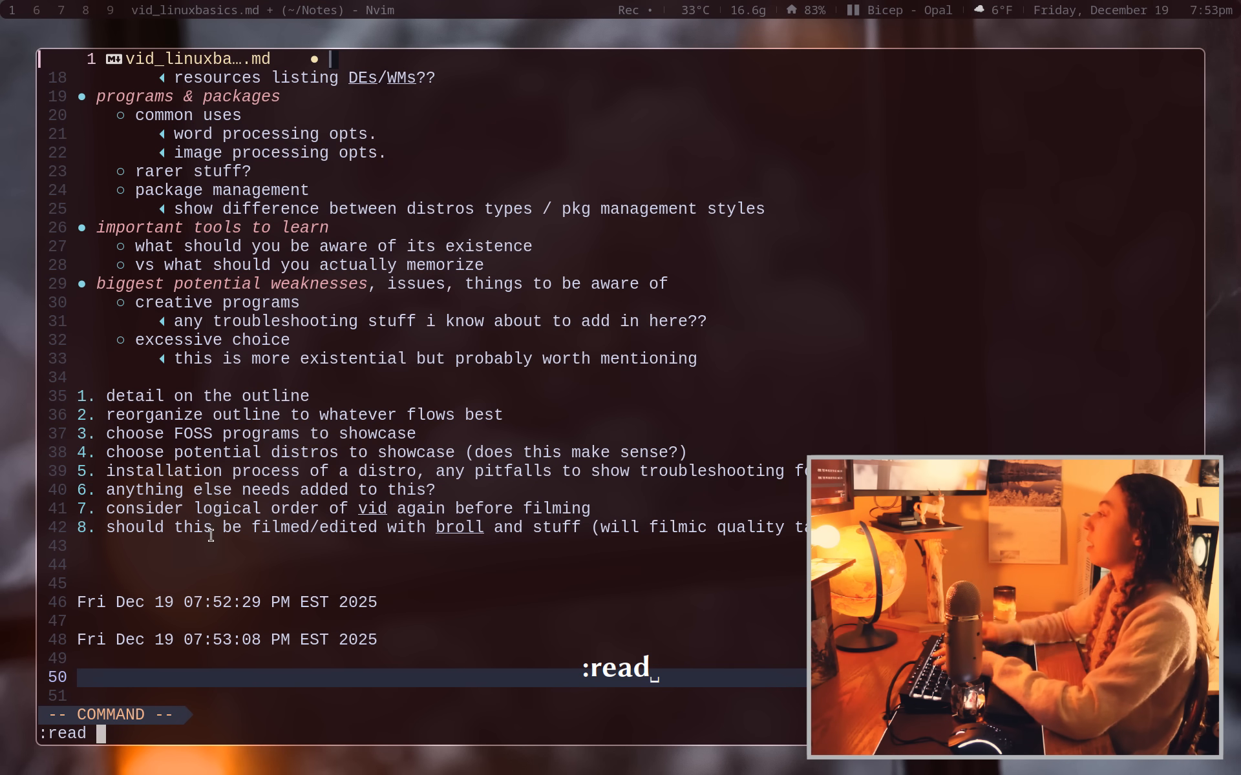
key("BackSpace")
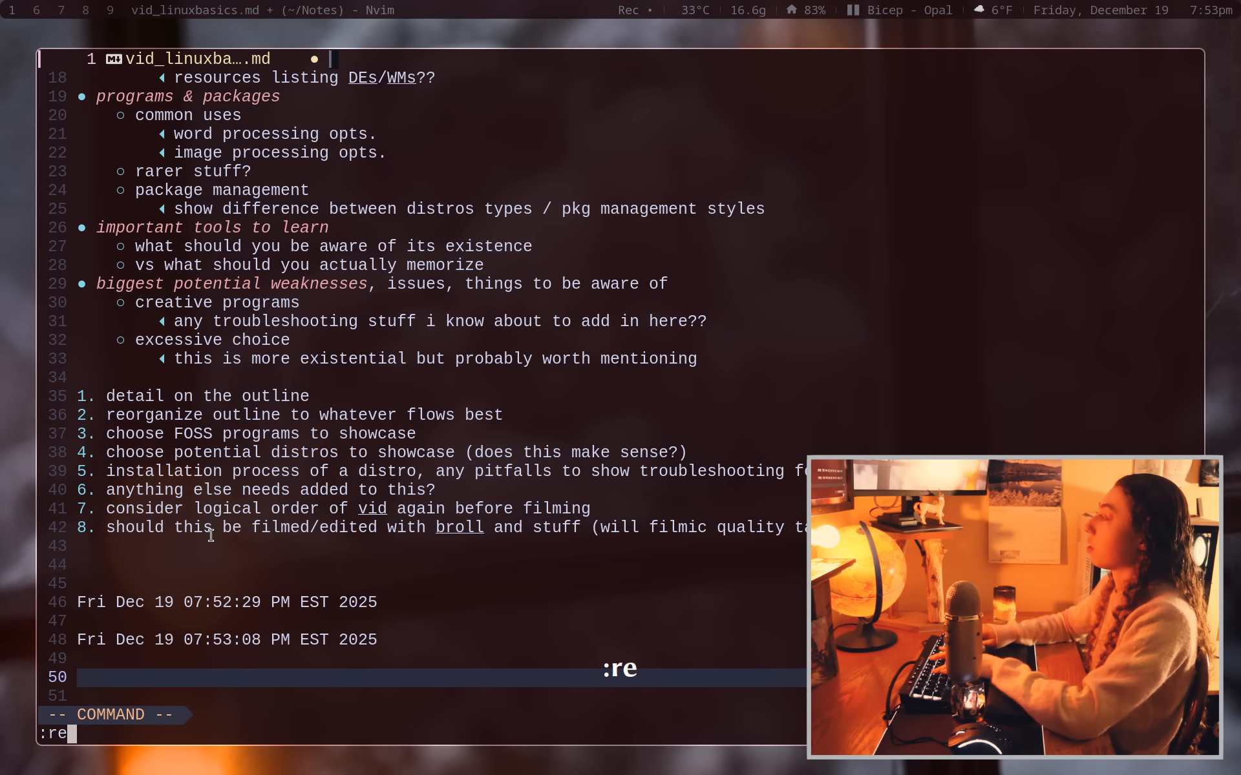
type("!s")
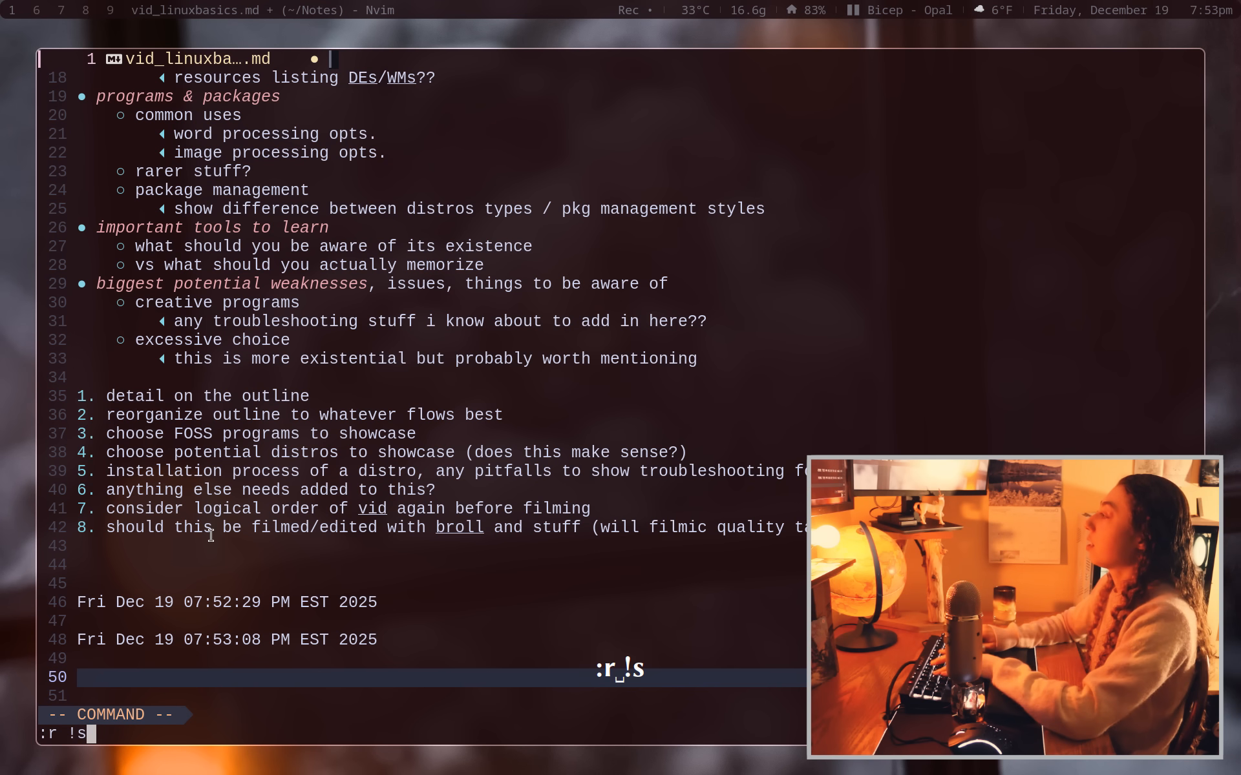
type("date +|")
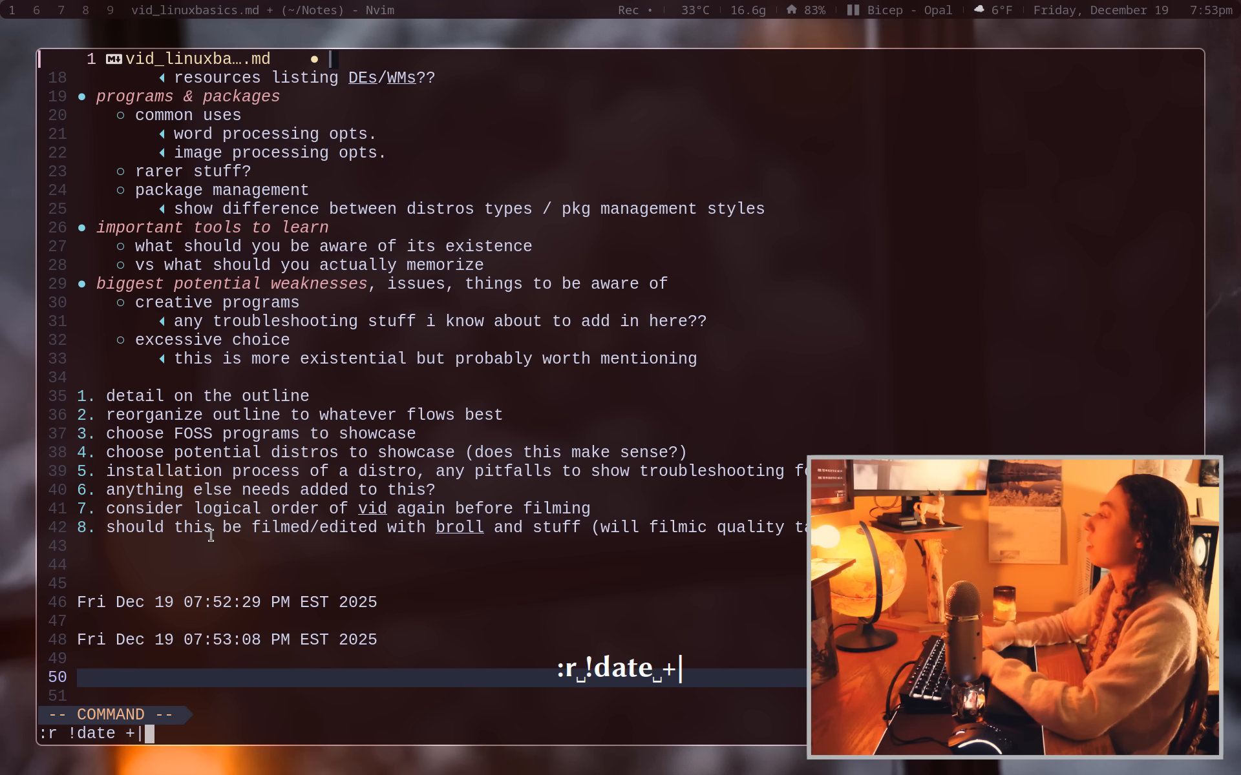
type("\\%F\\ \\")
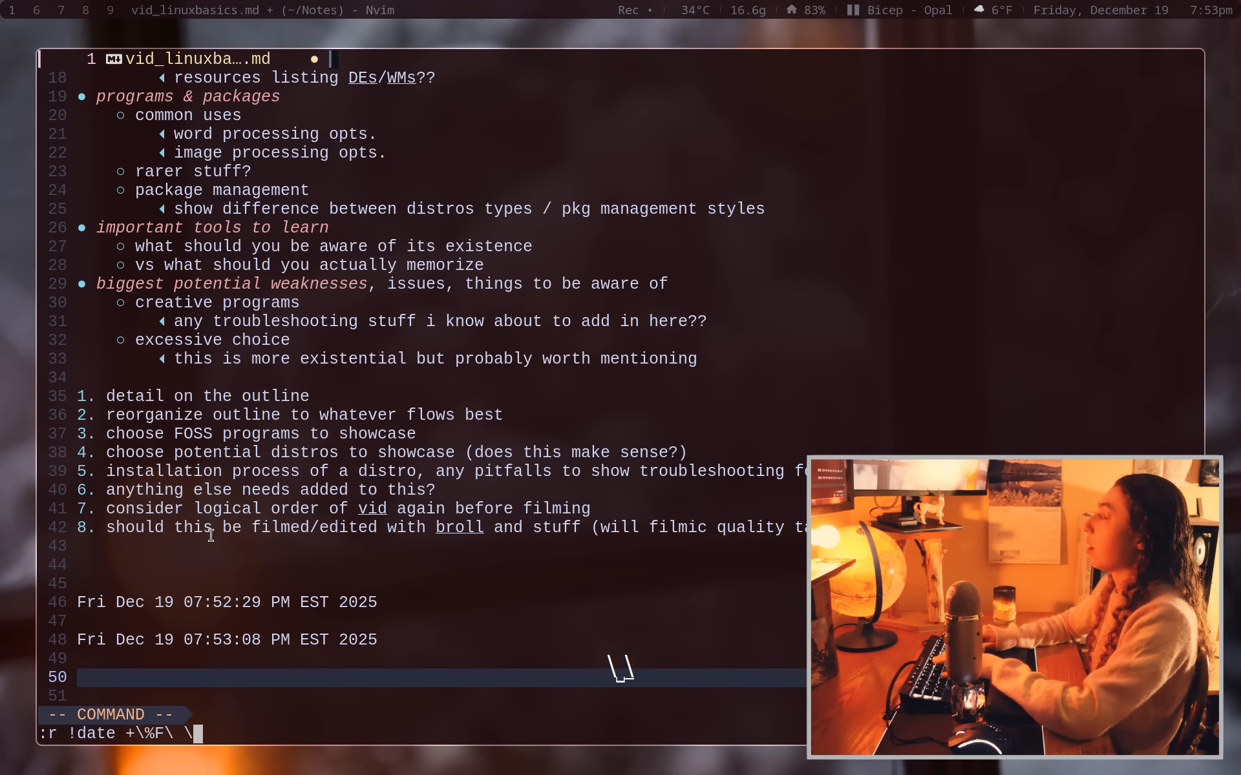
key("Return")
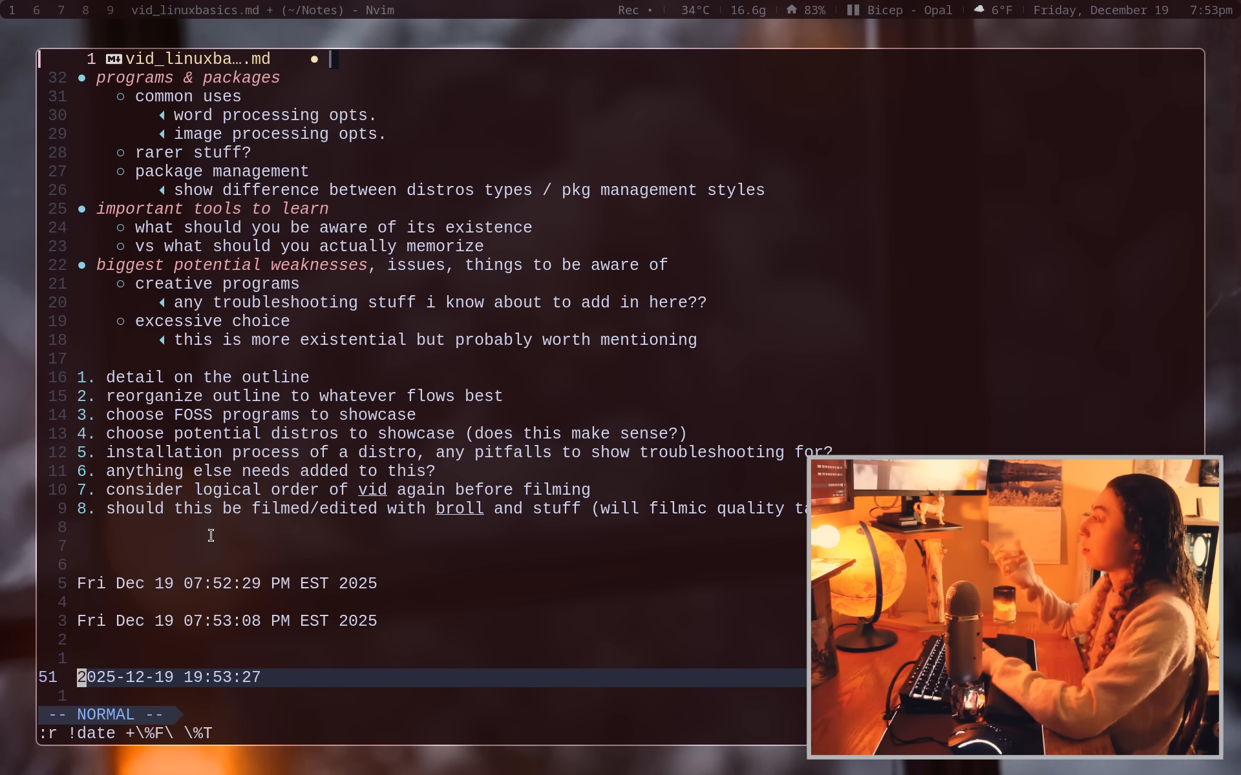
Paste the first to-do item and the later date line repeatedly with counted pastes.
key("k")
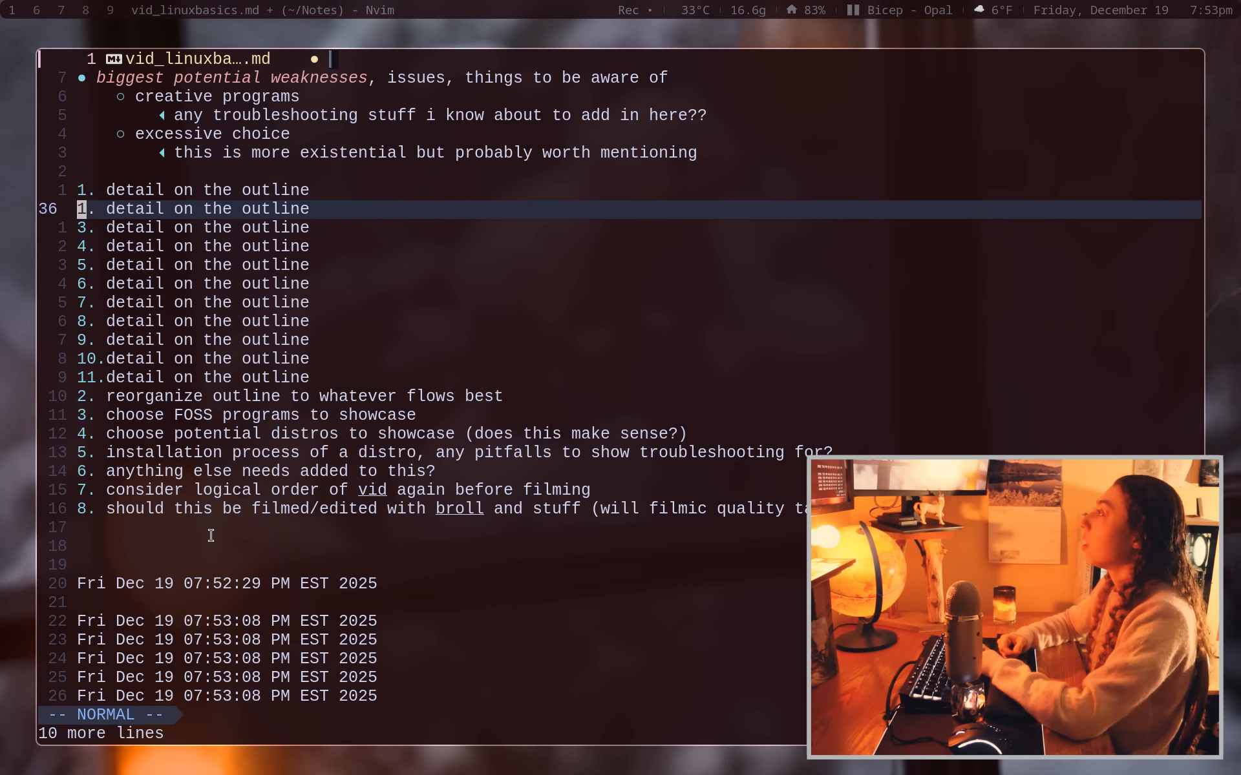
key("j")
type(":s")
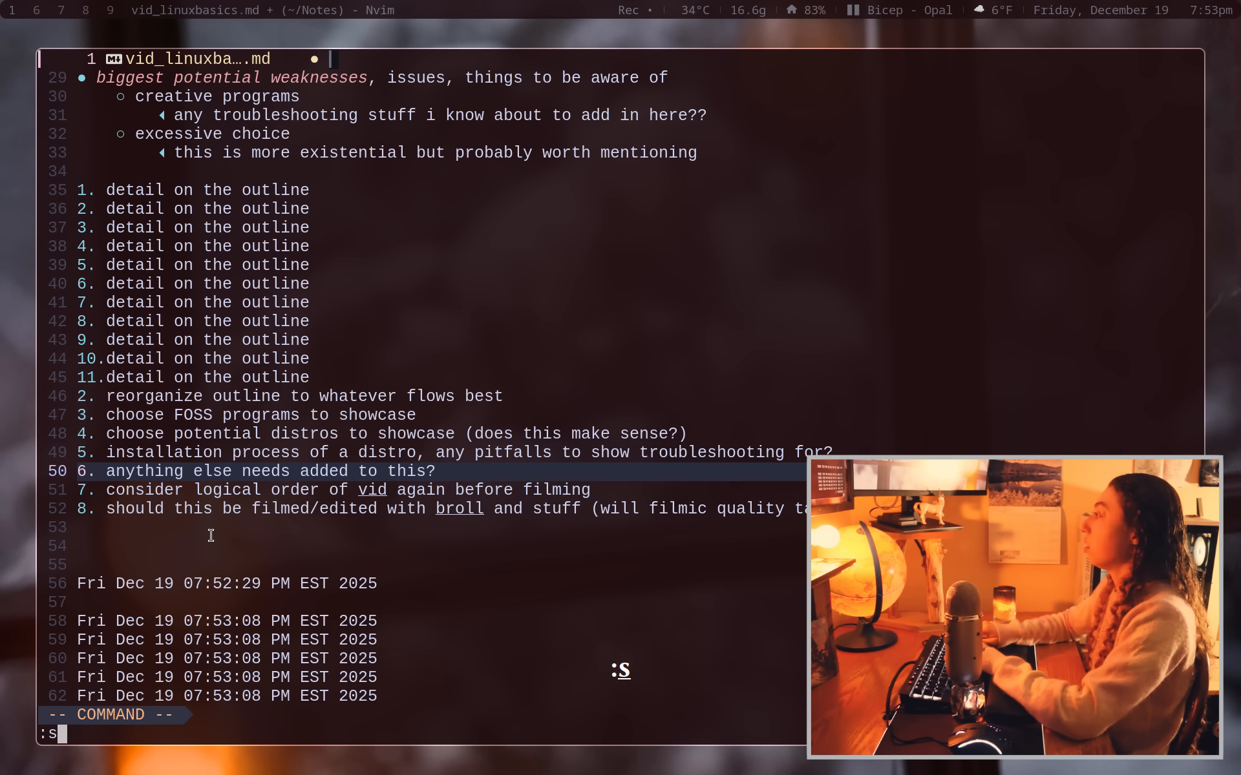
key("Return")
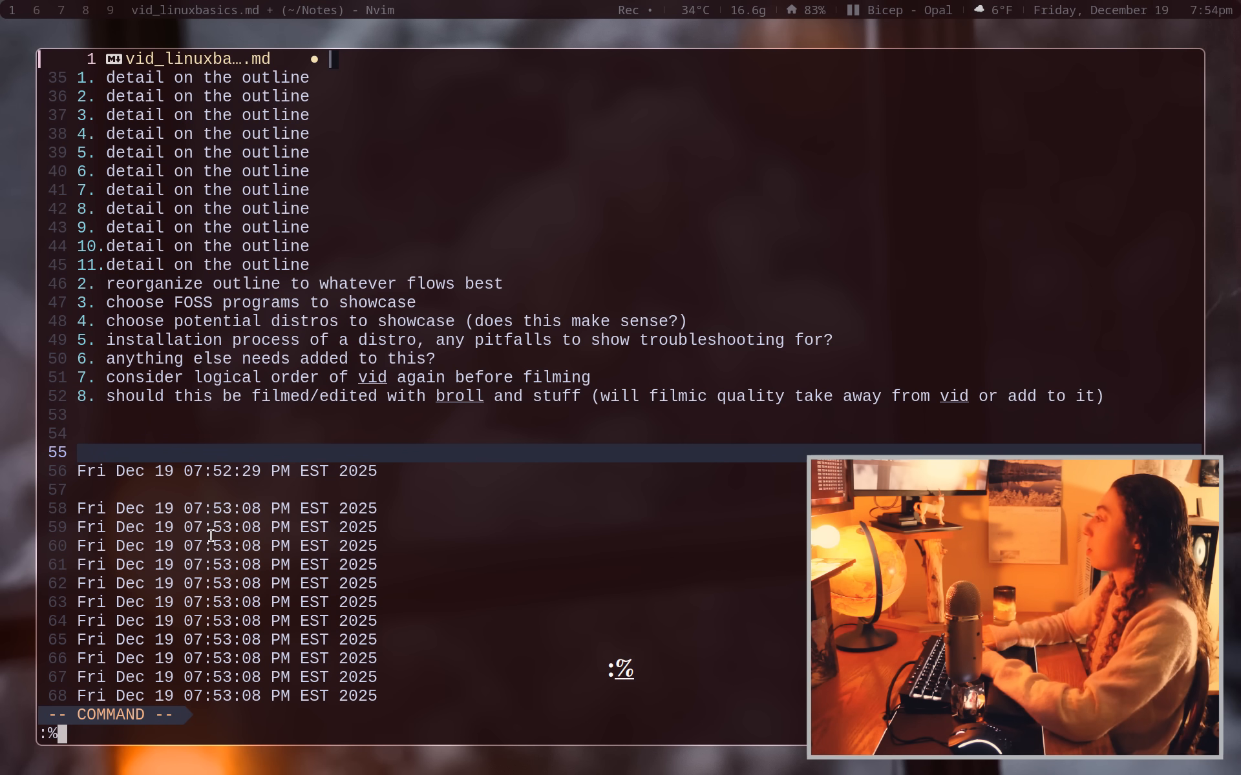
Filter the whole buffer through uniq to drop duplicate lines, then number every line with nl -w1 -s.
type("!uniq")
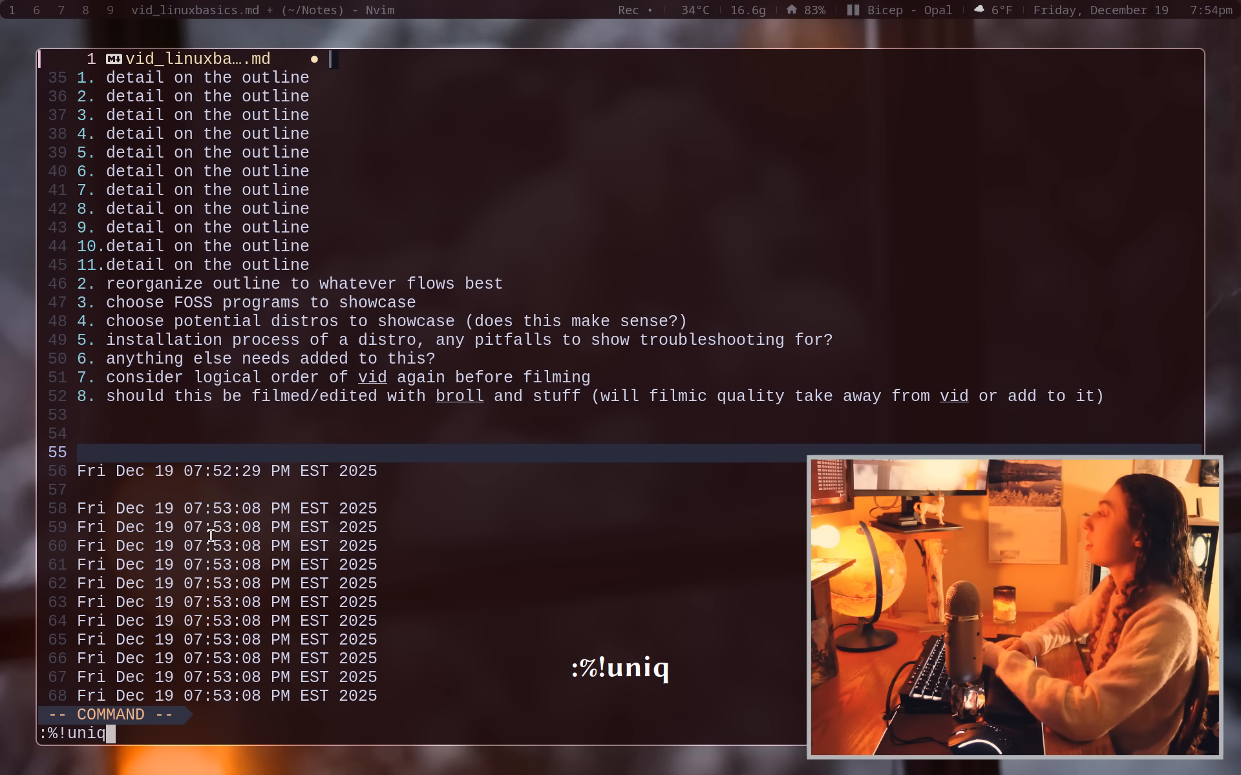
key("Return")
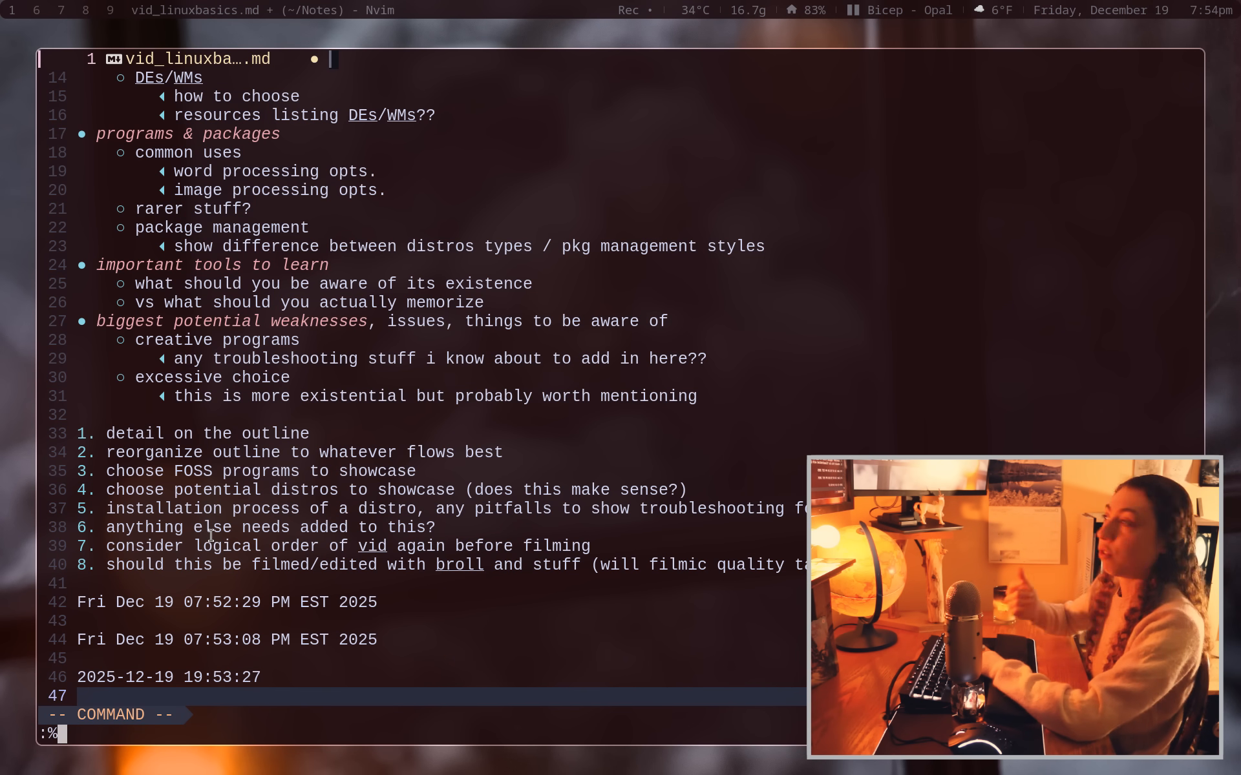
type("!nl")
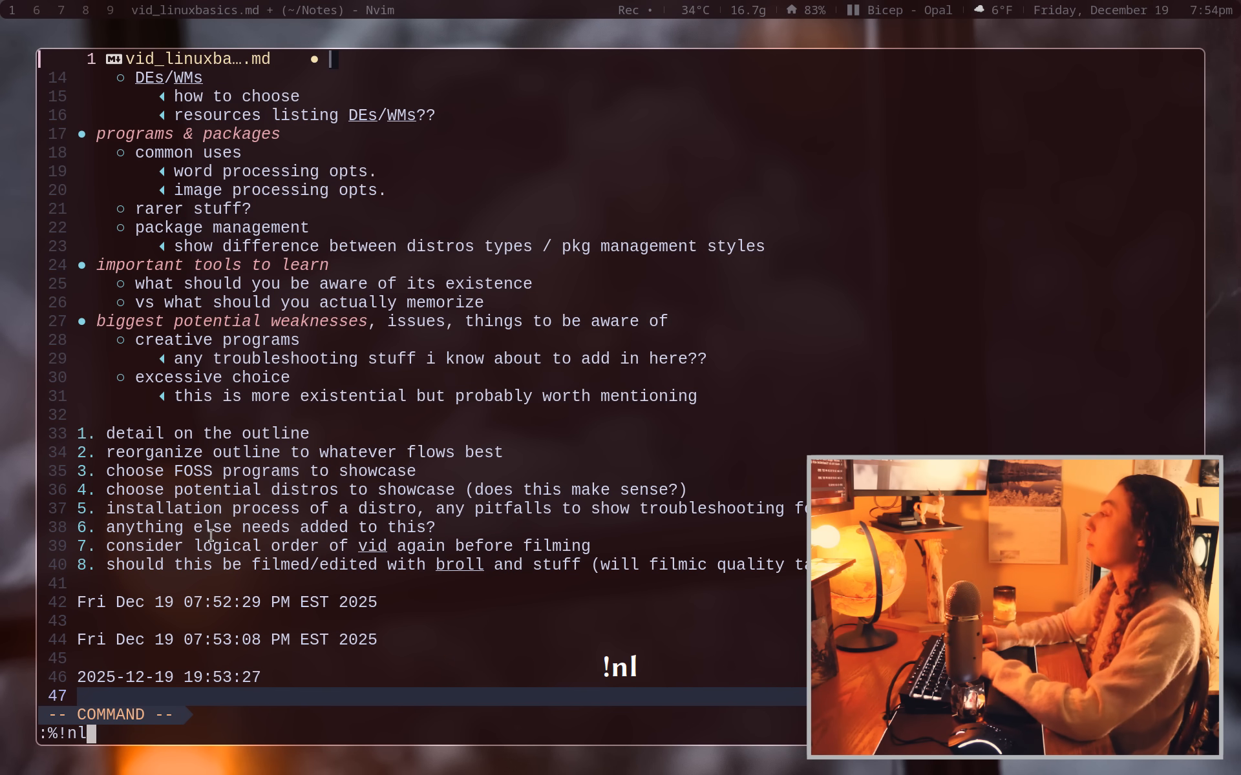
type("-w1 -s")
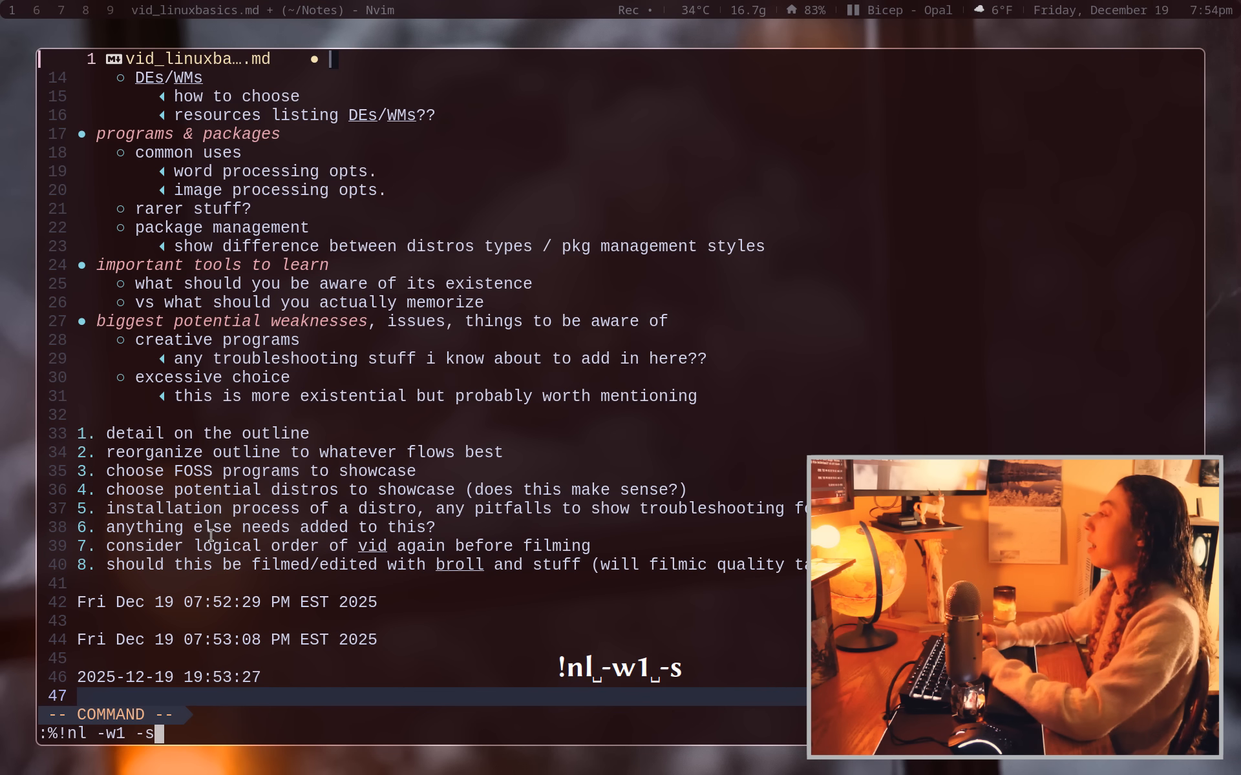
key("Return")
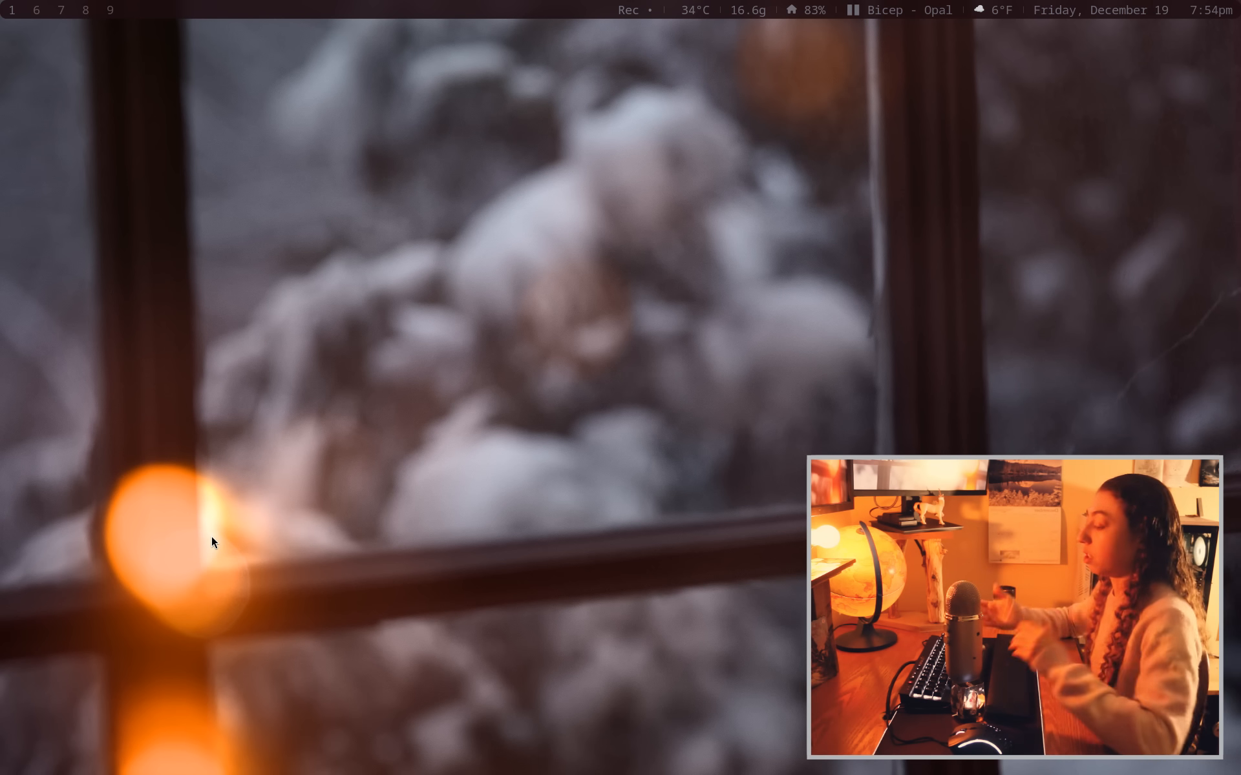
In a new st terminal, list the vid notes files with ls Notes/*vid*.
key("Super+Return")
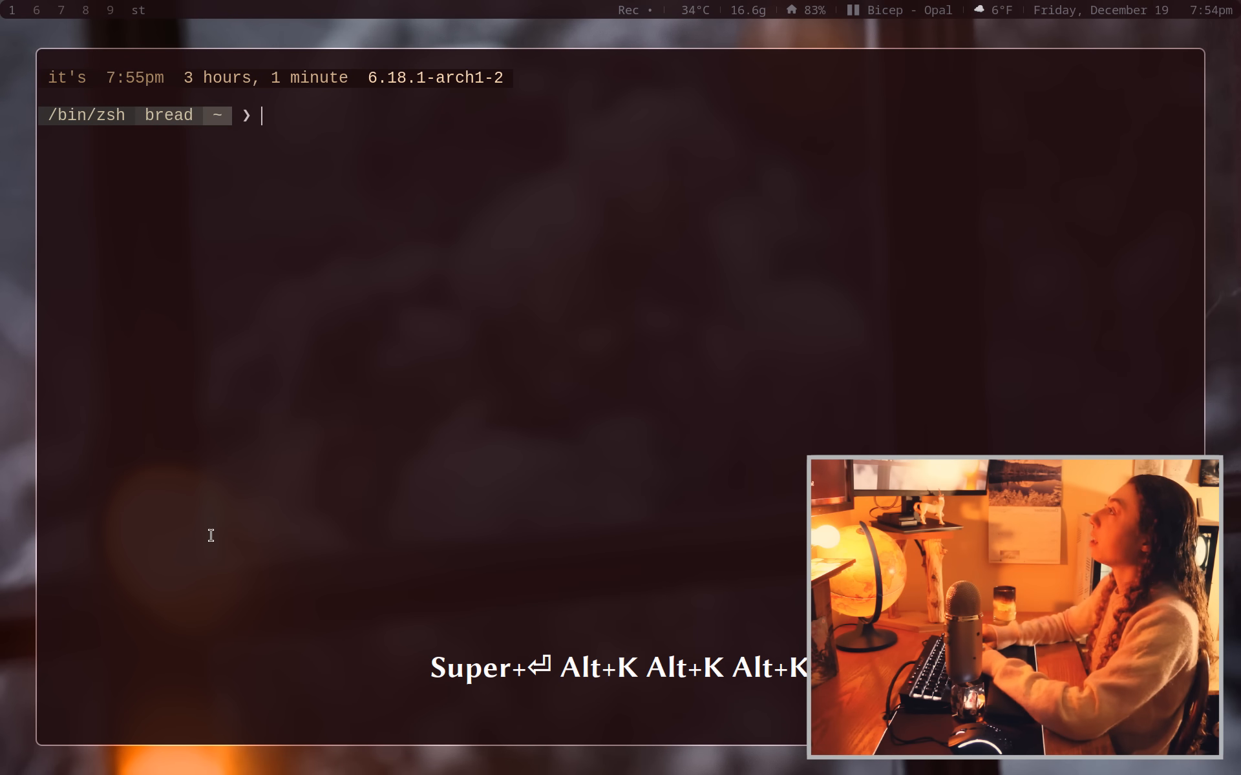
type("ls N")
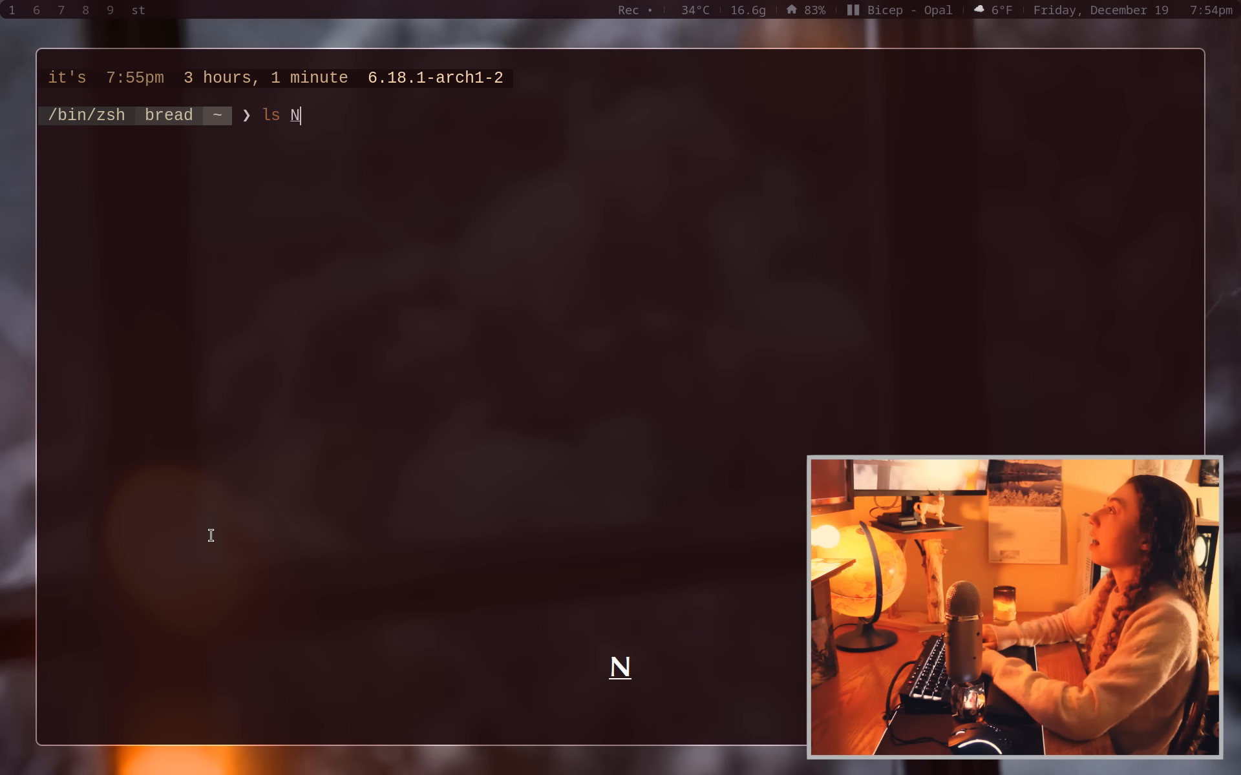
type("otes/*vi")
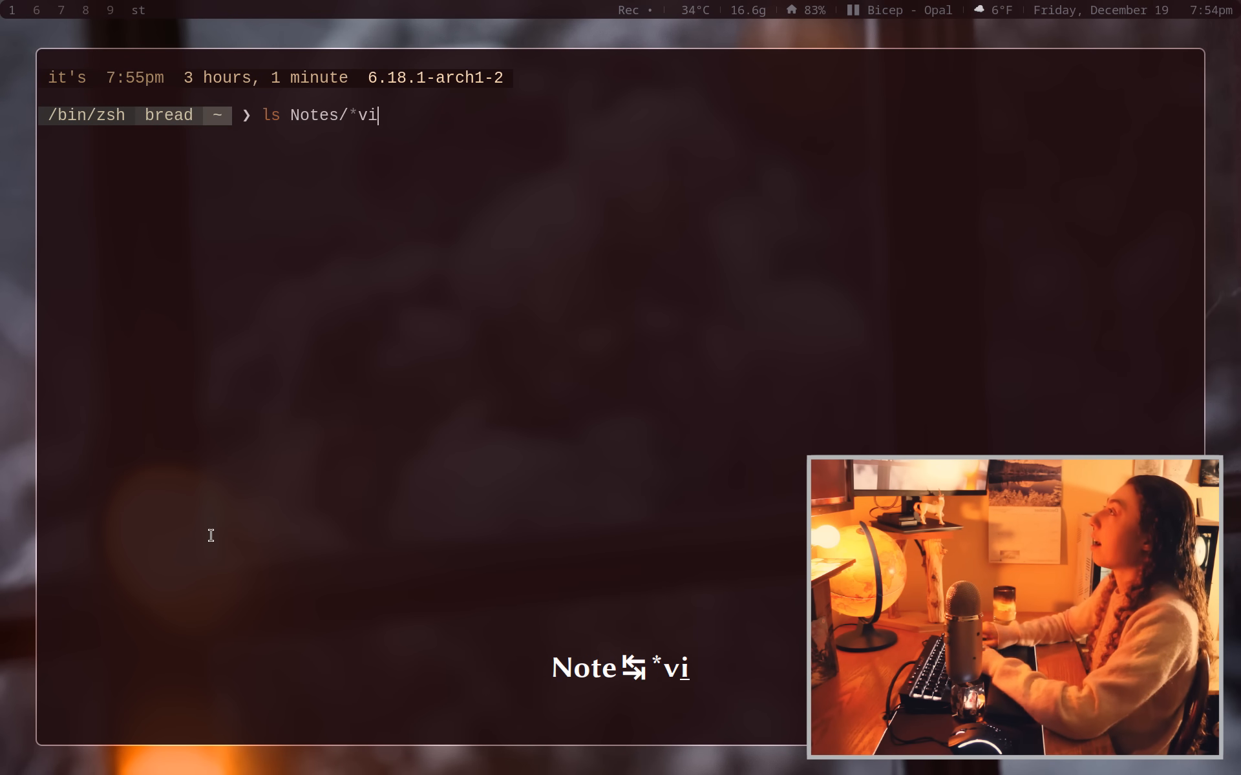
key("Return")
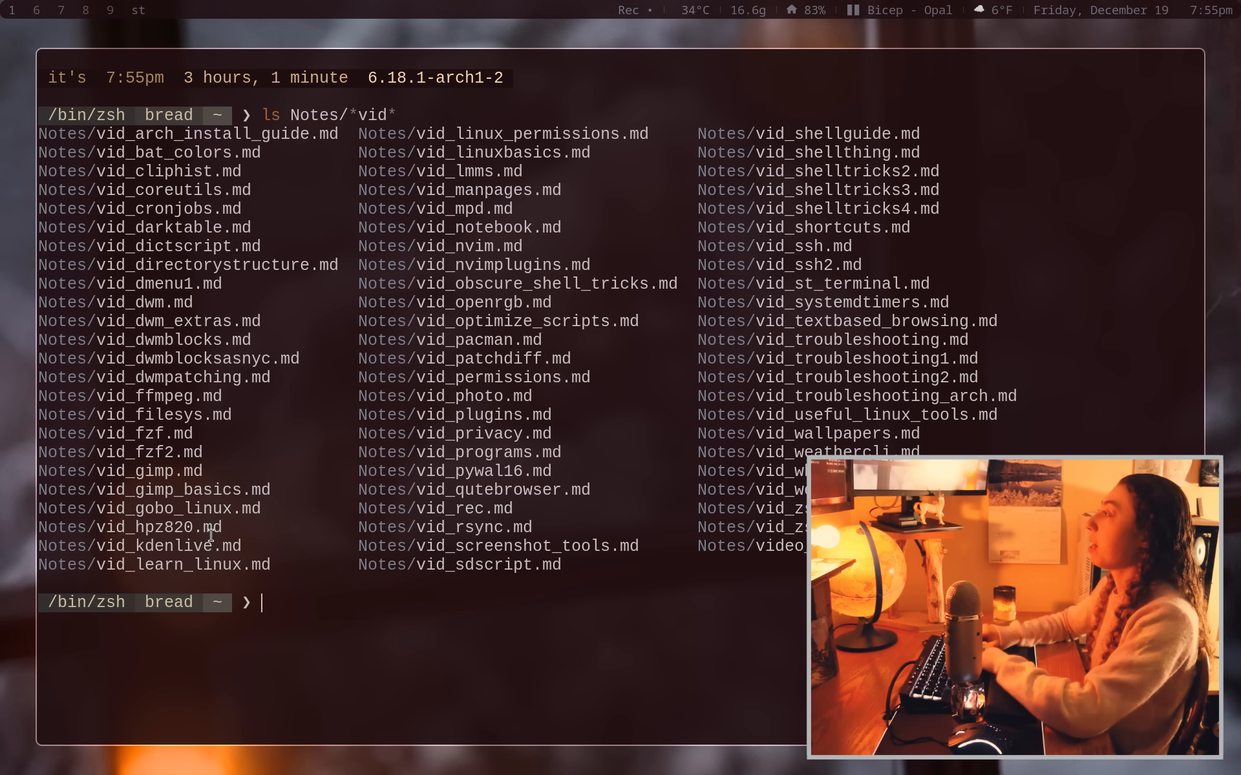
Count lines in those files with wc -l !$, totalling 6236.
type("wc -l")
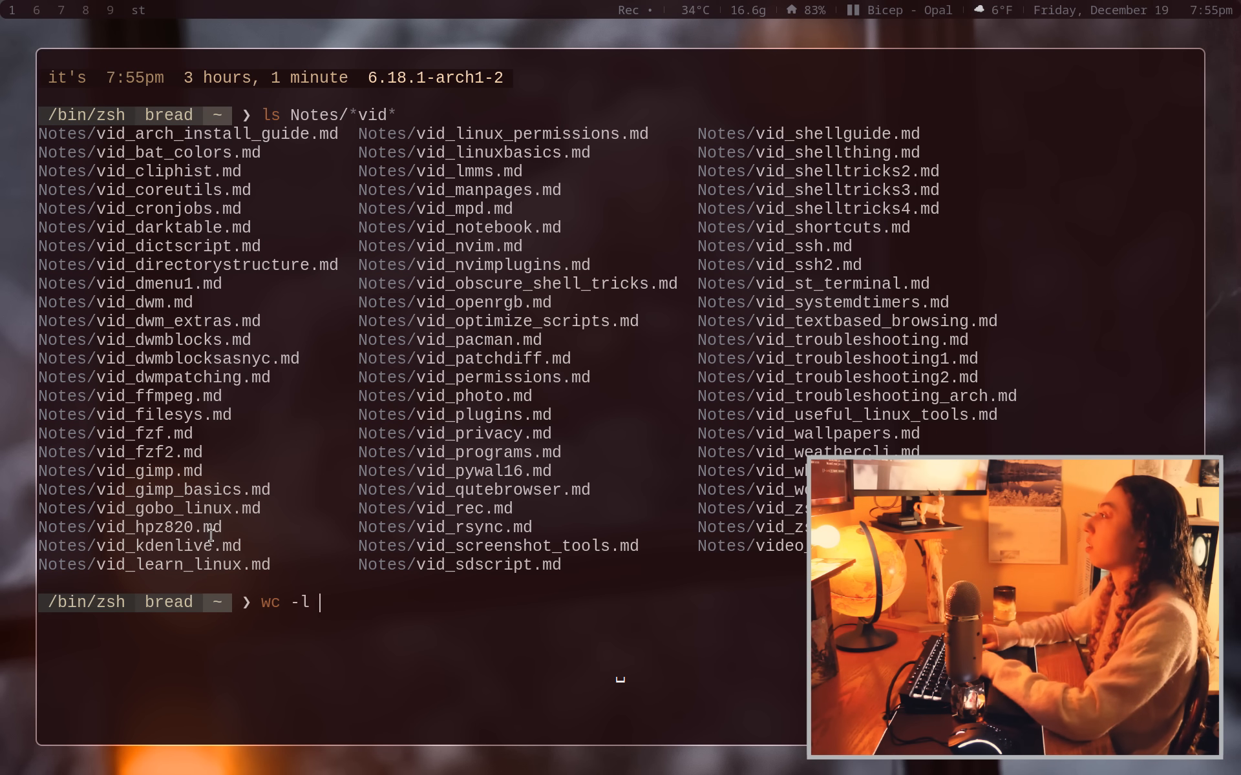
key("Return")
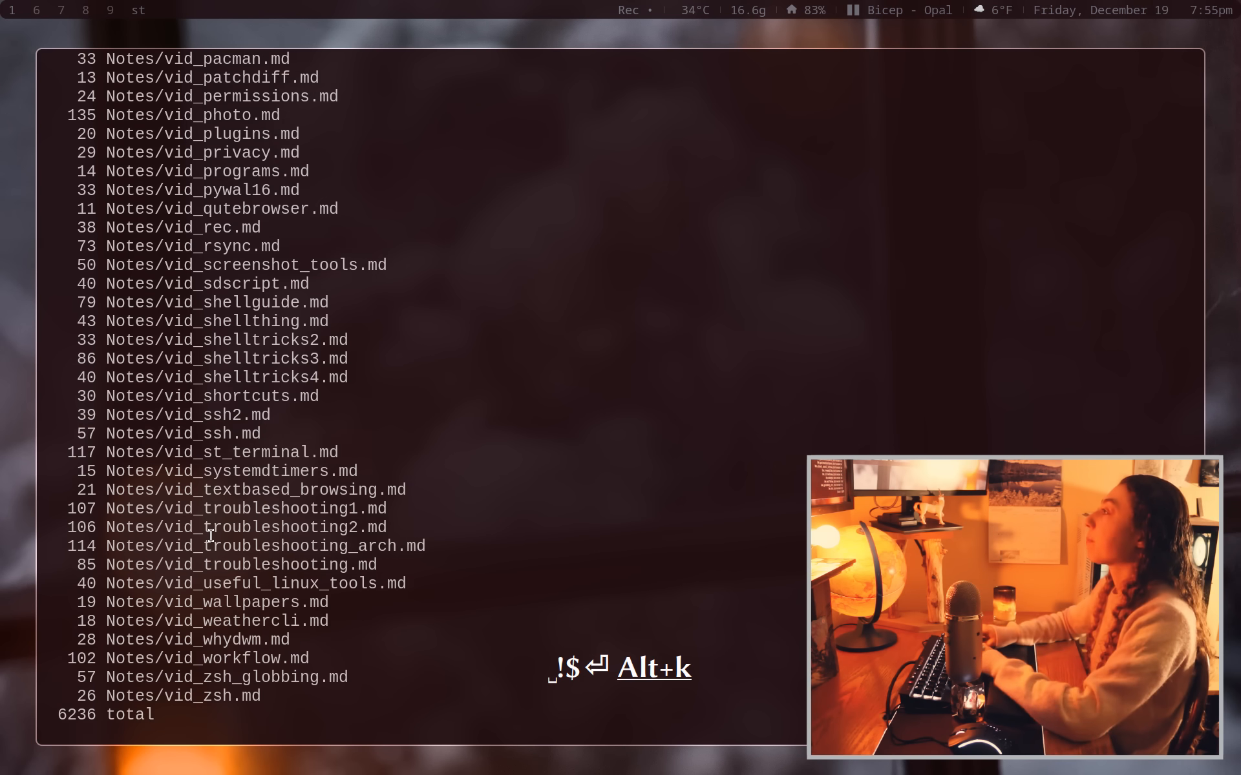
scroll("up", 3)
type(":read")
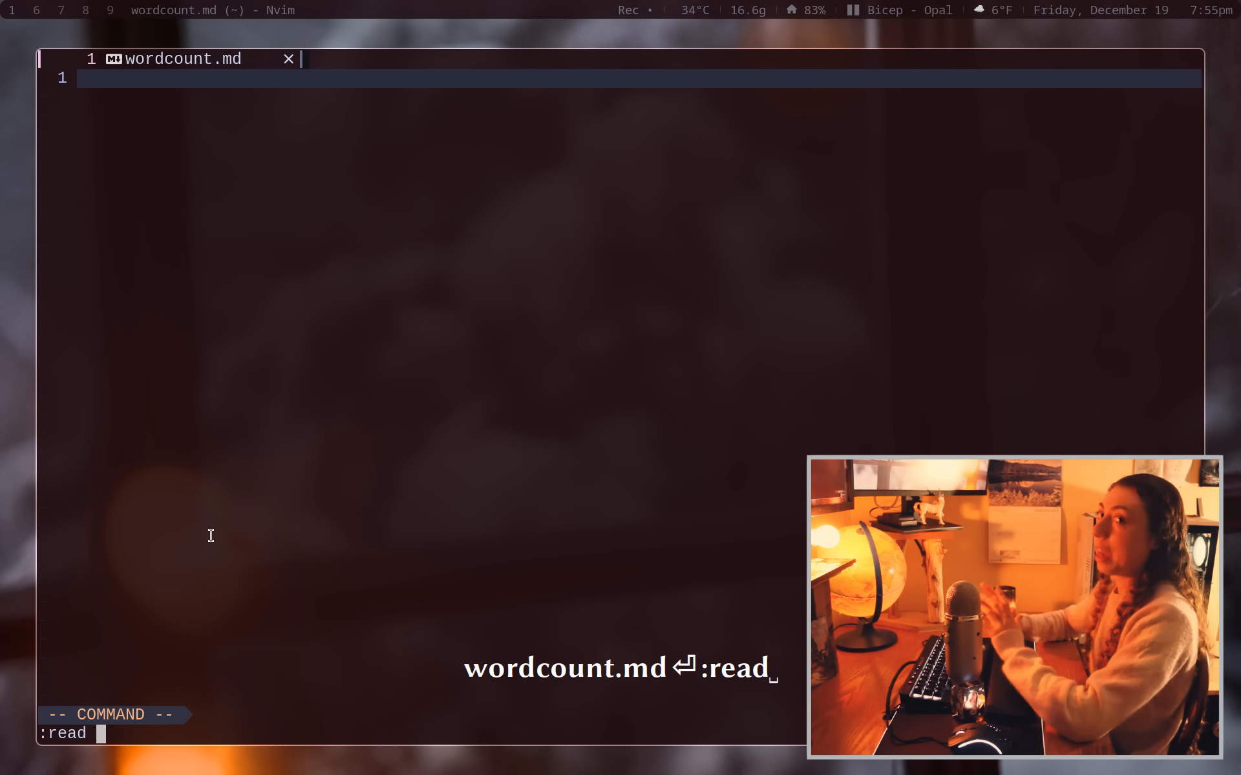
Read wc -l -w -m ~/Notes/*vid* | sort -n into wordcount.md and review the table from the top.
type("!wc")
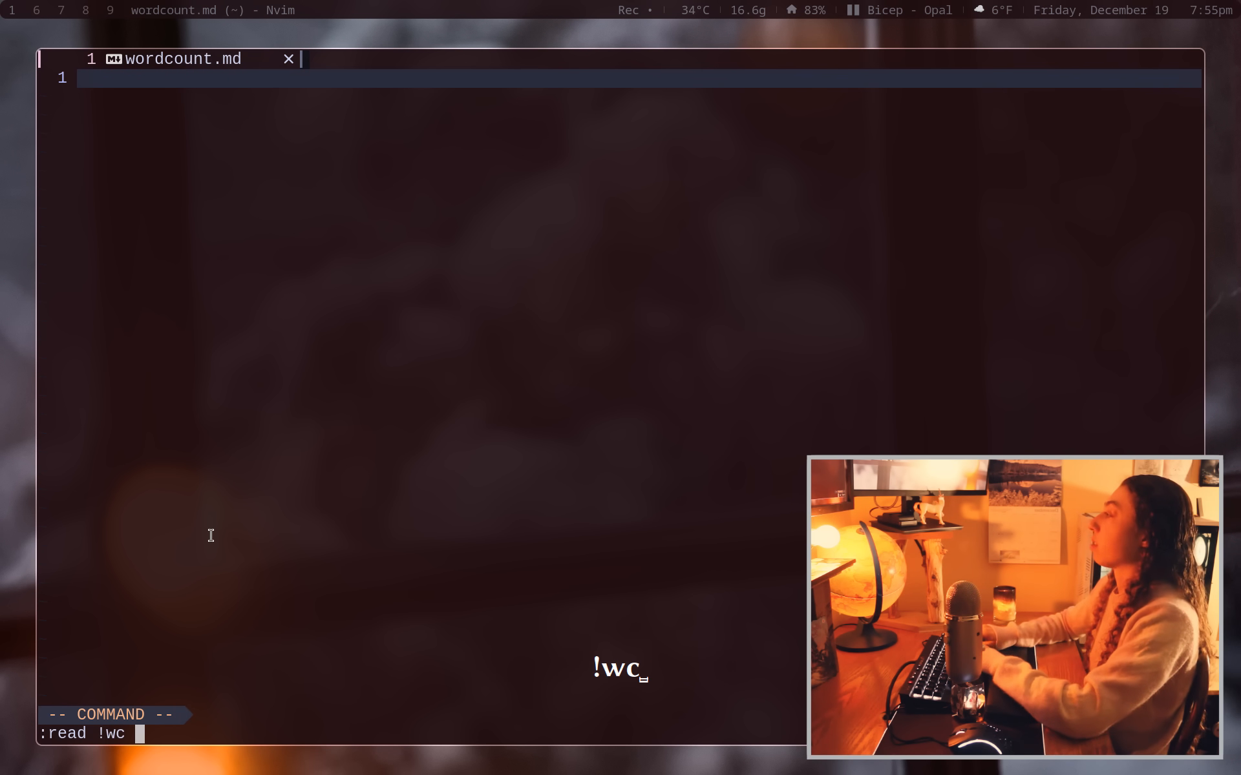
type("-l -")
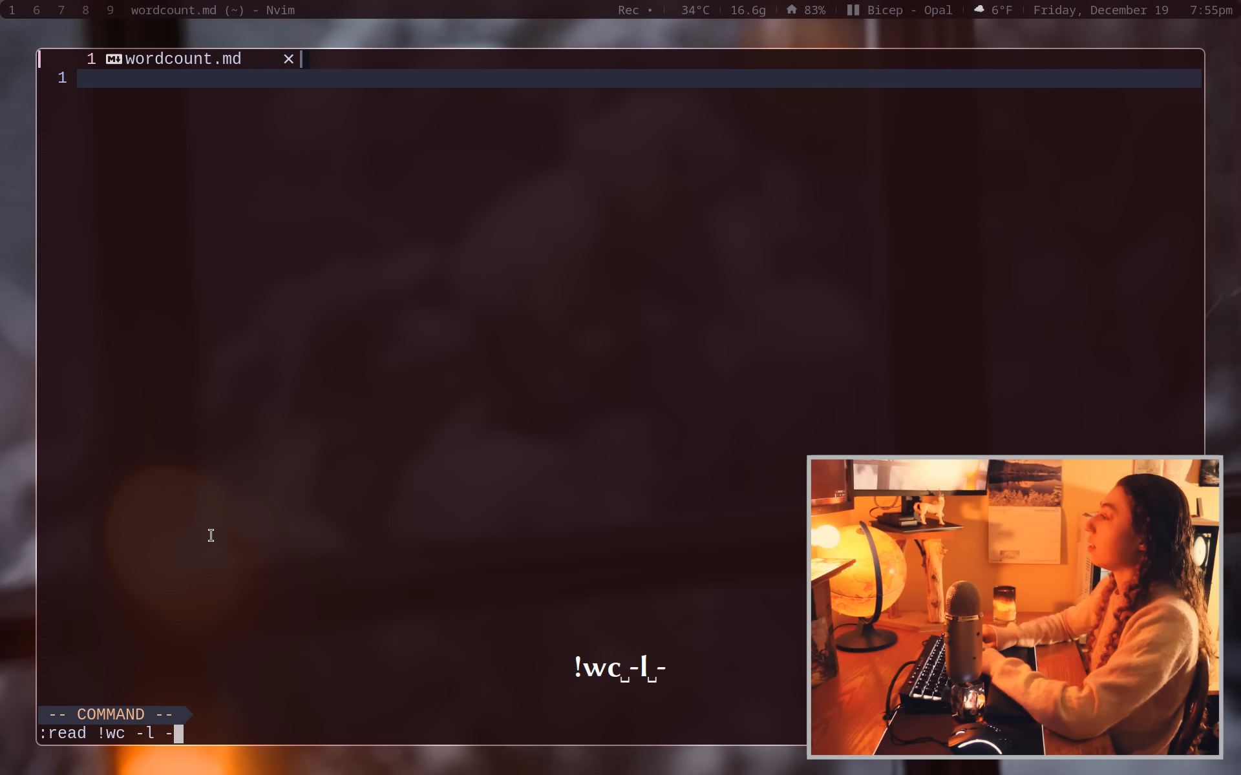
type("w -m")
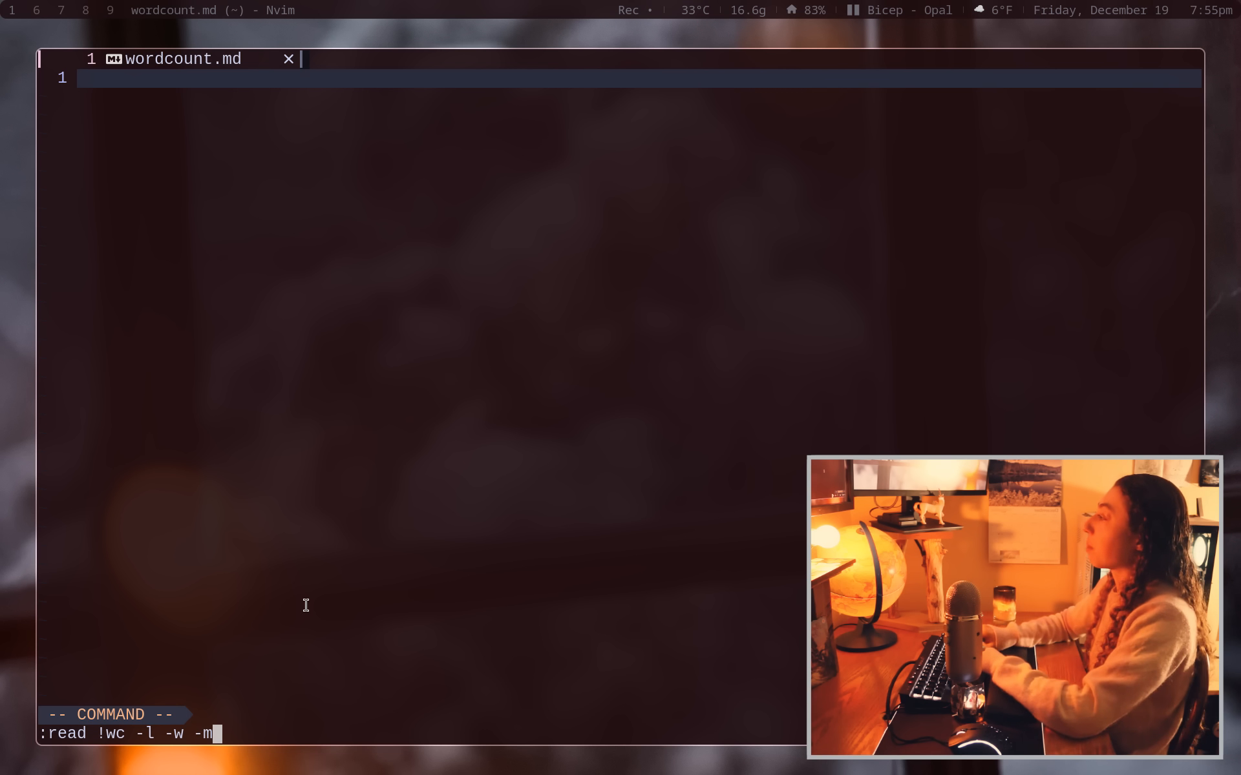
type("~/Notes")
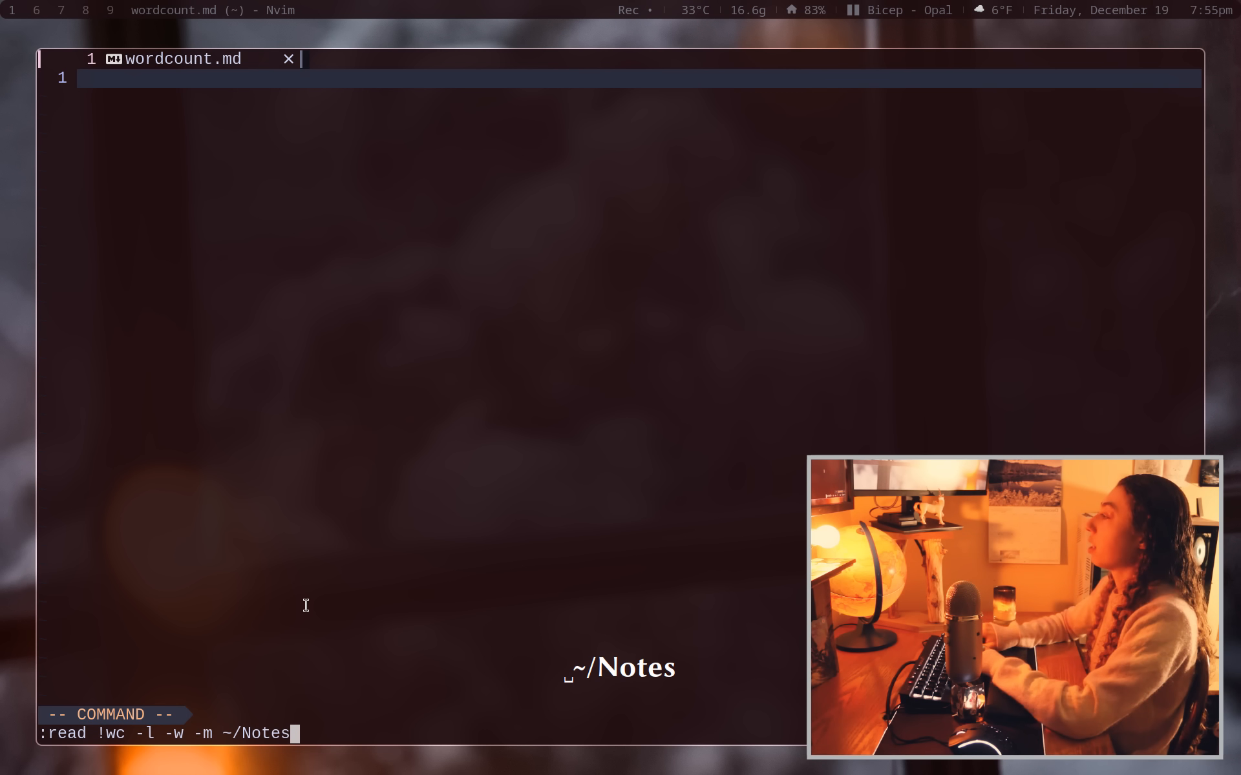
type("/*vid* |")
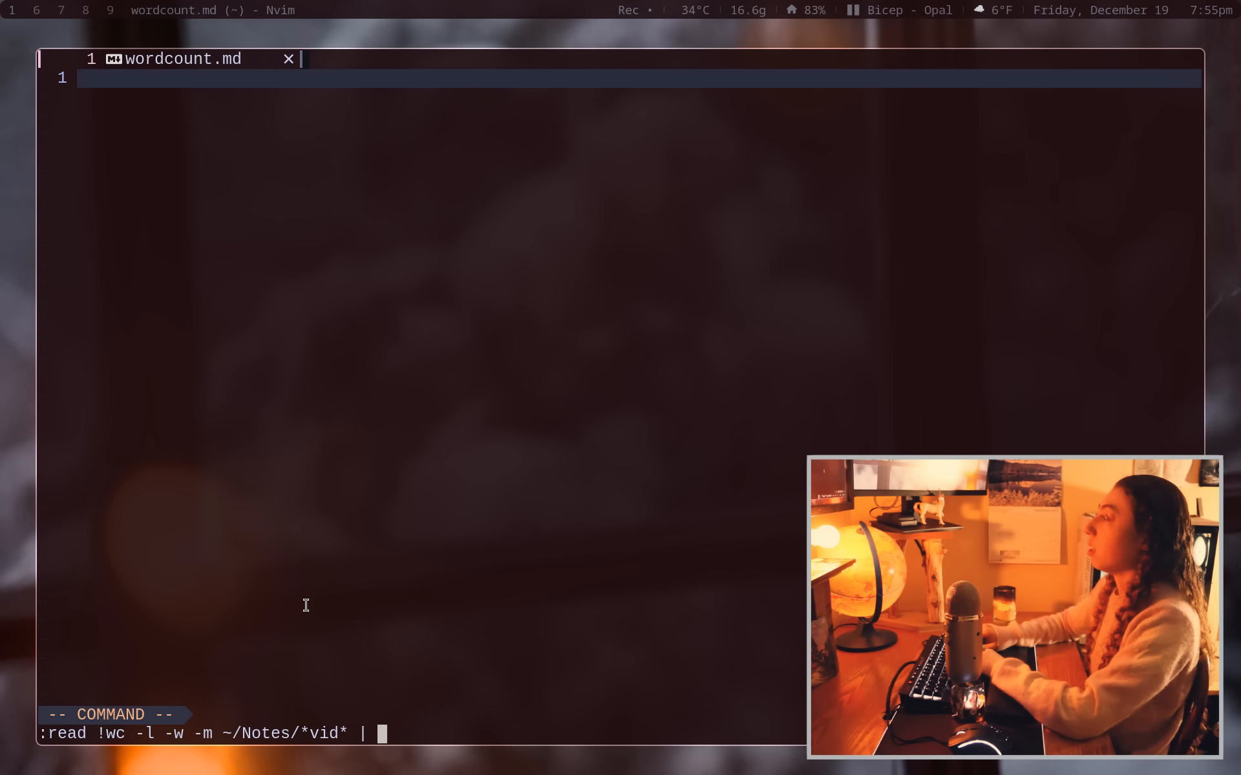
type("sort -n")
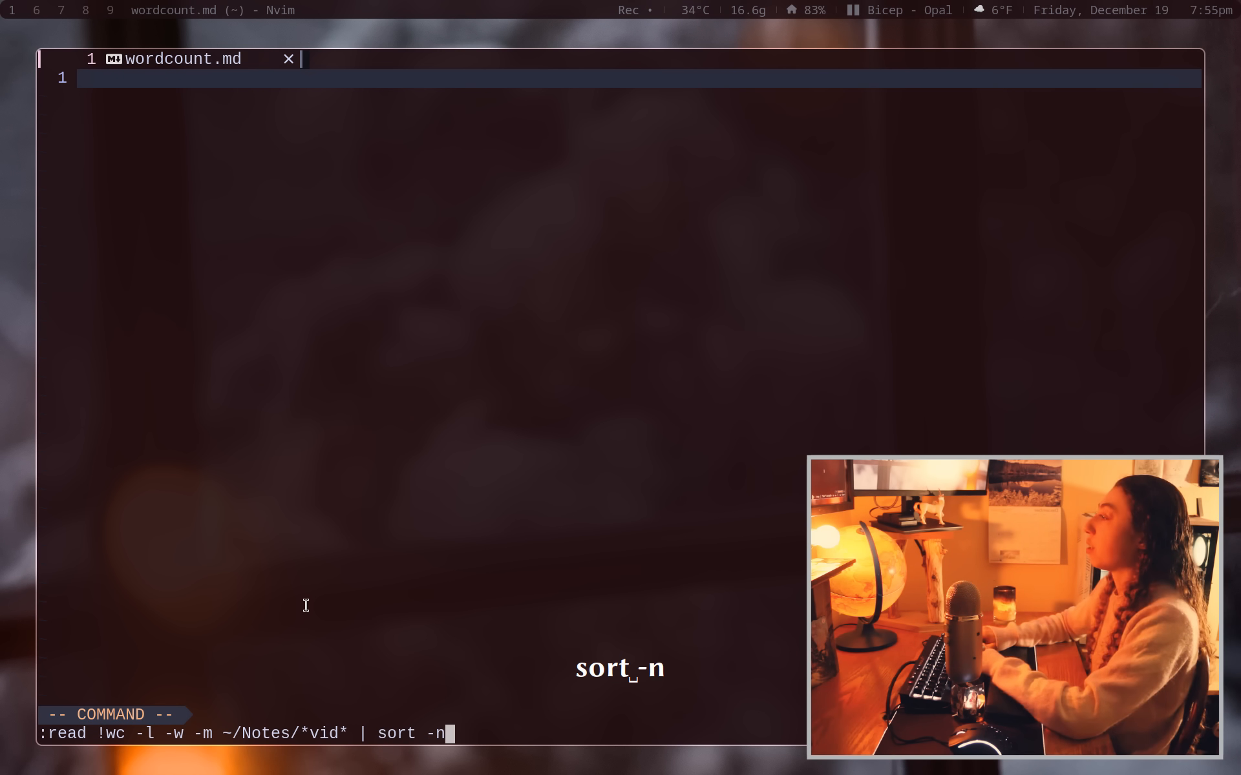
key("Return")
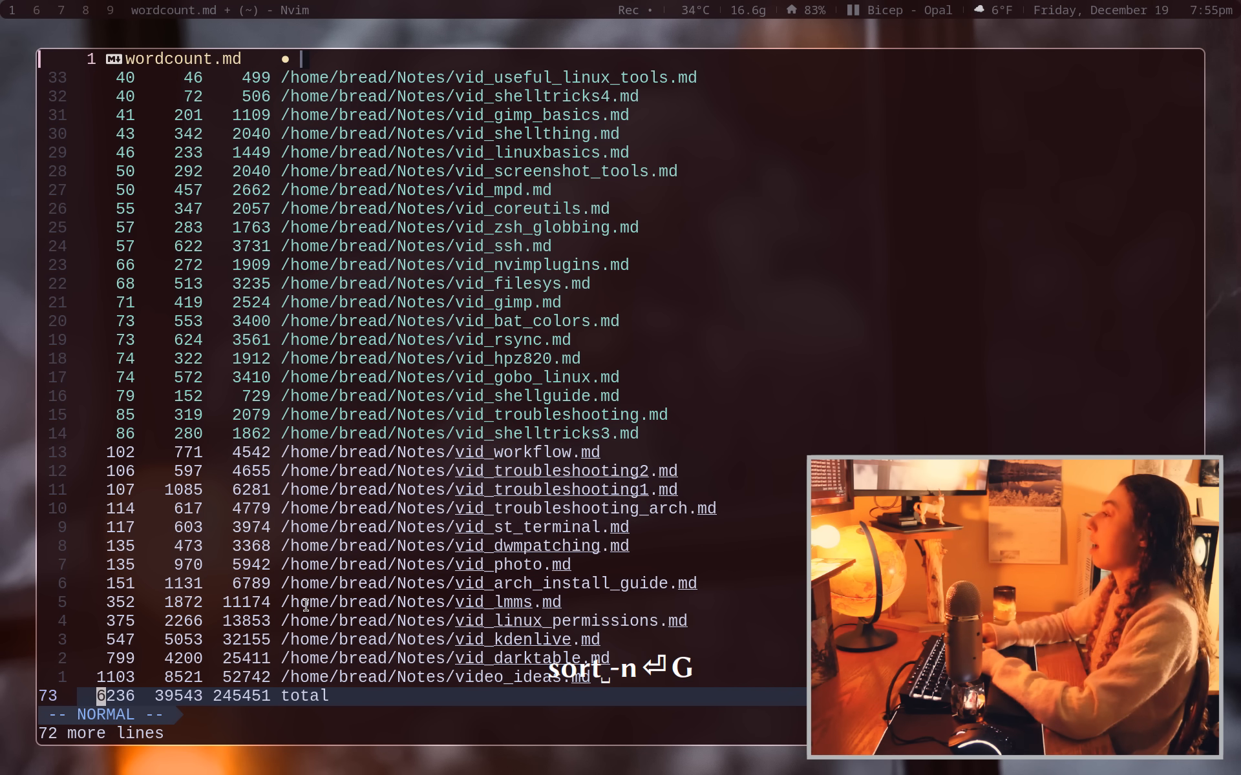
key("g")
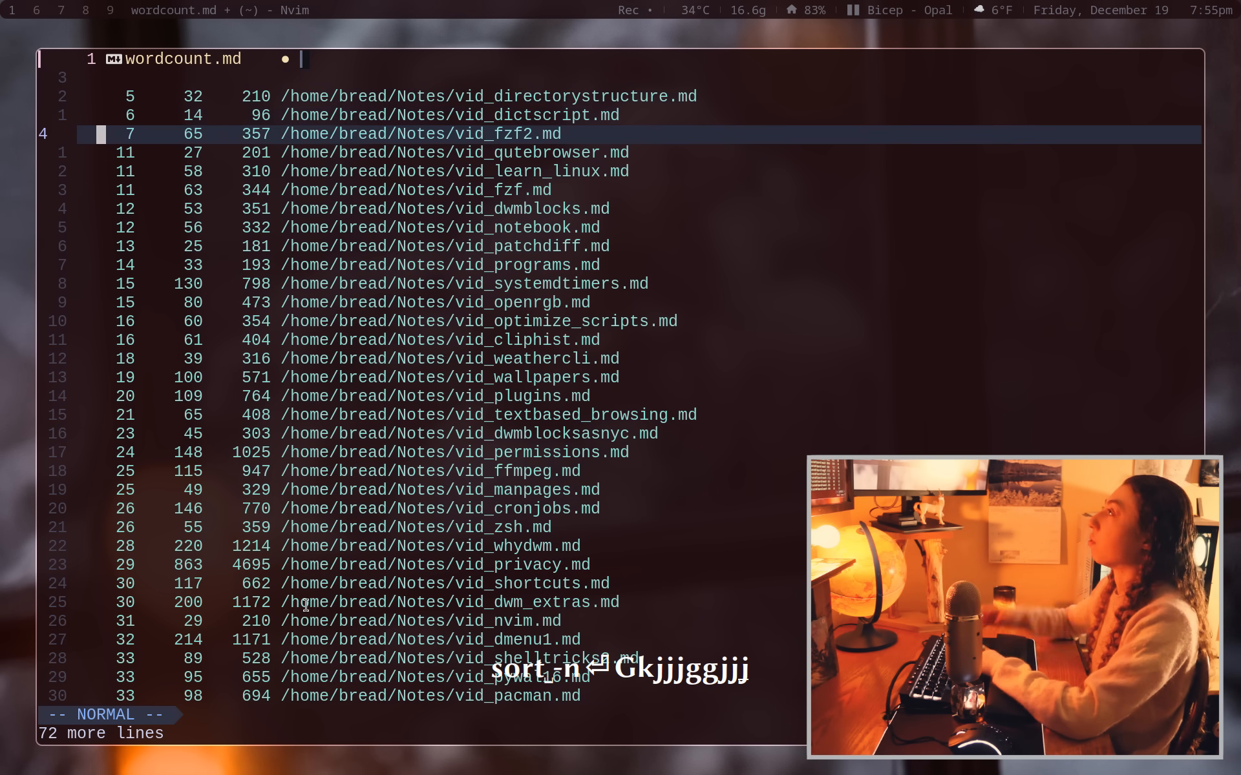
key("k")
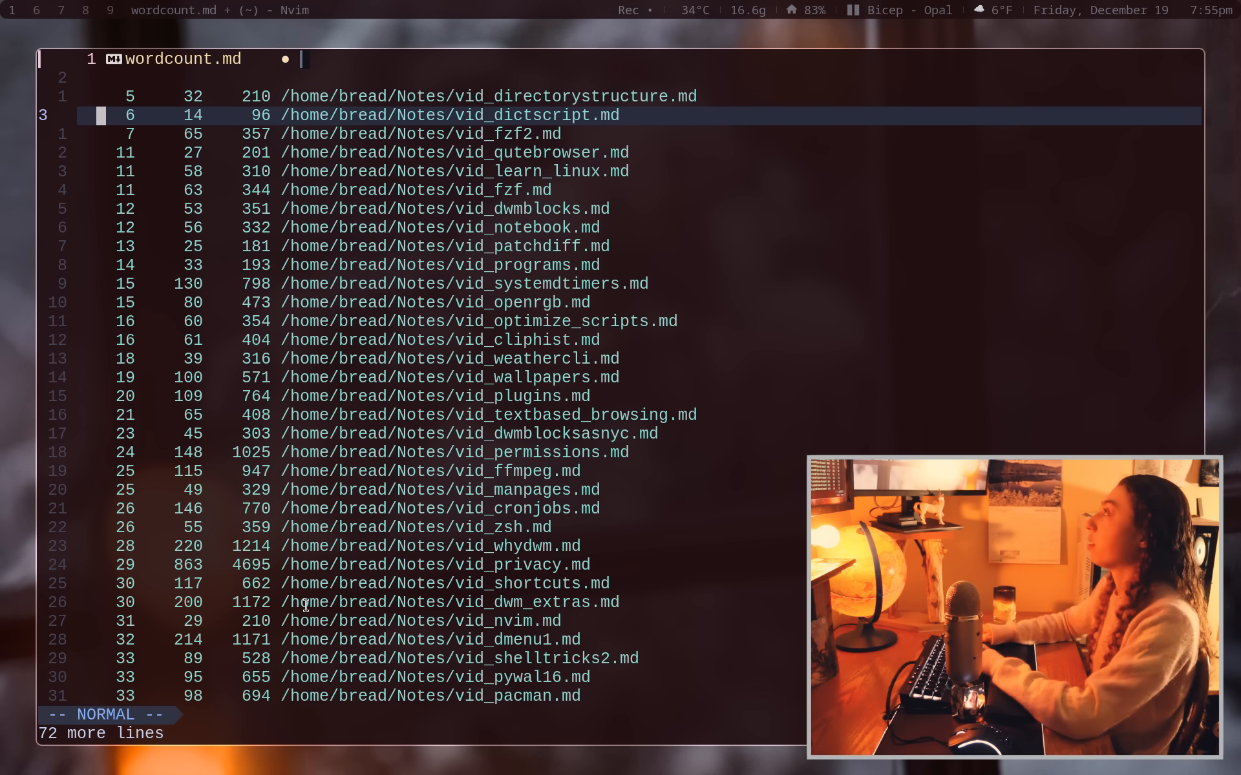
In zsh, run wc -l -w -m ~/Notes/*vid* to show counts with totals 39543 words and 245451 characters.
key("super+2")
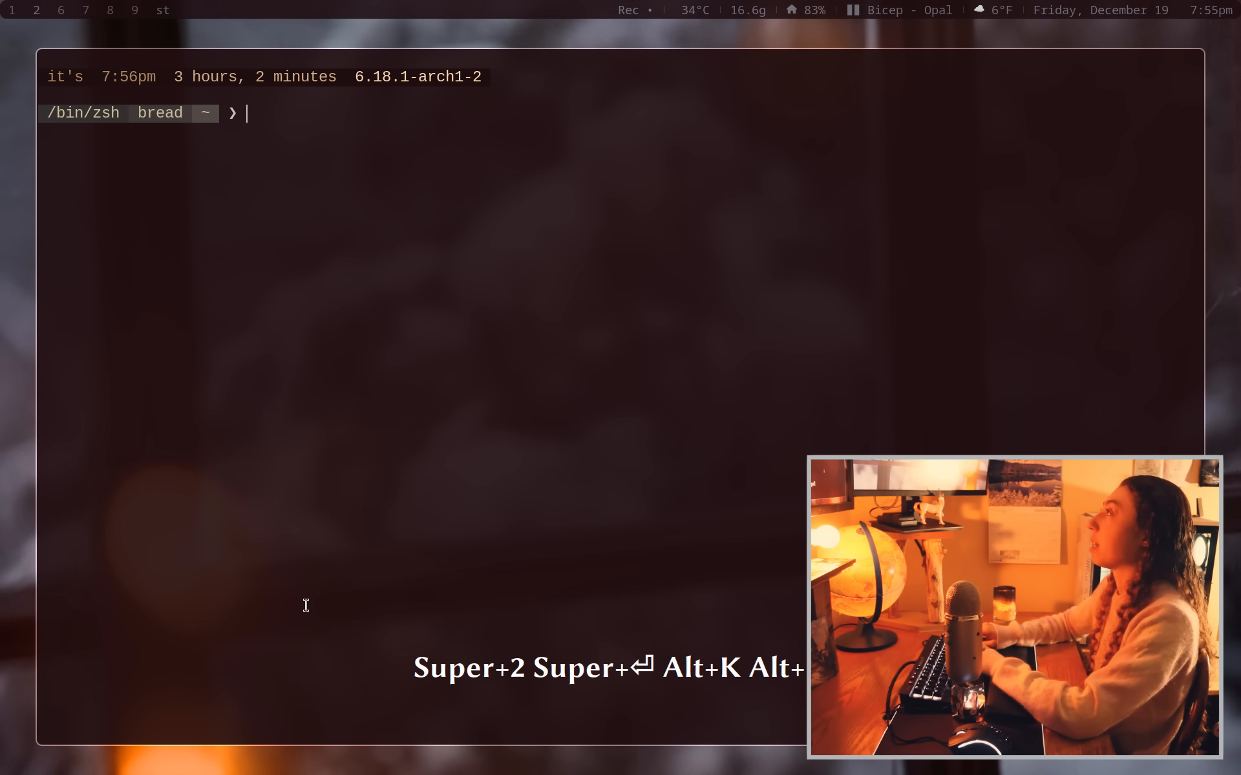
type("wc -l")
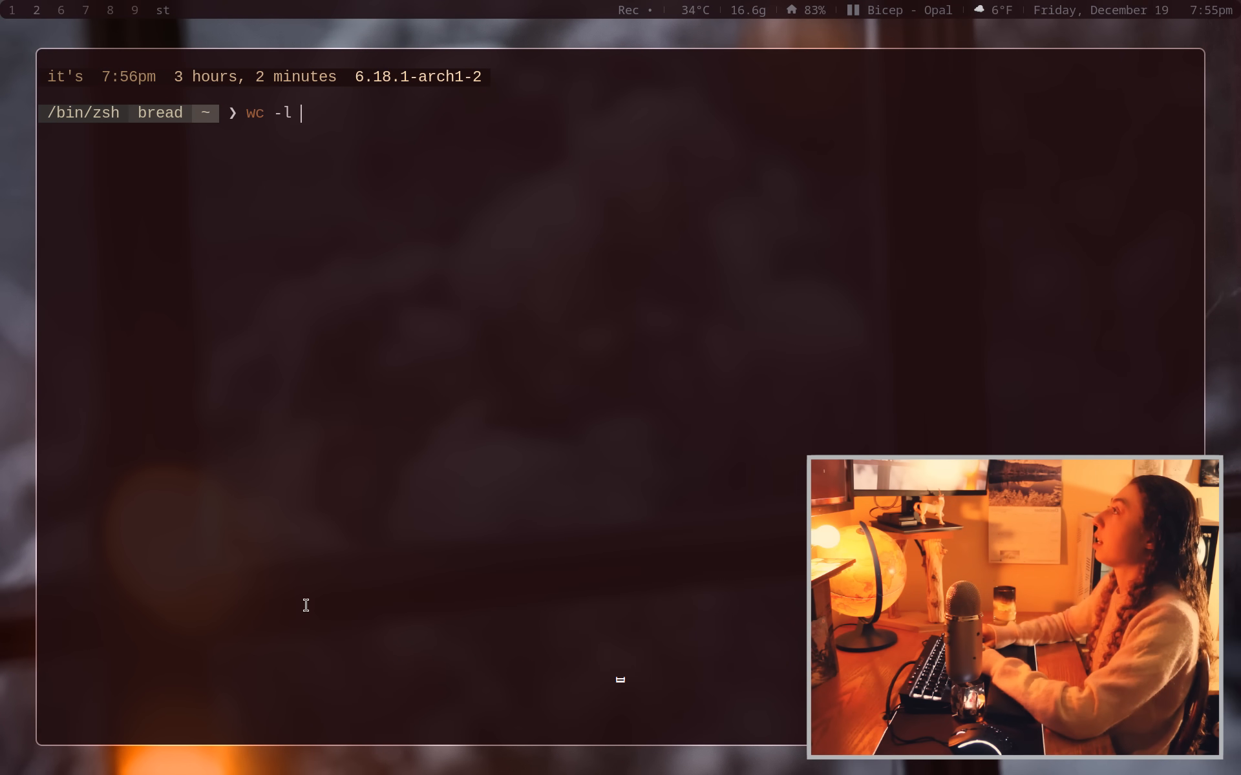
type("-w -m")
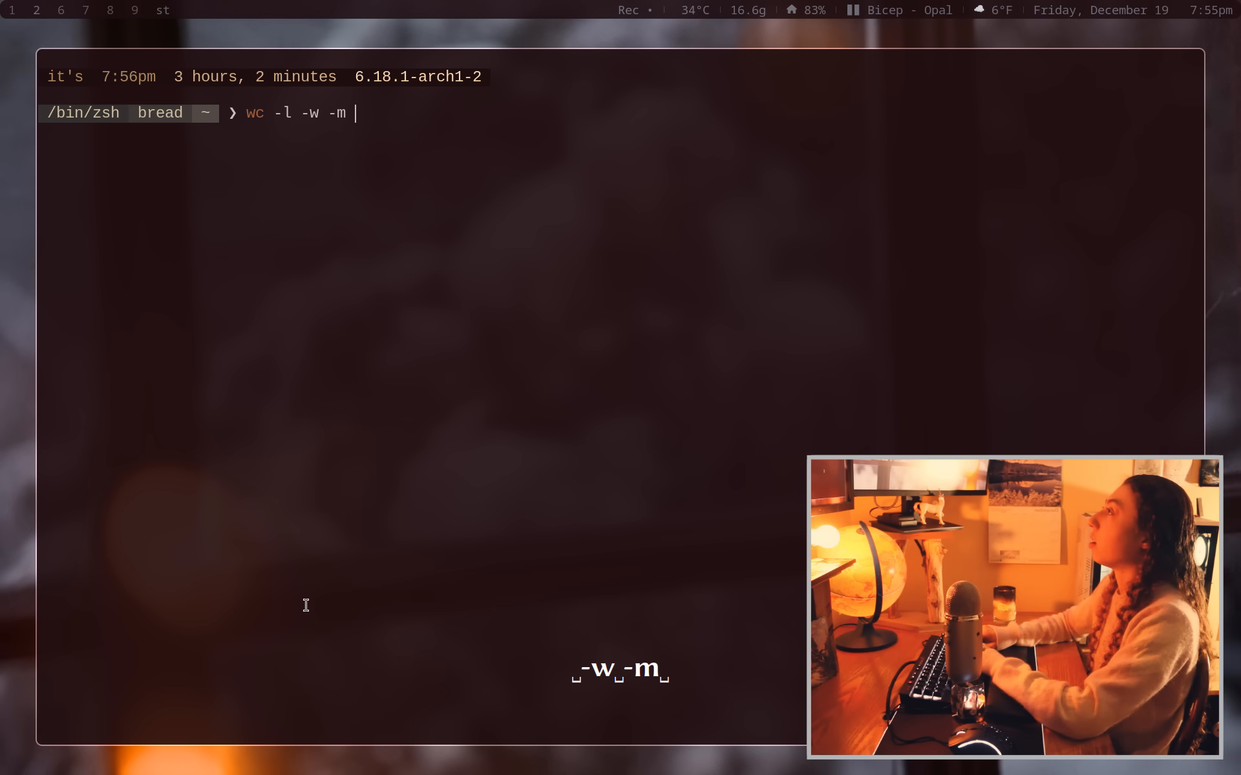
type("~/Not")
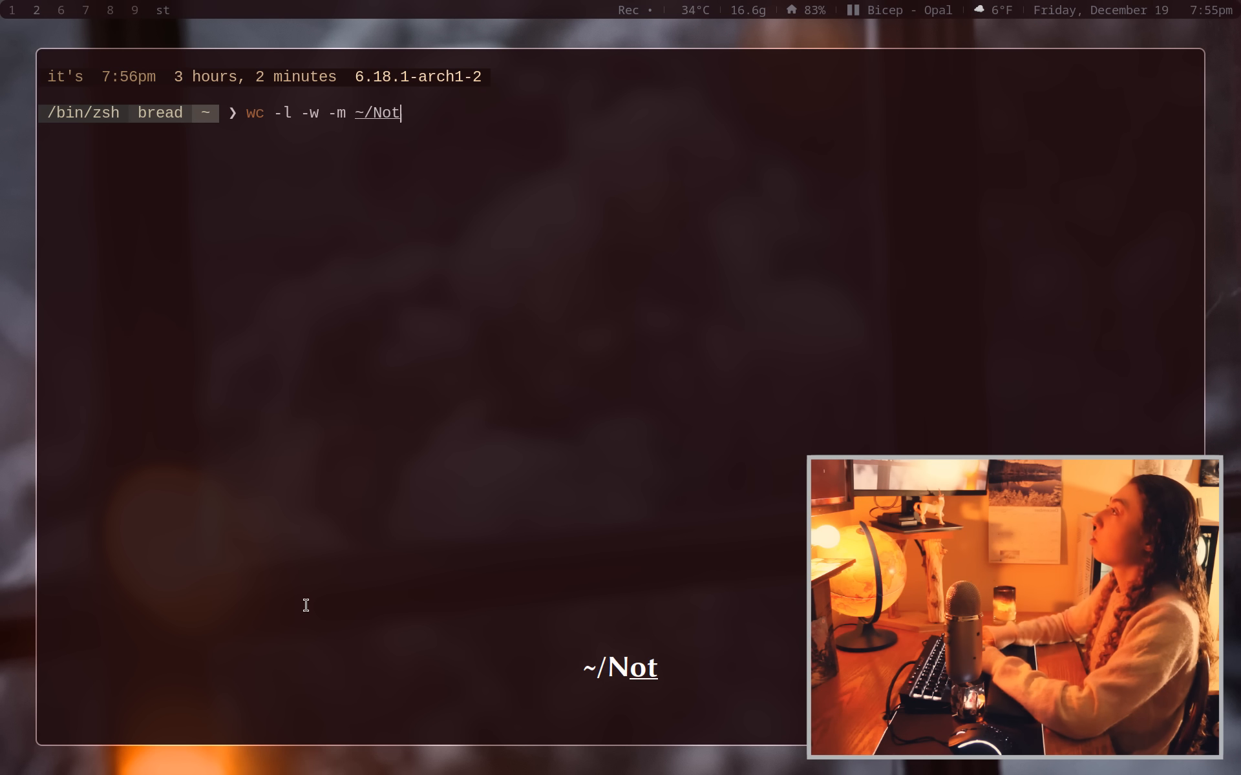
key("Return")
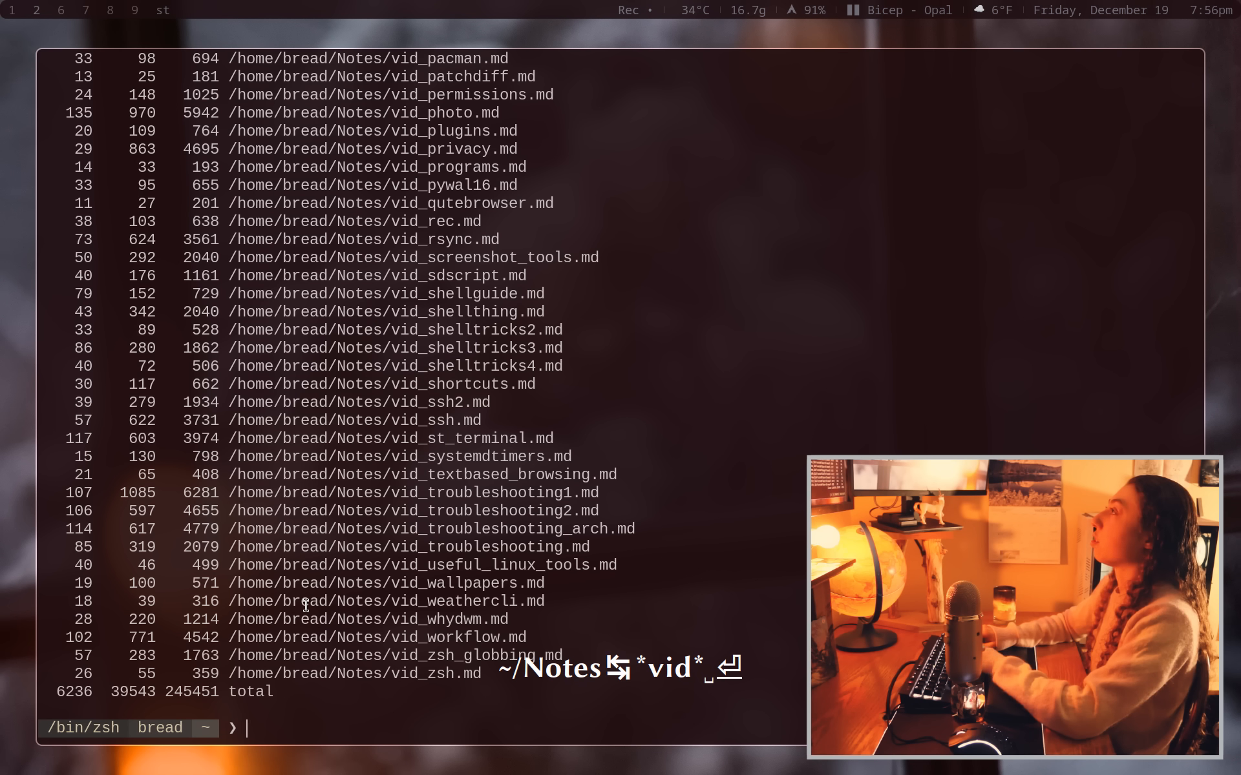
type("wc -l -w -m ~/Notes/*vid* ||")
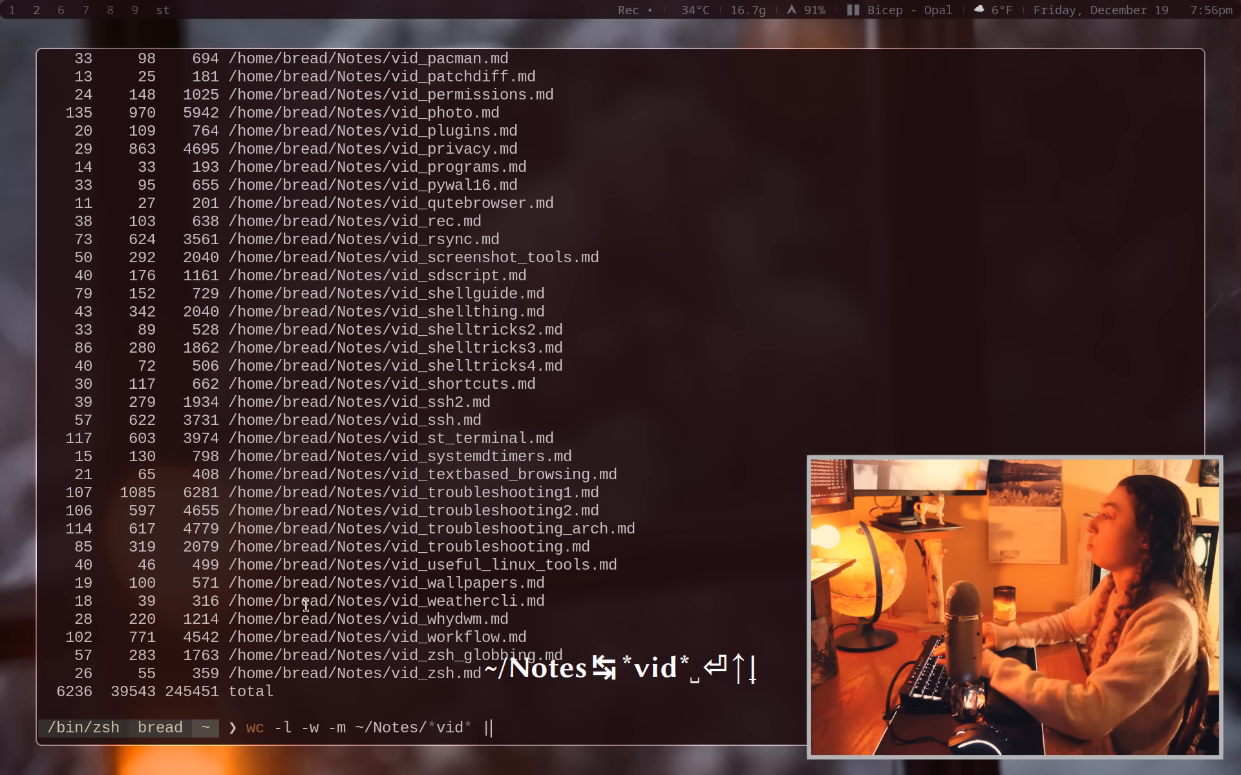
key("Return")
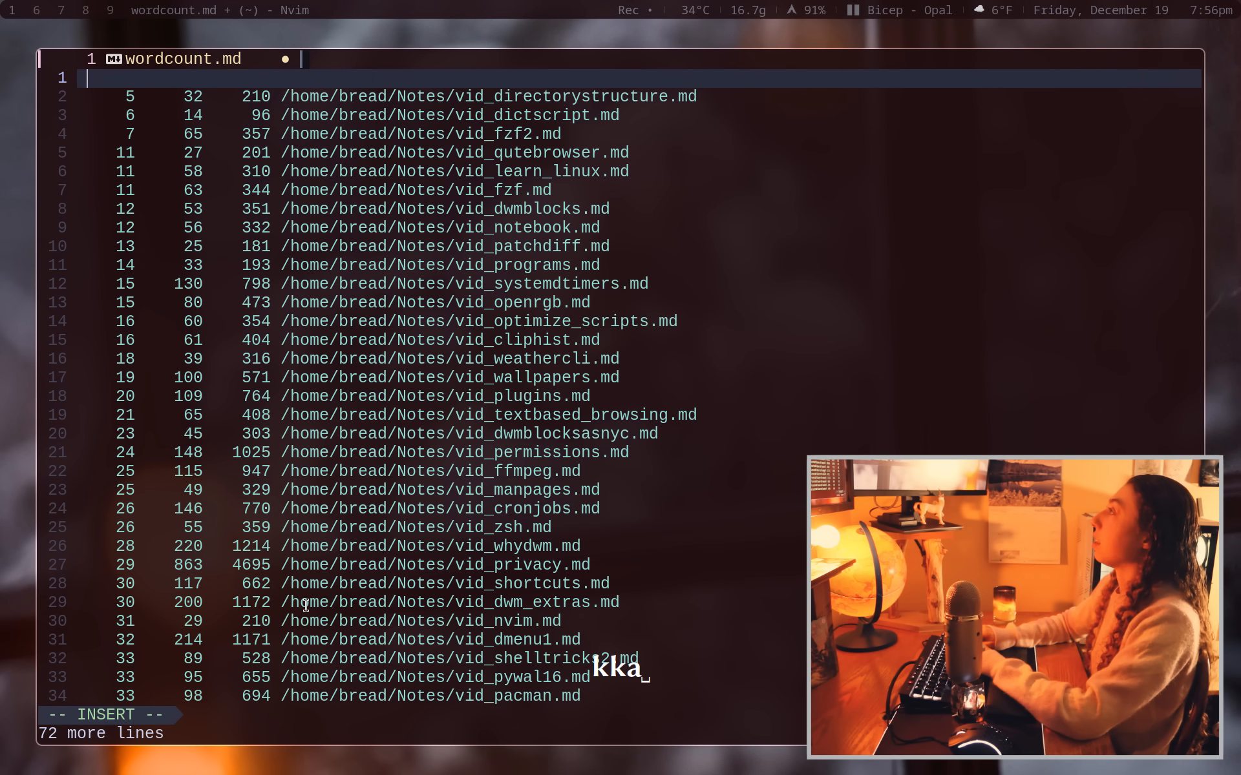
Add the header line 'lines words characters filename' above the table and save.
type("lines")
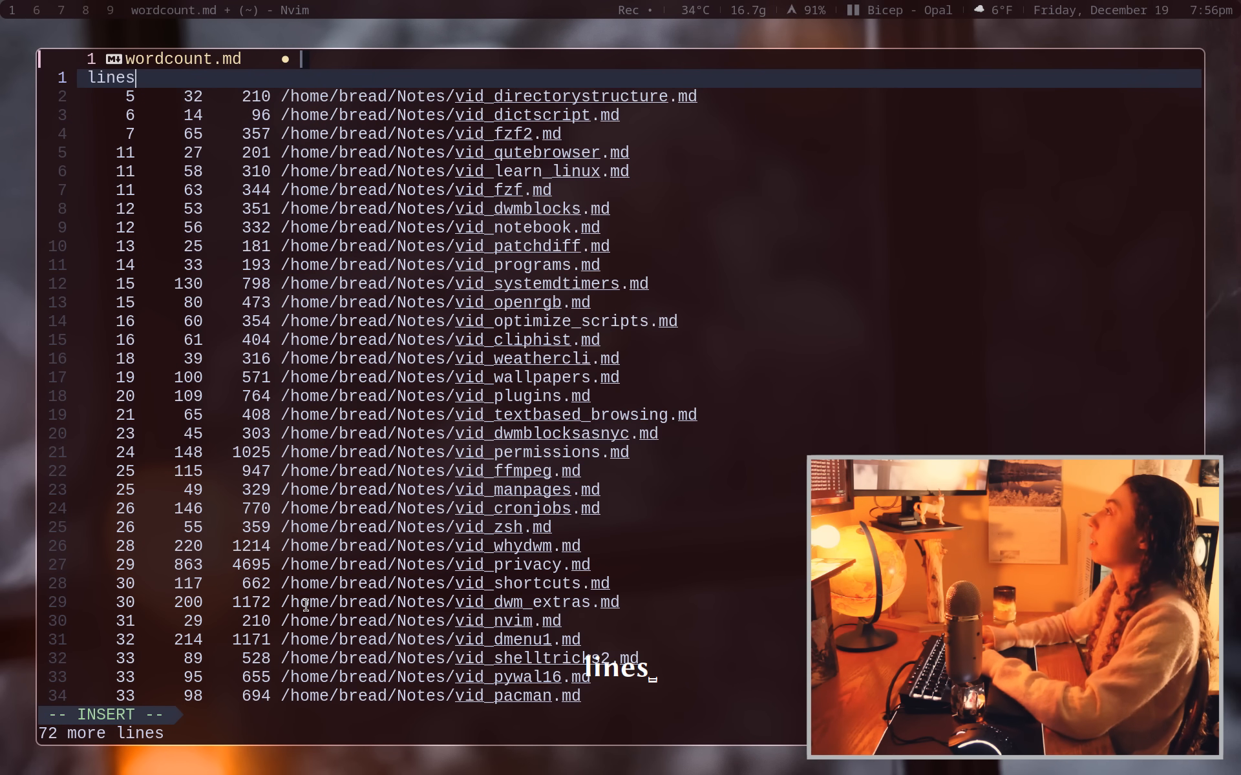
type("words characters filename")
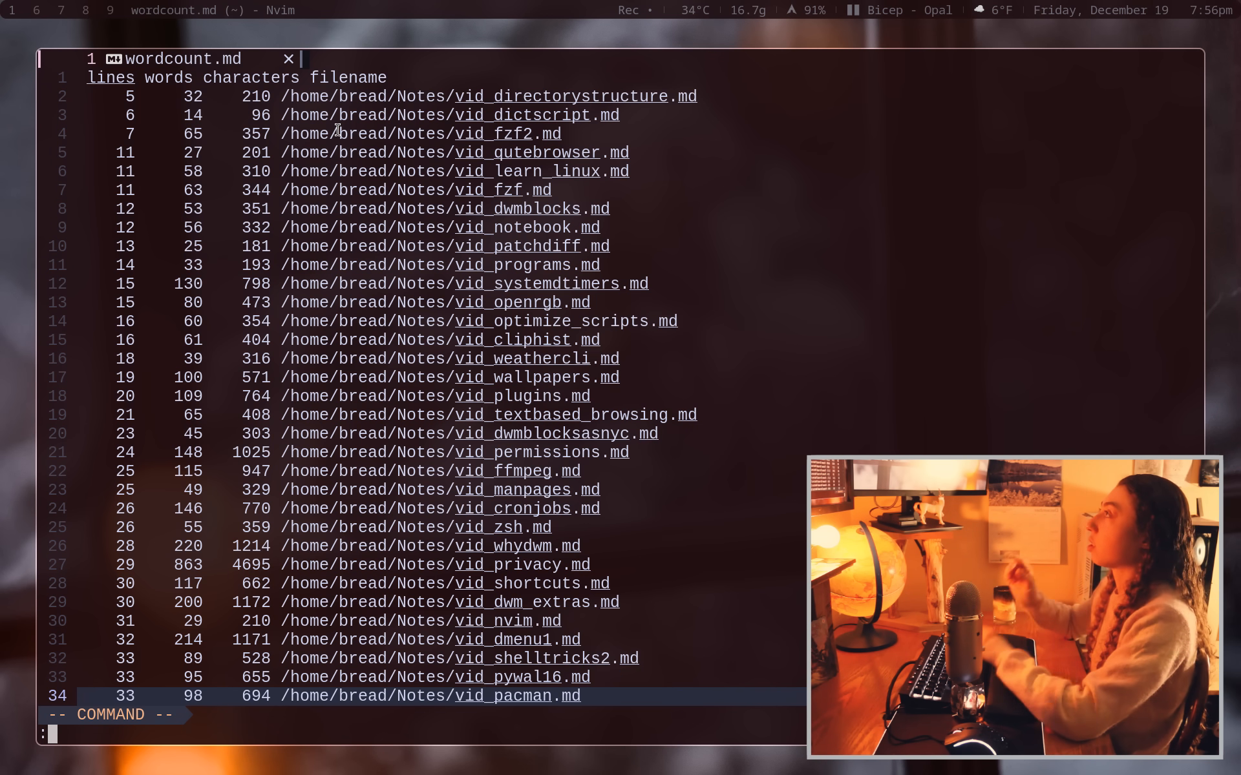
Run :%s/ \+/ /g to collapse space runs (215 substitutions on 72 lines), then dedent all lines.
type("%")
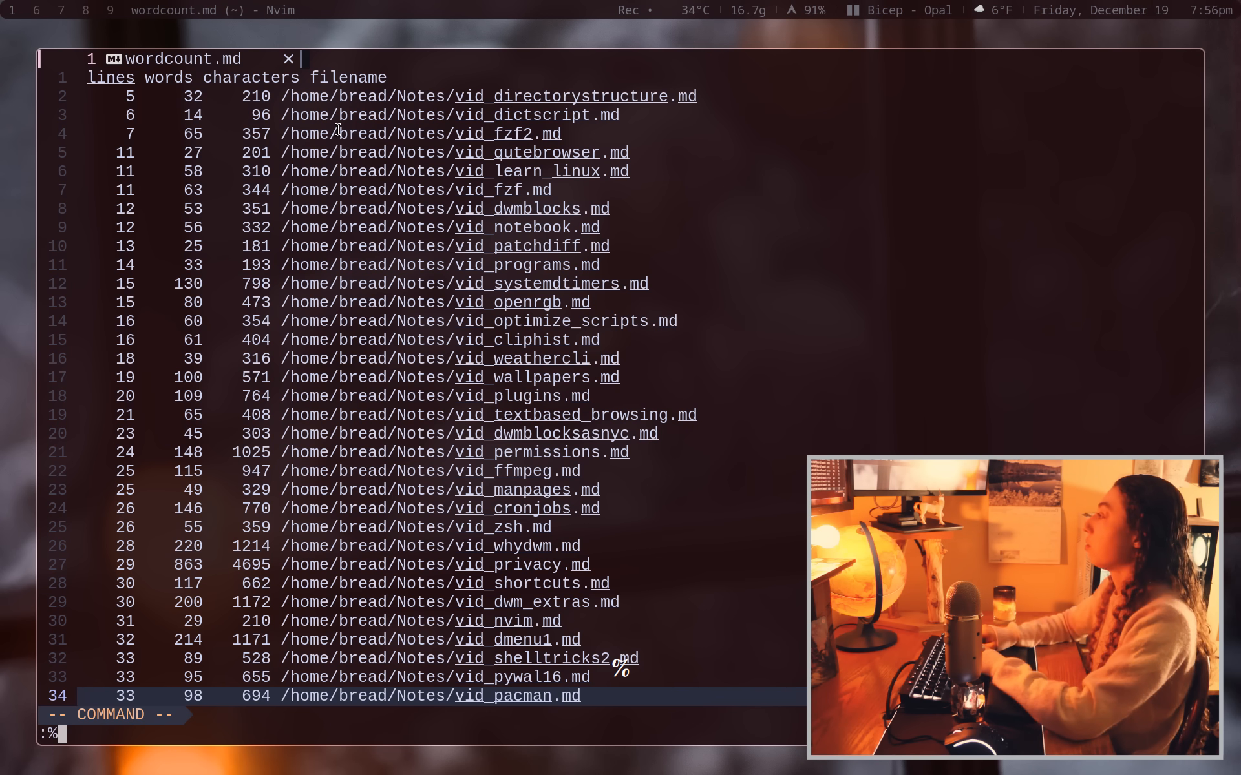
type("s/")
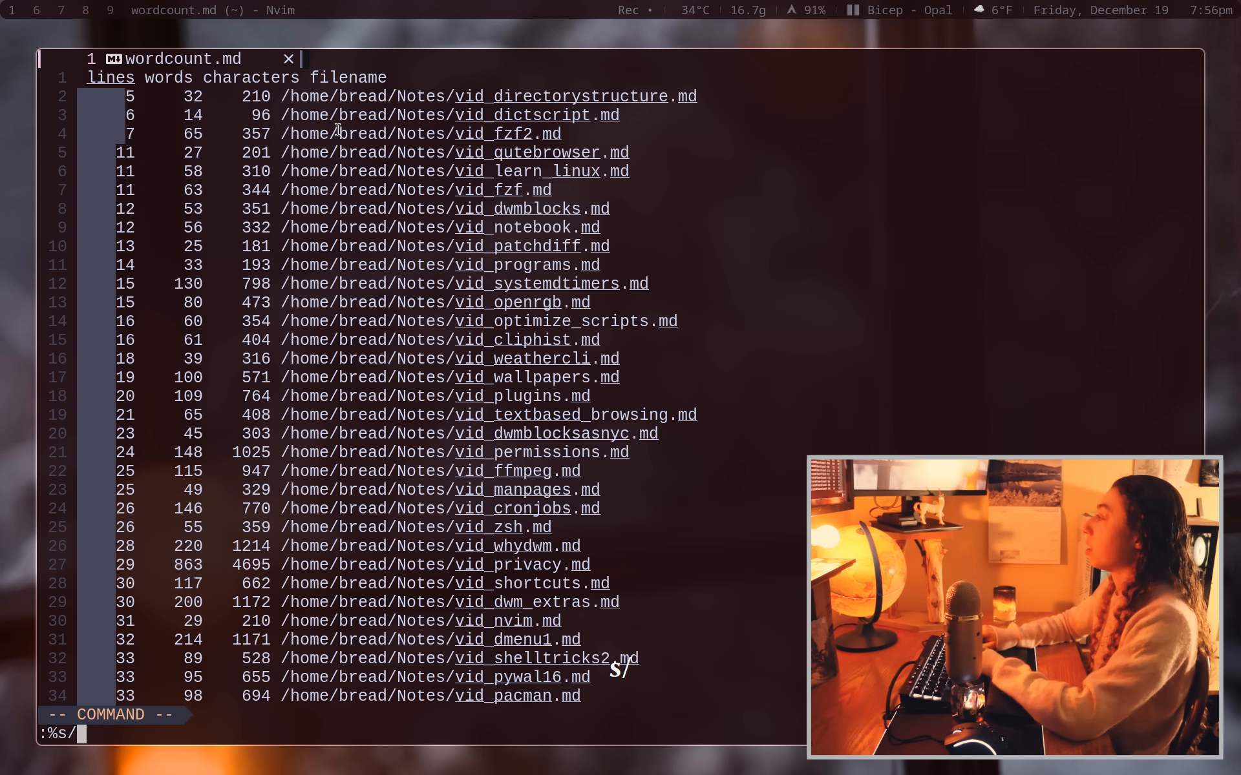
type("\\")
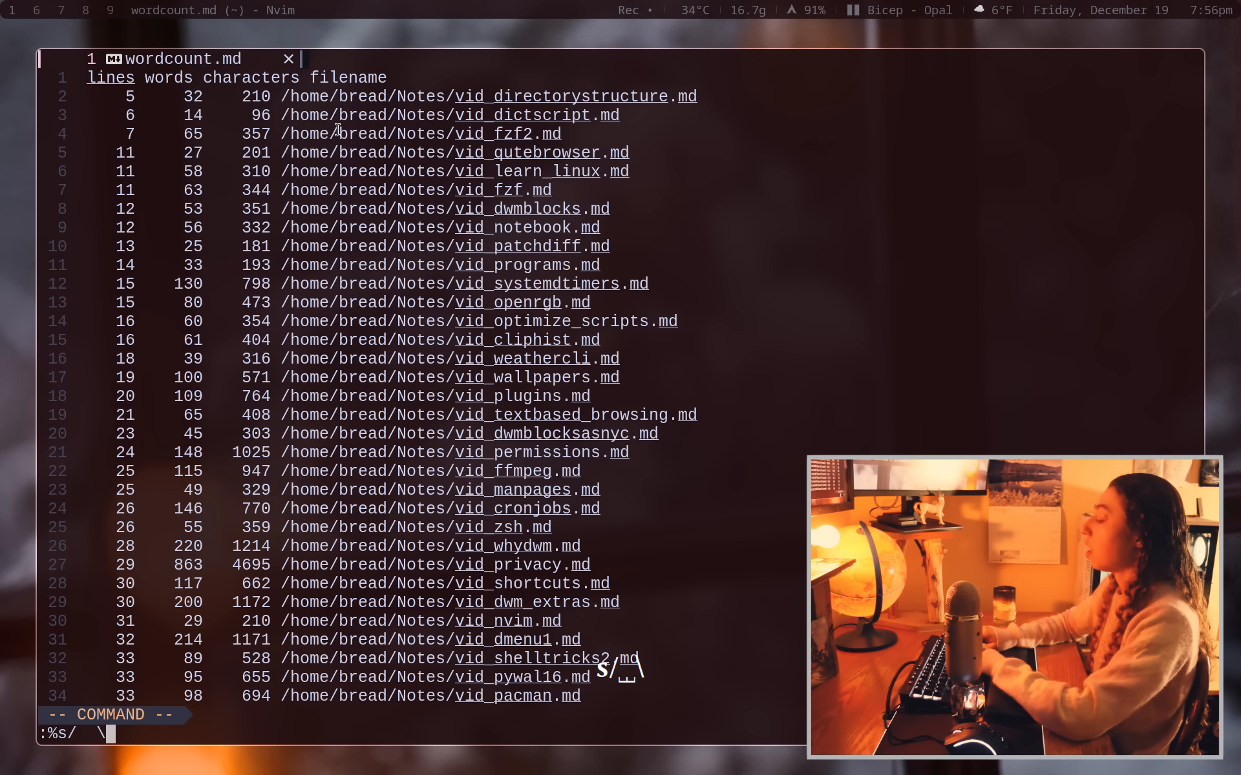
type("+/")
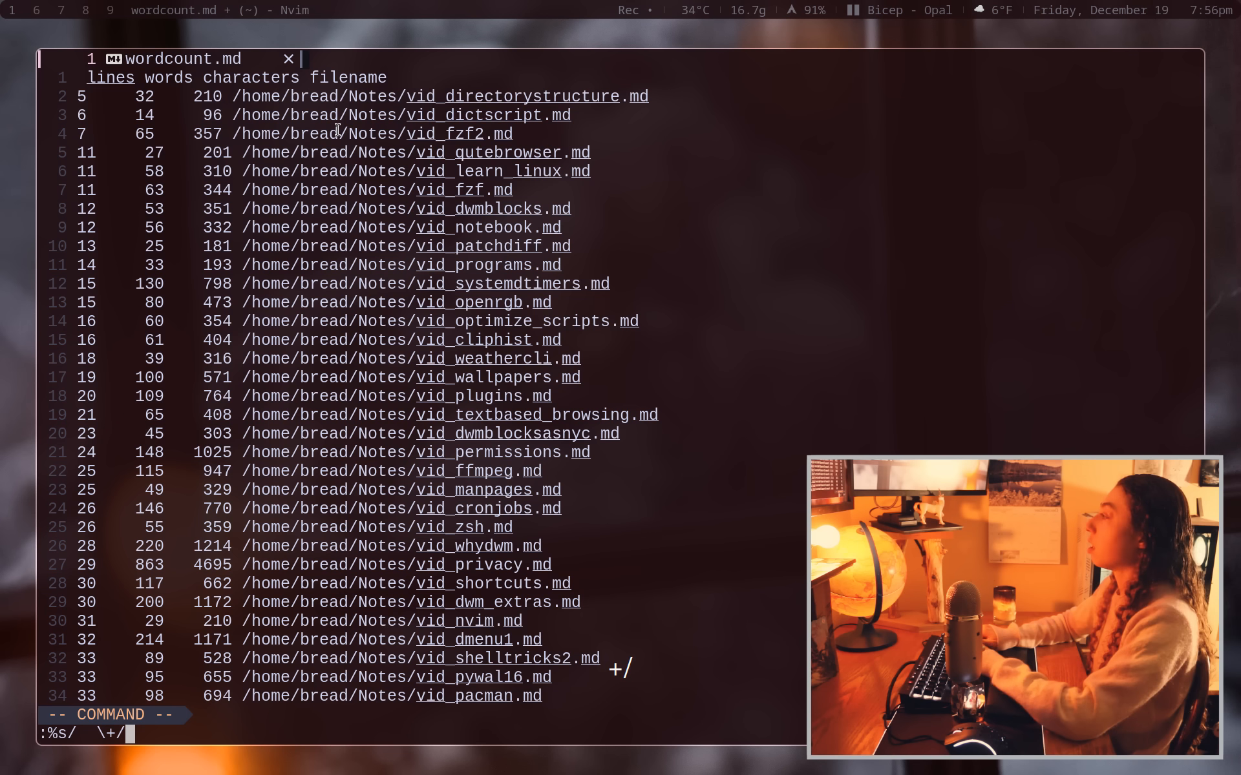
type("/g")
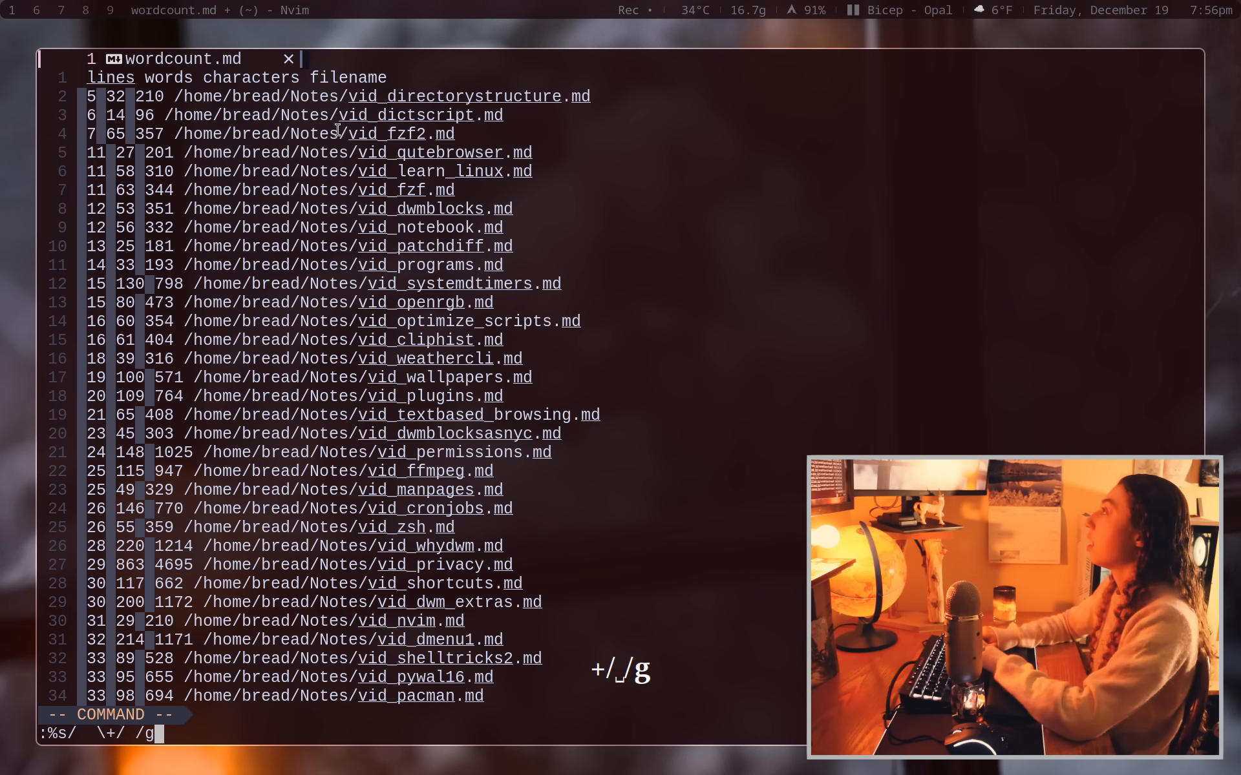
key("Return")
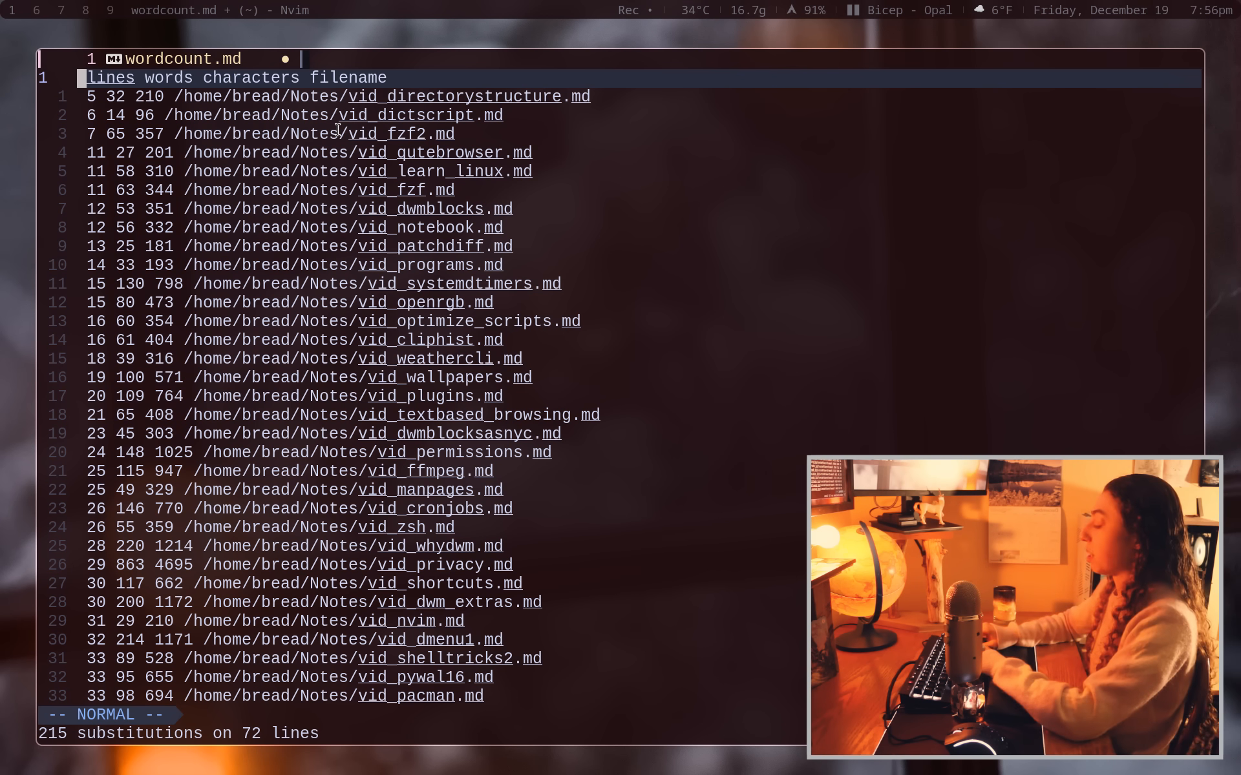
key("ctrl+v")
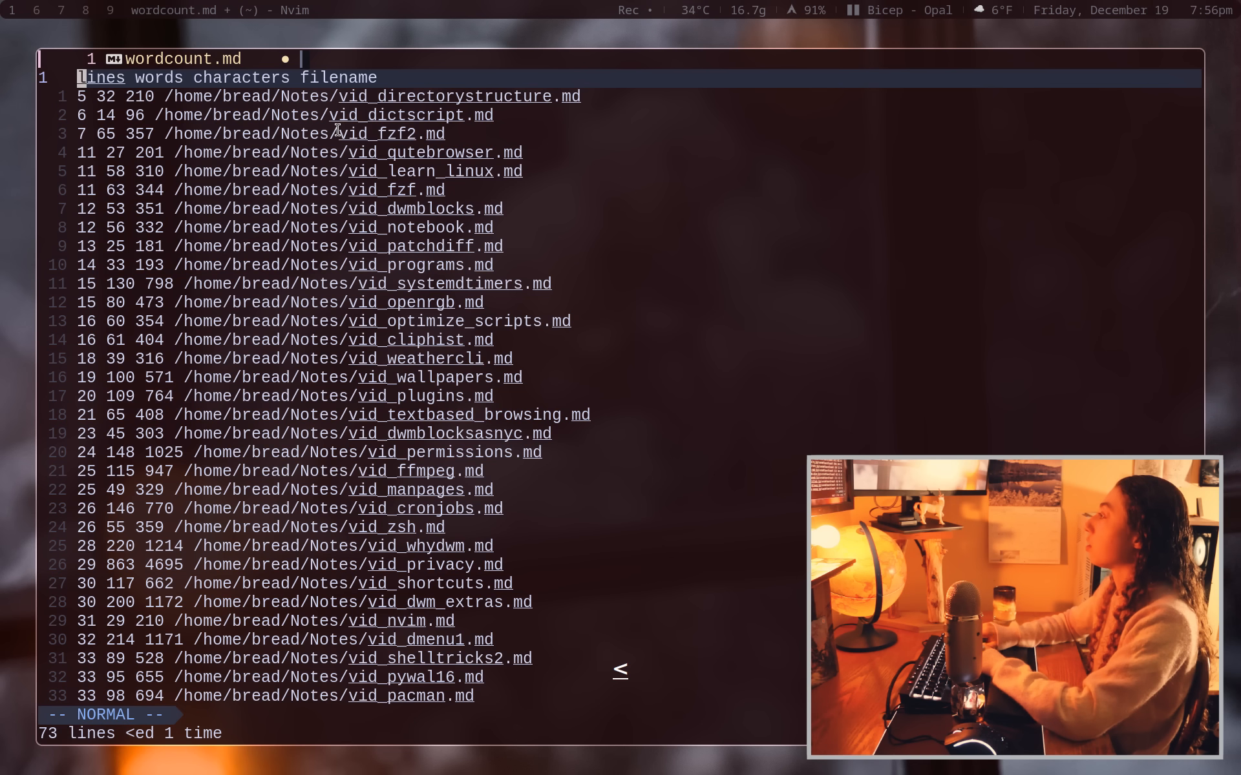
key("j")
type(":%")
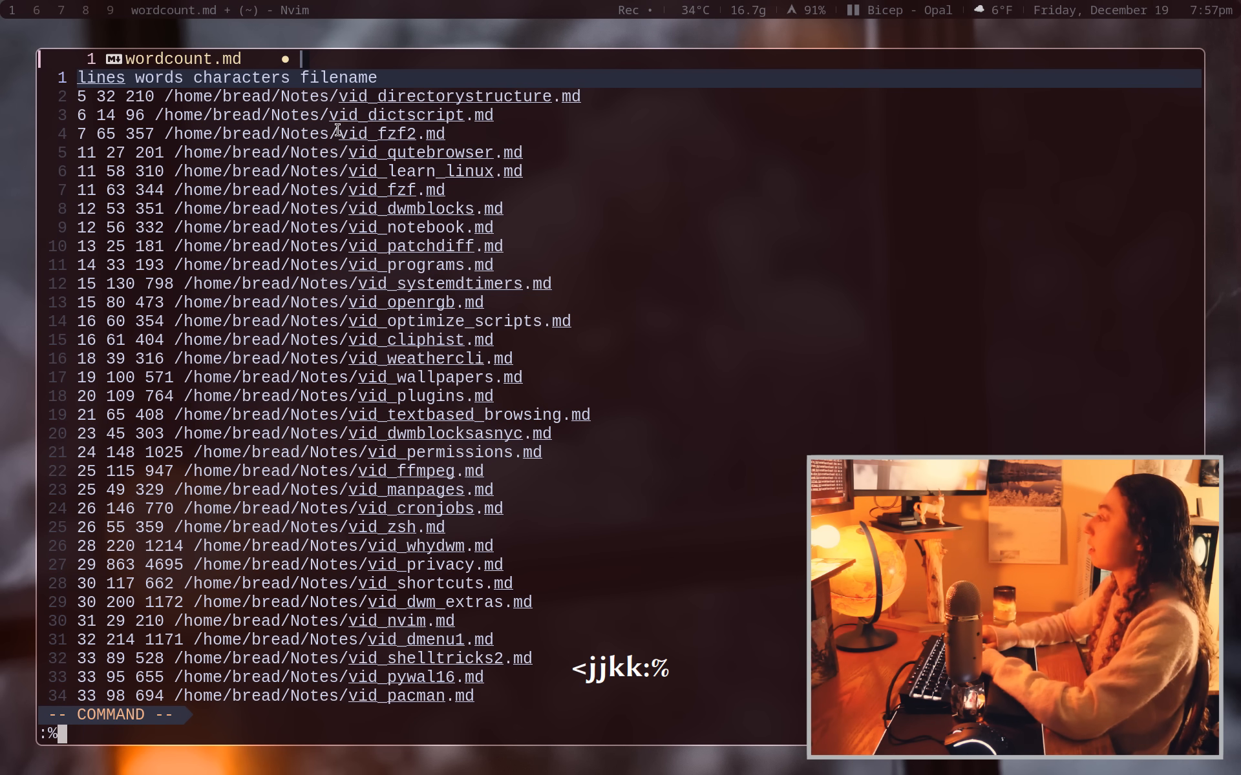
Filter the whole buffer through column -t -s' ' and scroll down to the 6236 total row.
type("!")
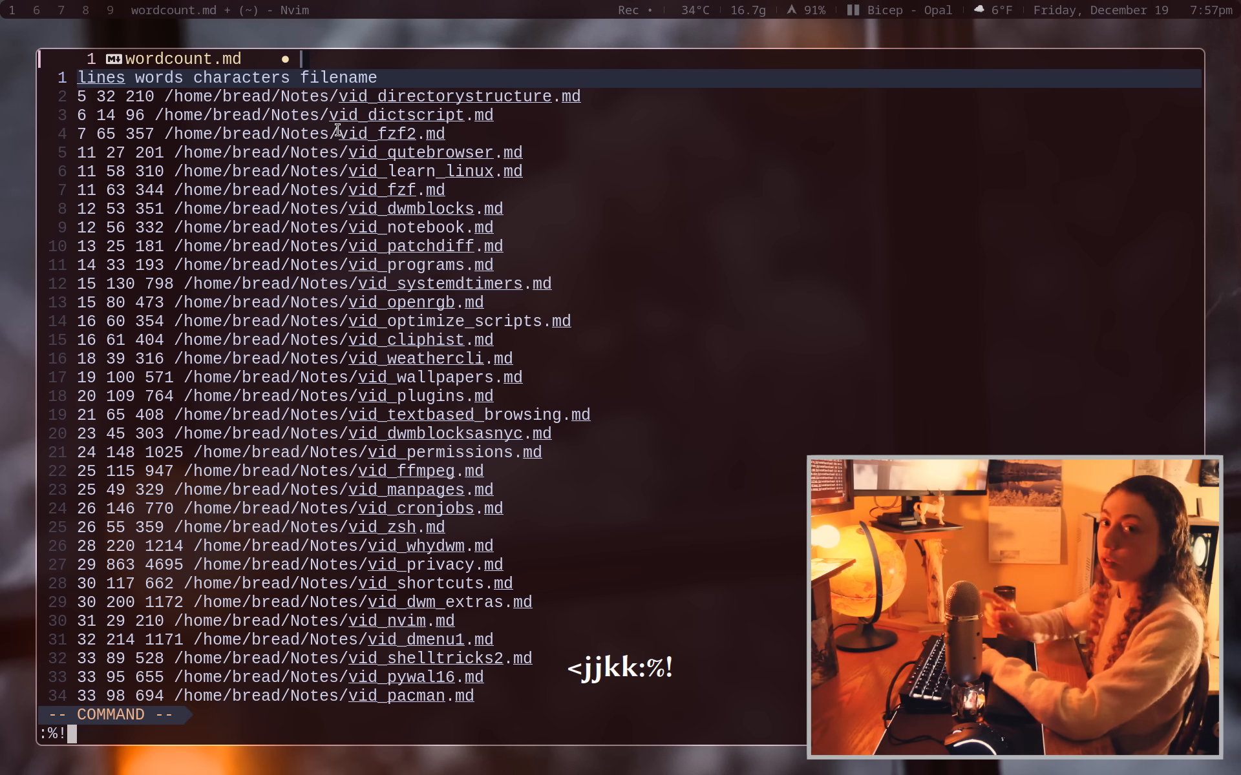
type("cou")
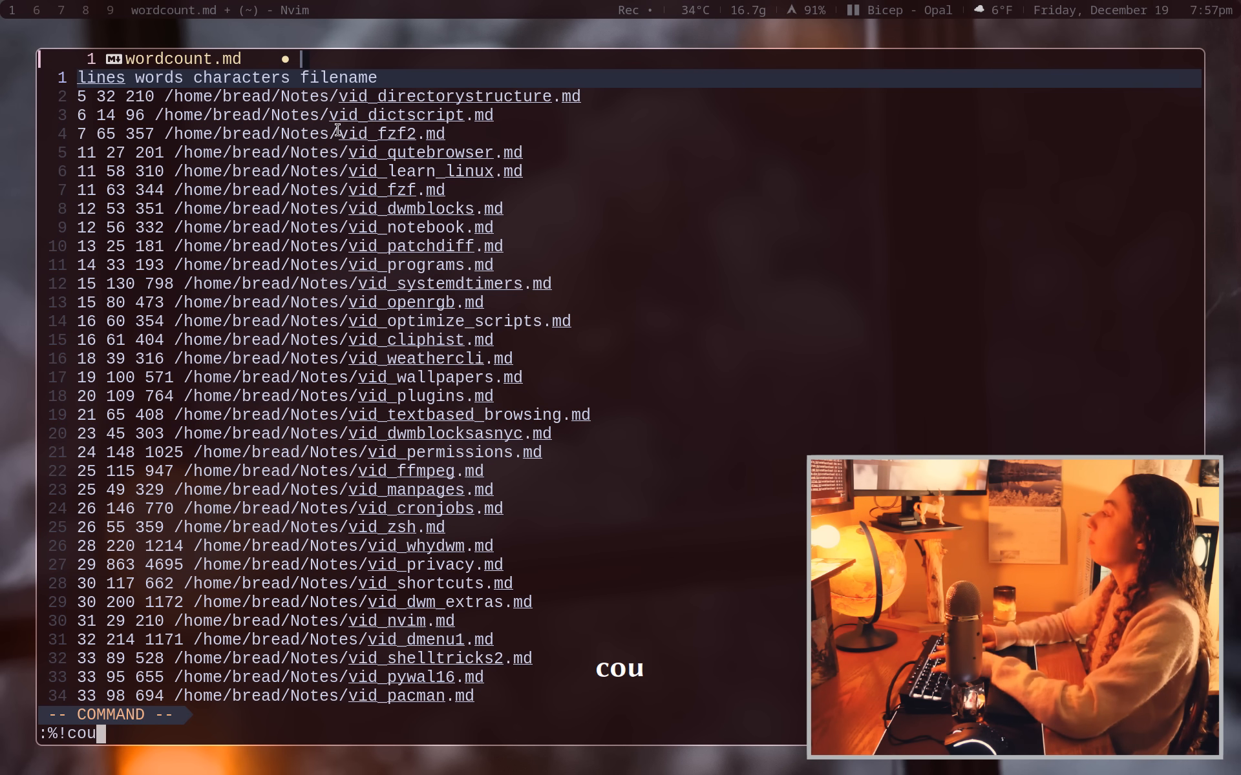
type("lumn -t")
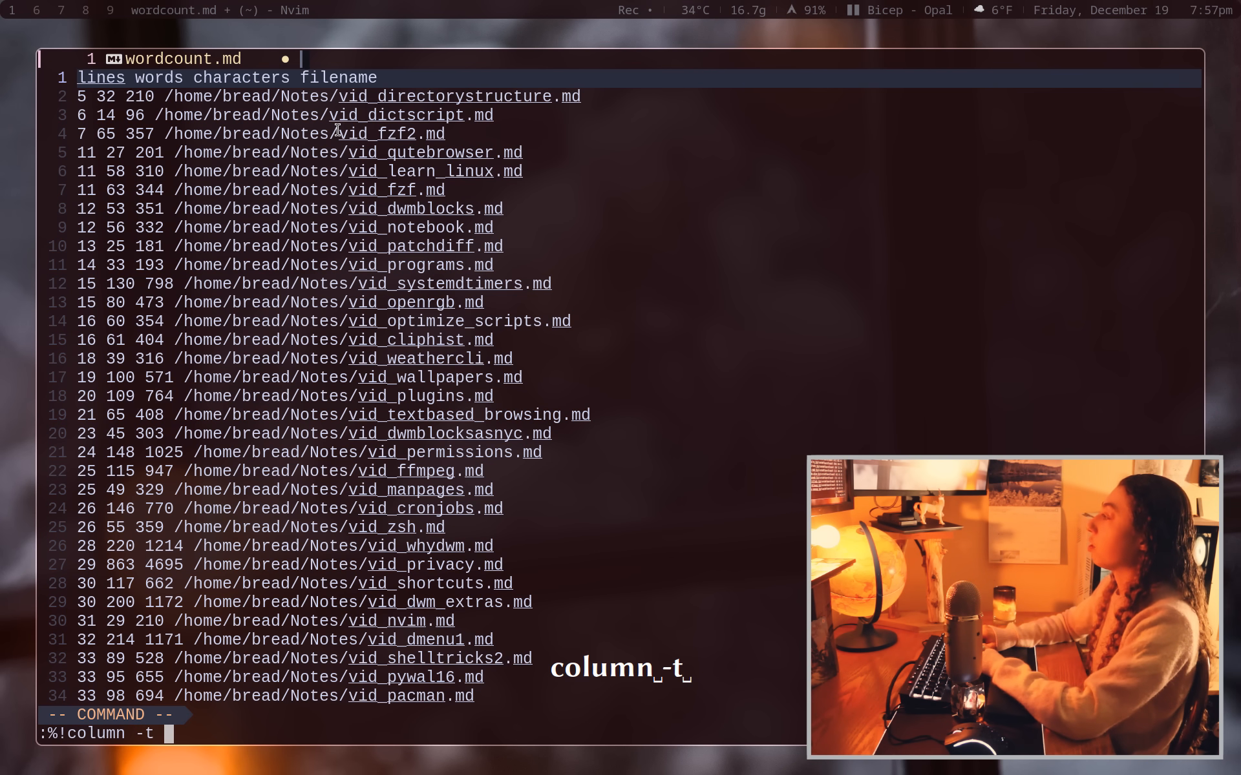
type("-s")
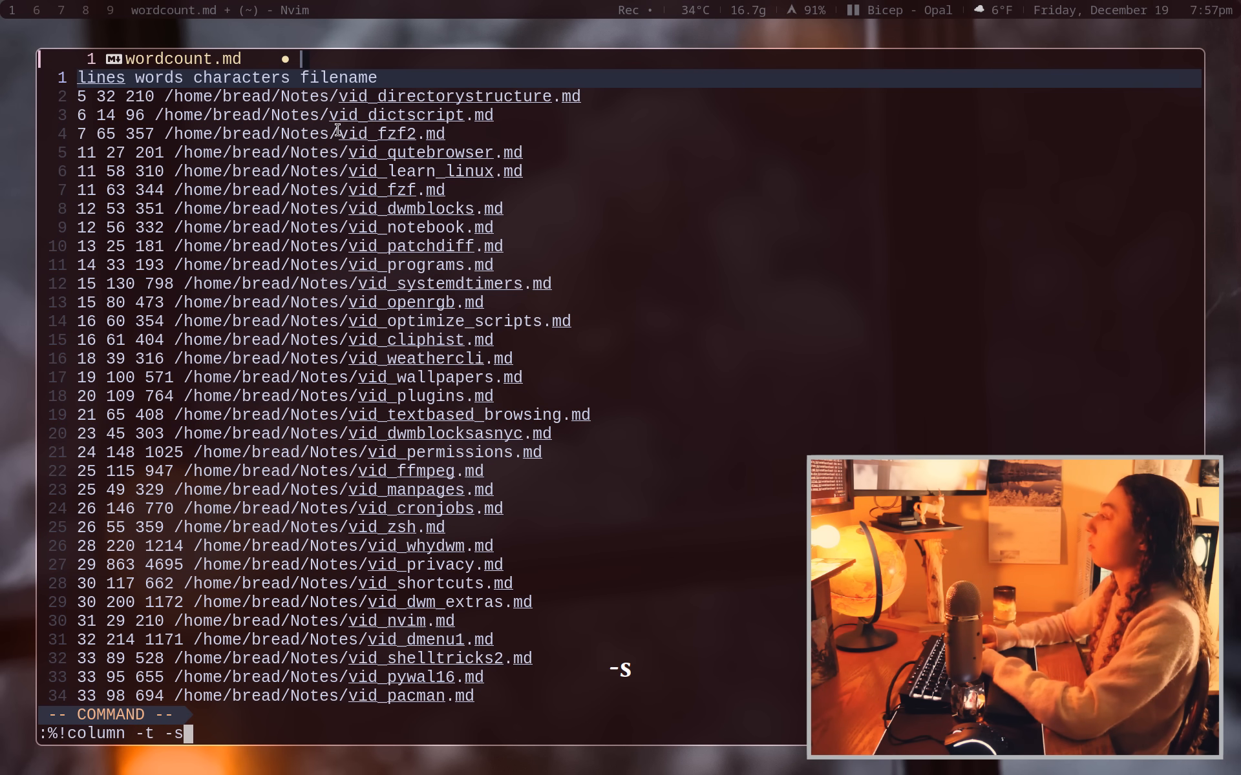
type("' '")
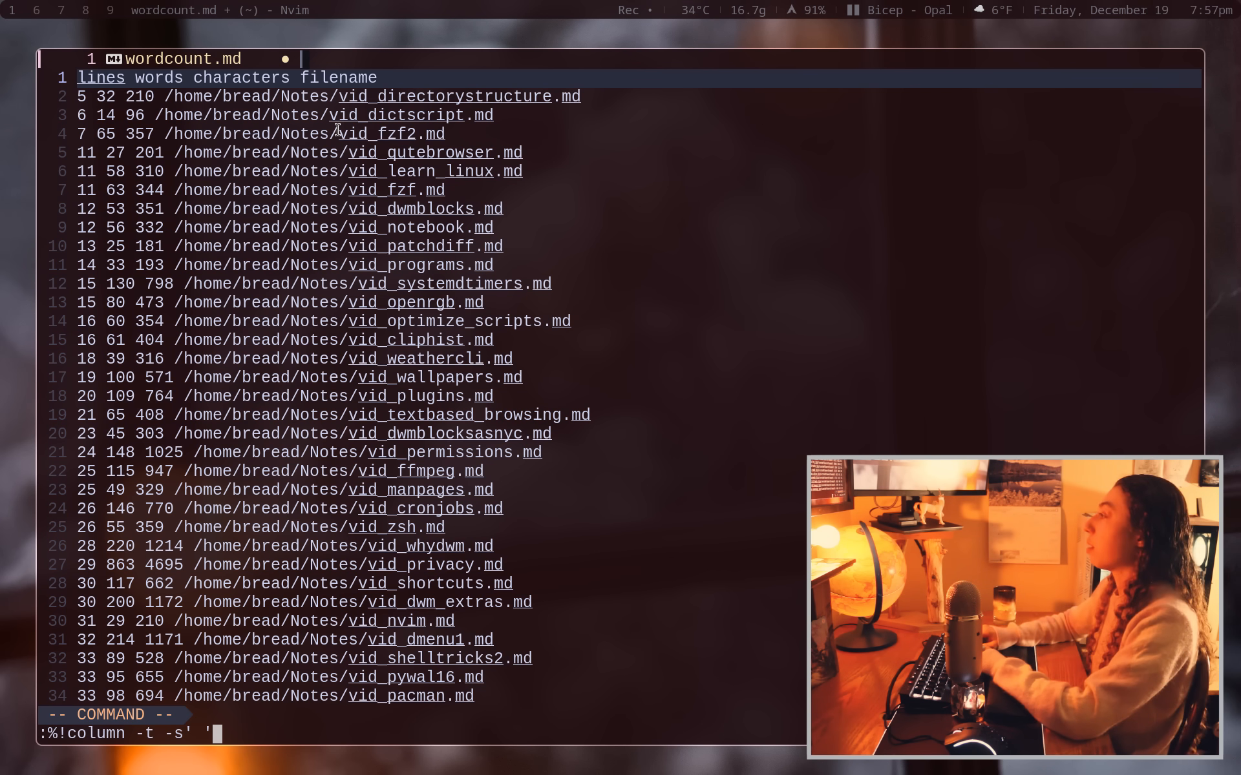
key("Return")
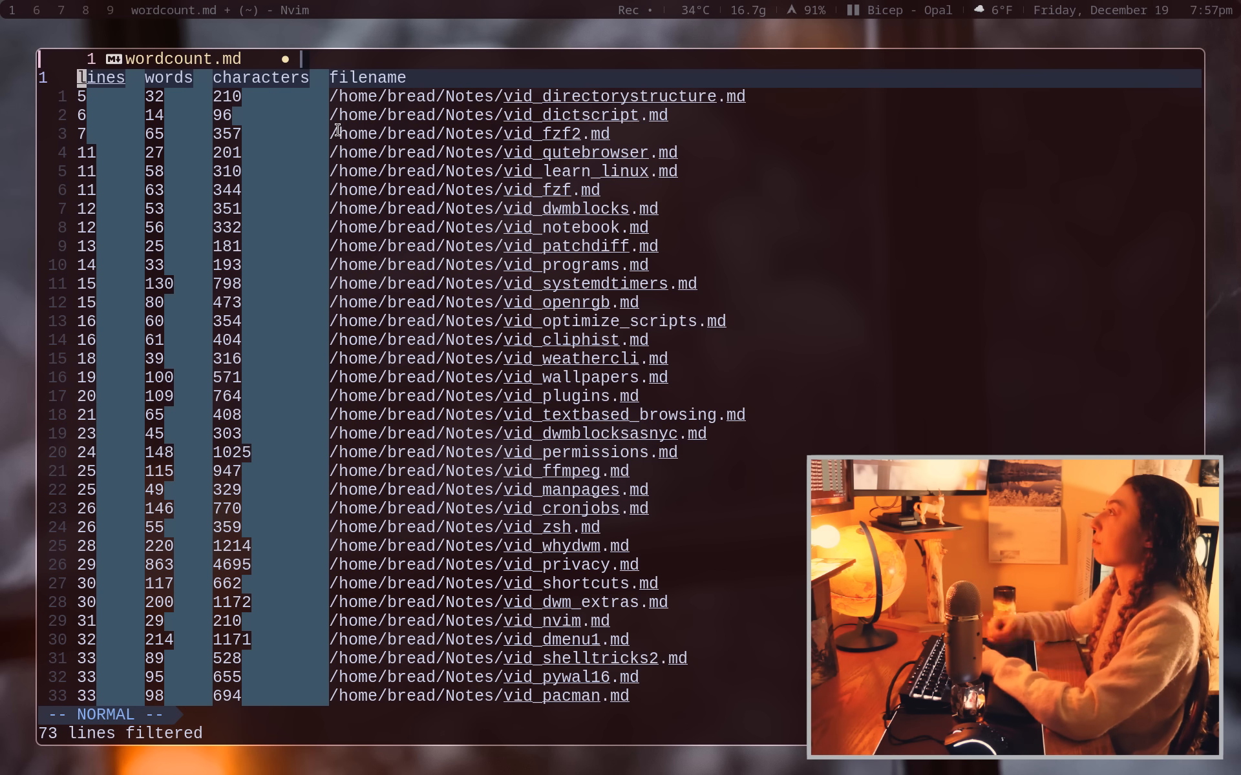
key("j")
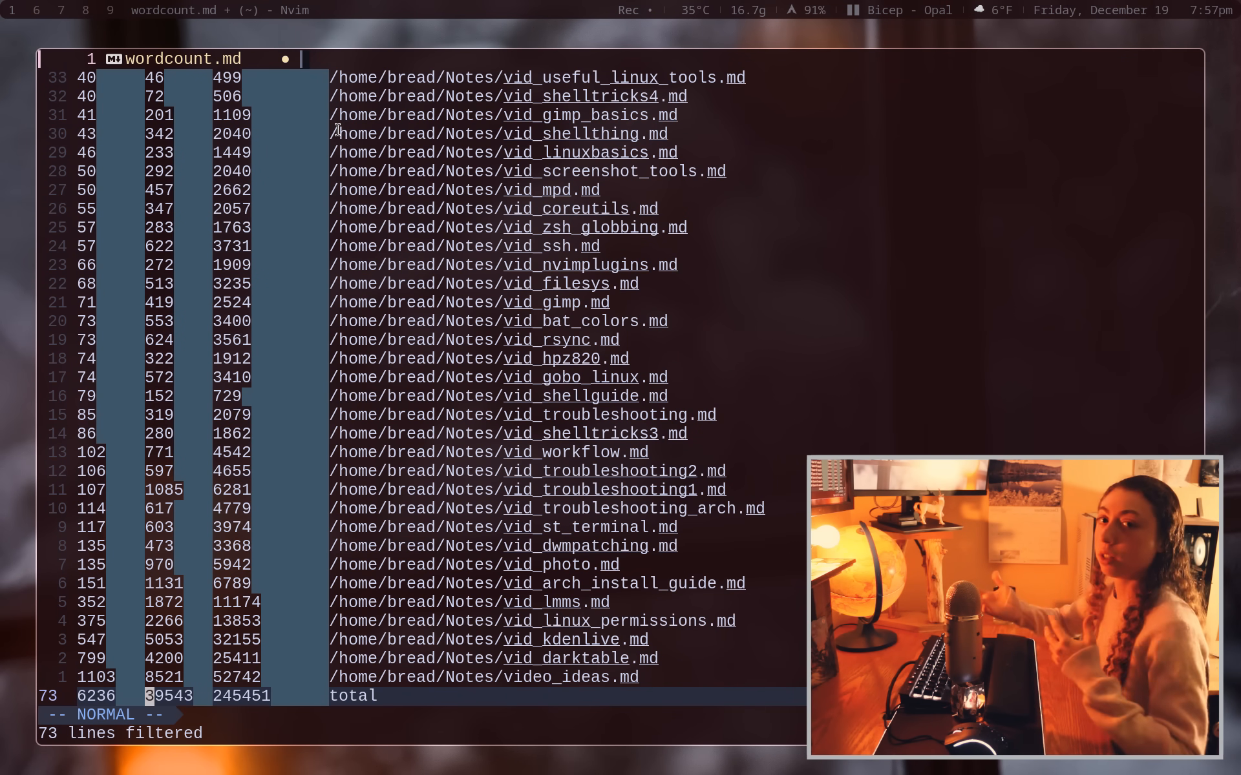
key("super+Return")
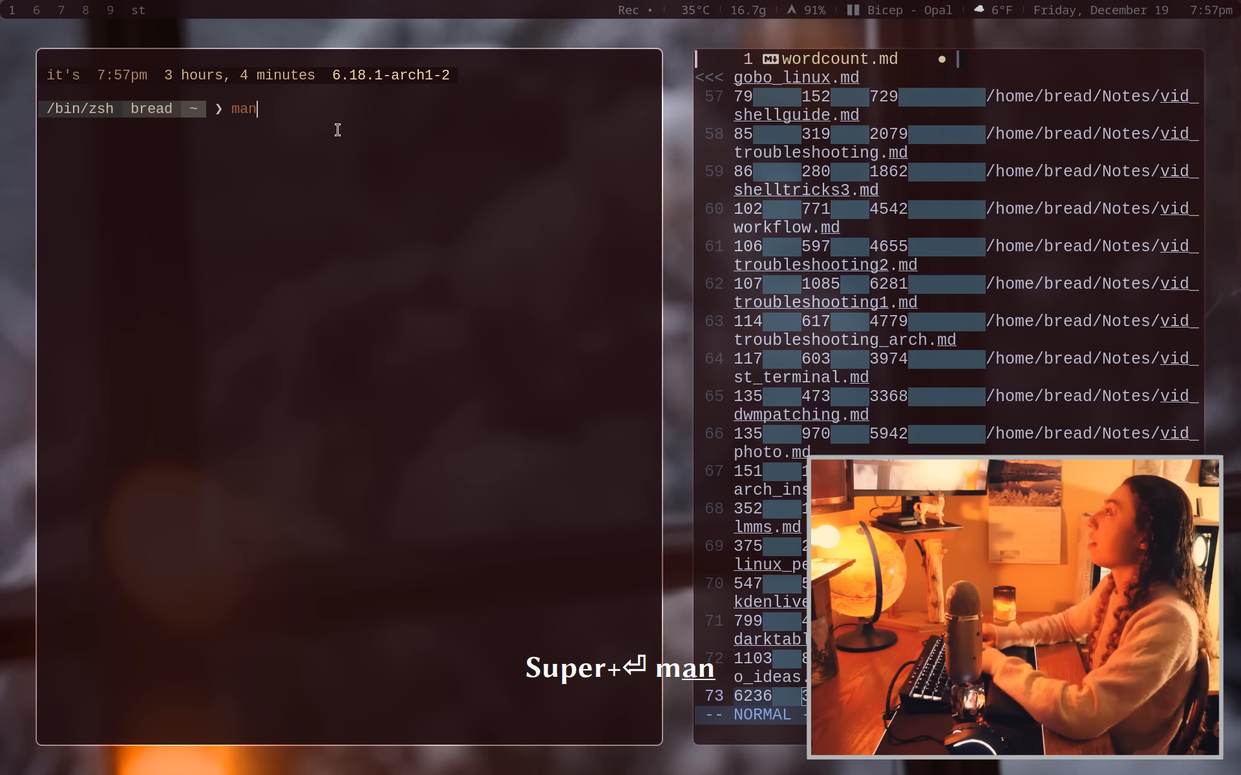
type("column")
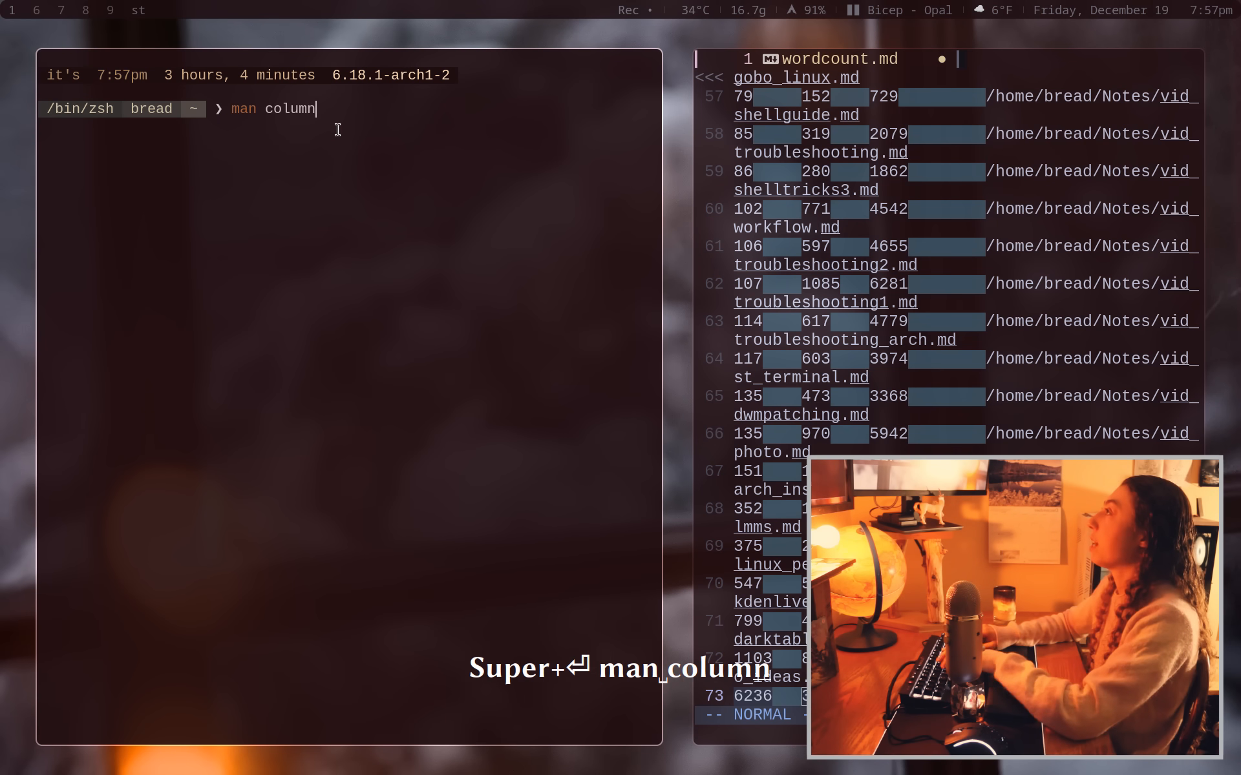
key("Return")
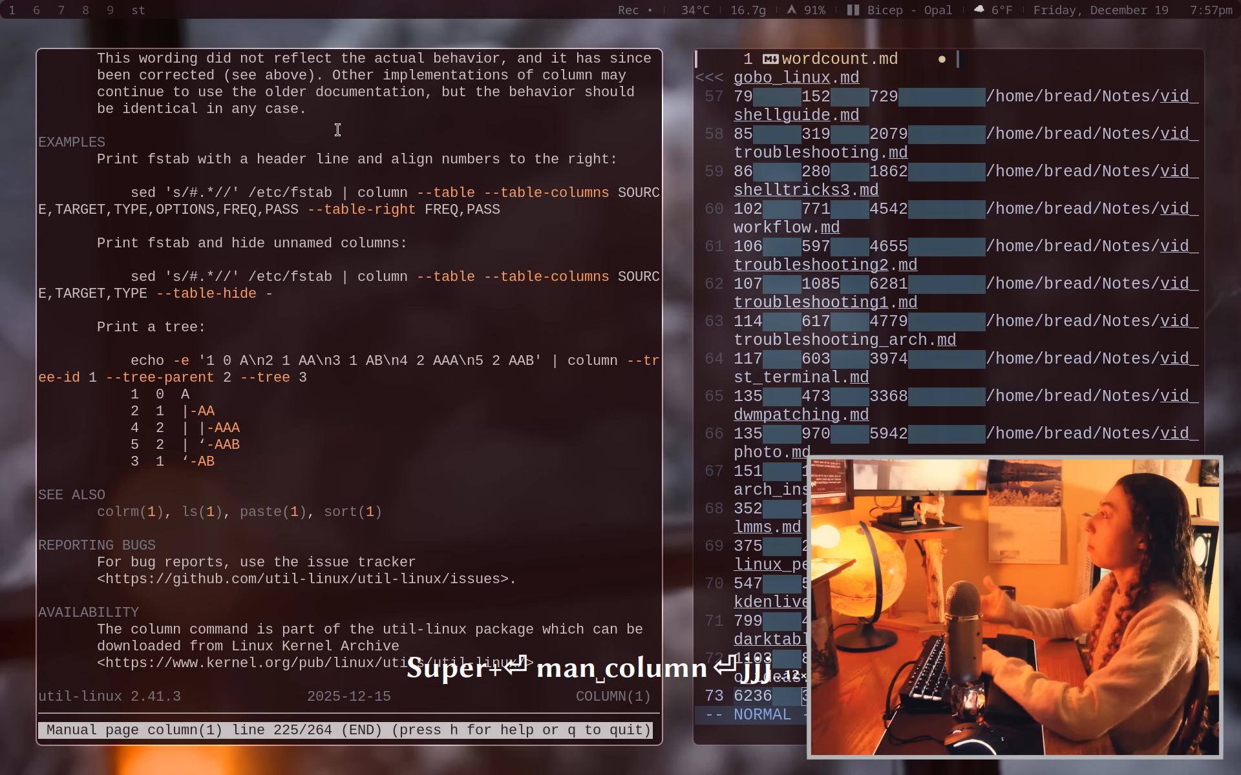
key("q")
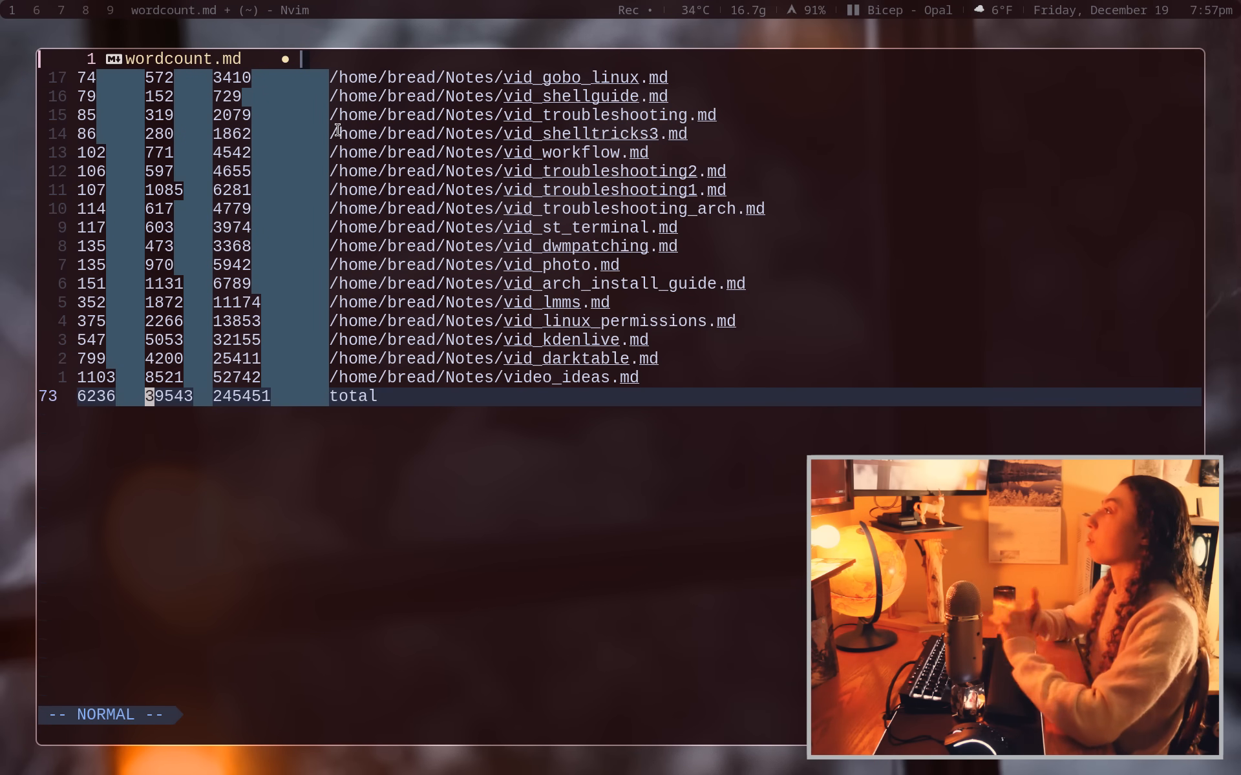
Move to the total row, add blank lines beneath it and begin a :read command.
key("gg")
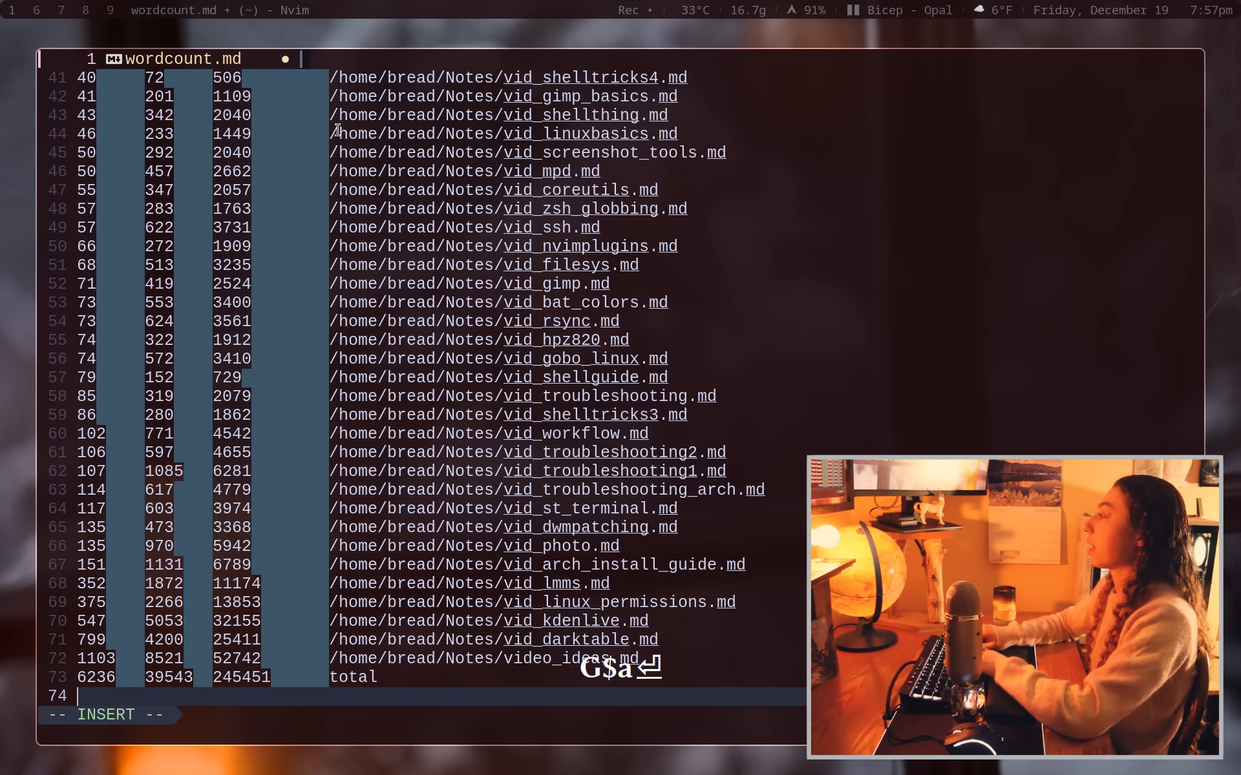
type(":read")
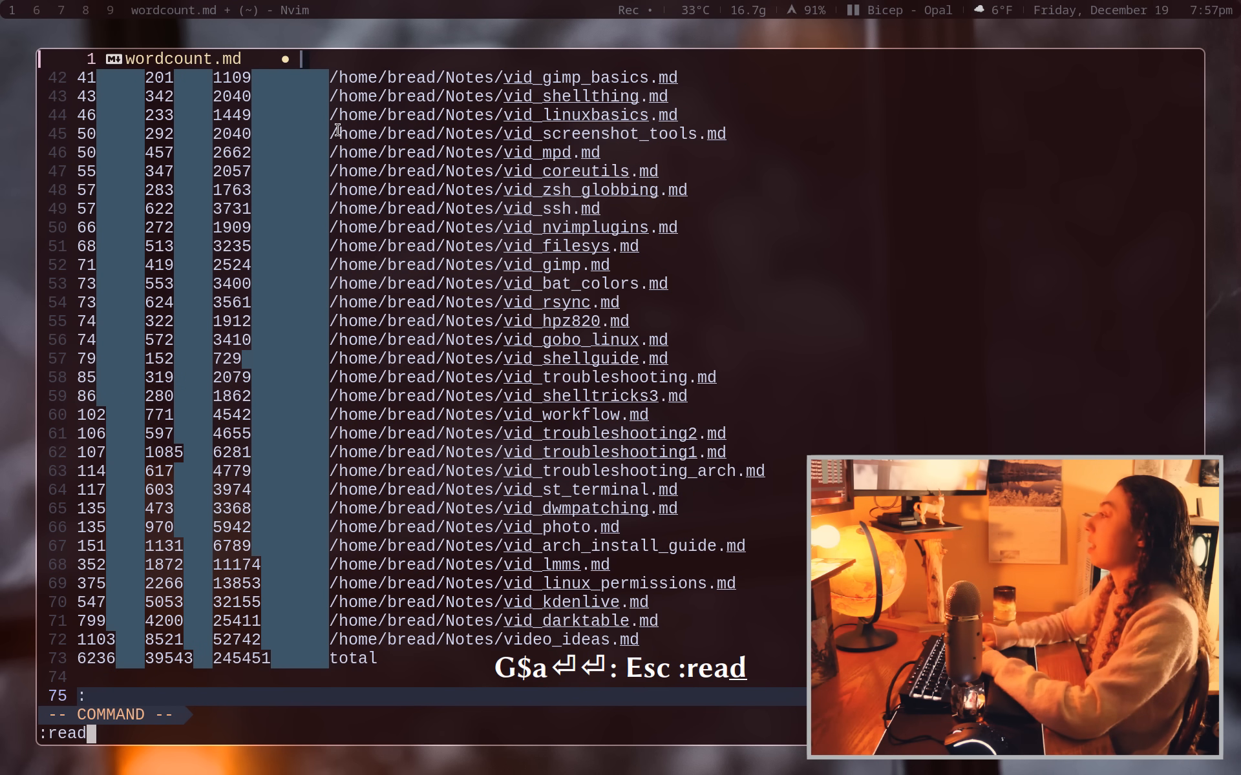